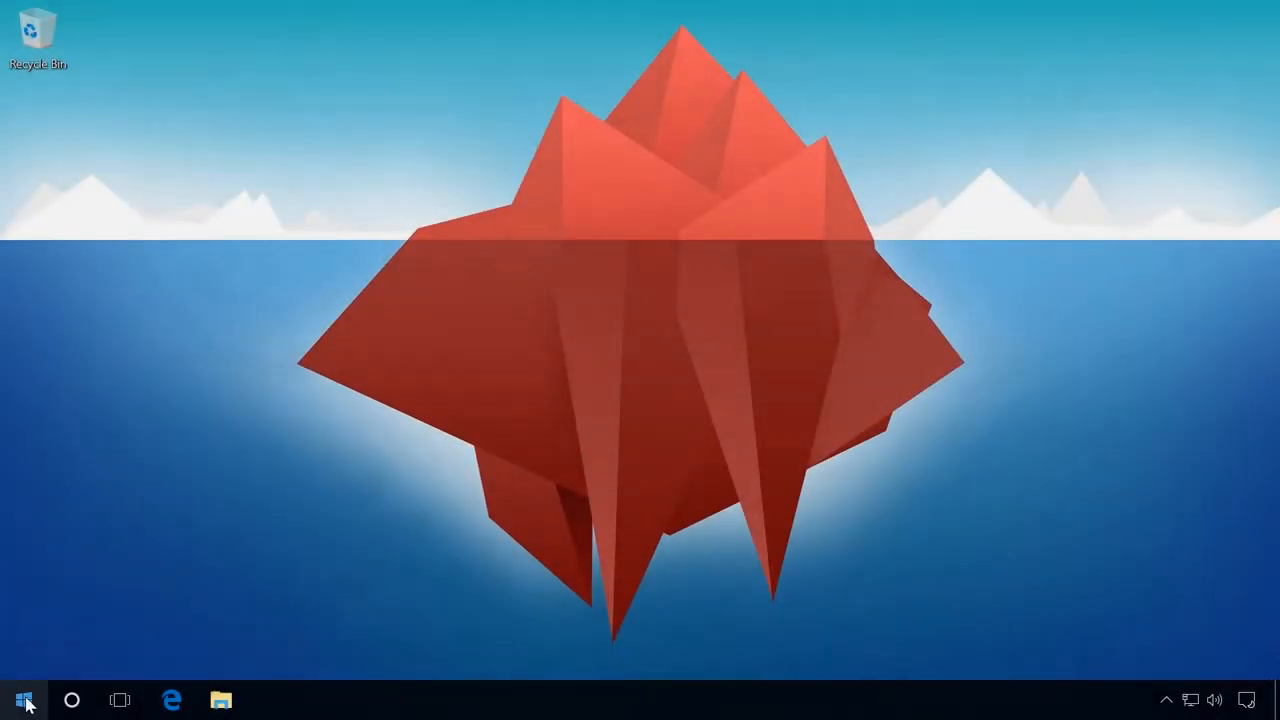
From the Start menu, open Settings and go to Update & security.
{"action": "left_click", "coordinate": [24, 699]}
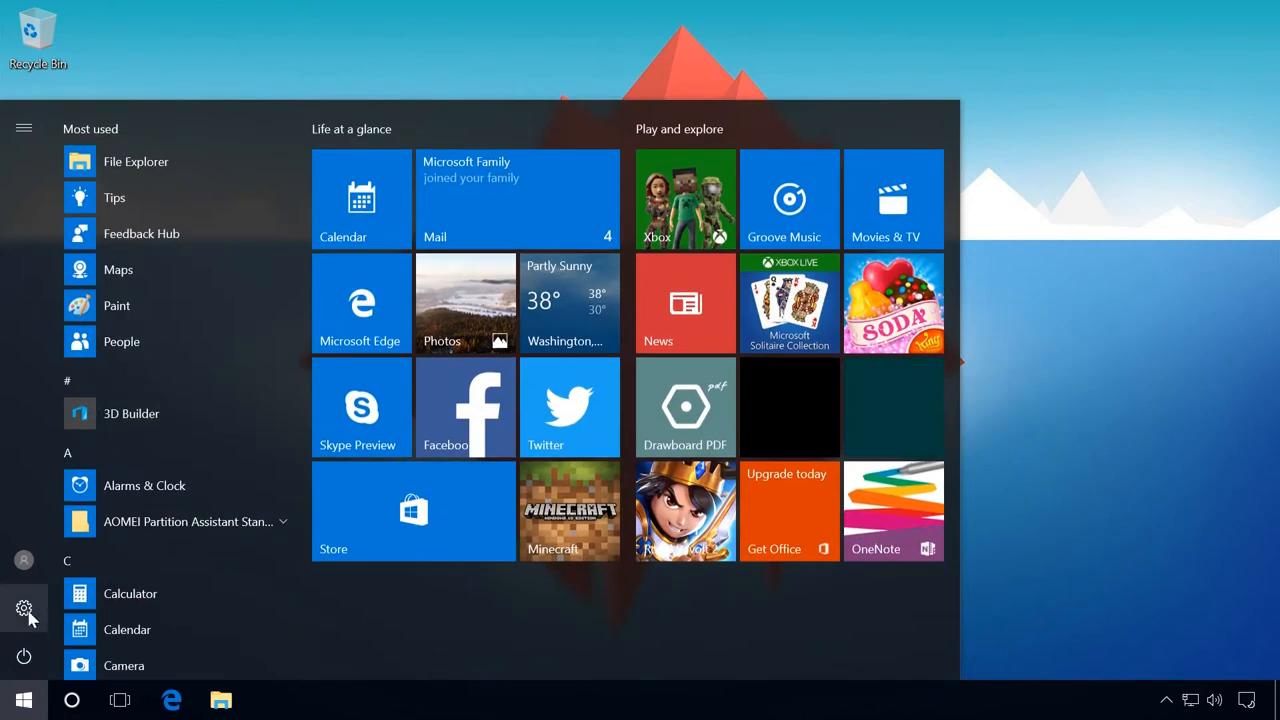
{"action": "left_click", "coordinate": [24, 609]}
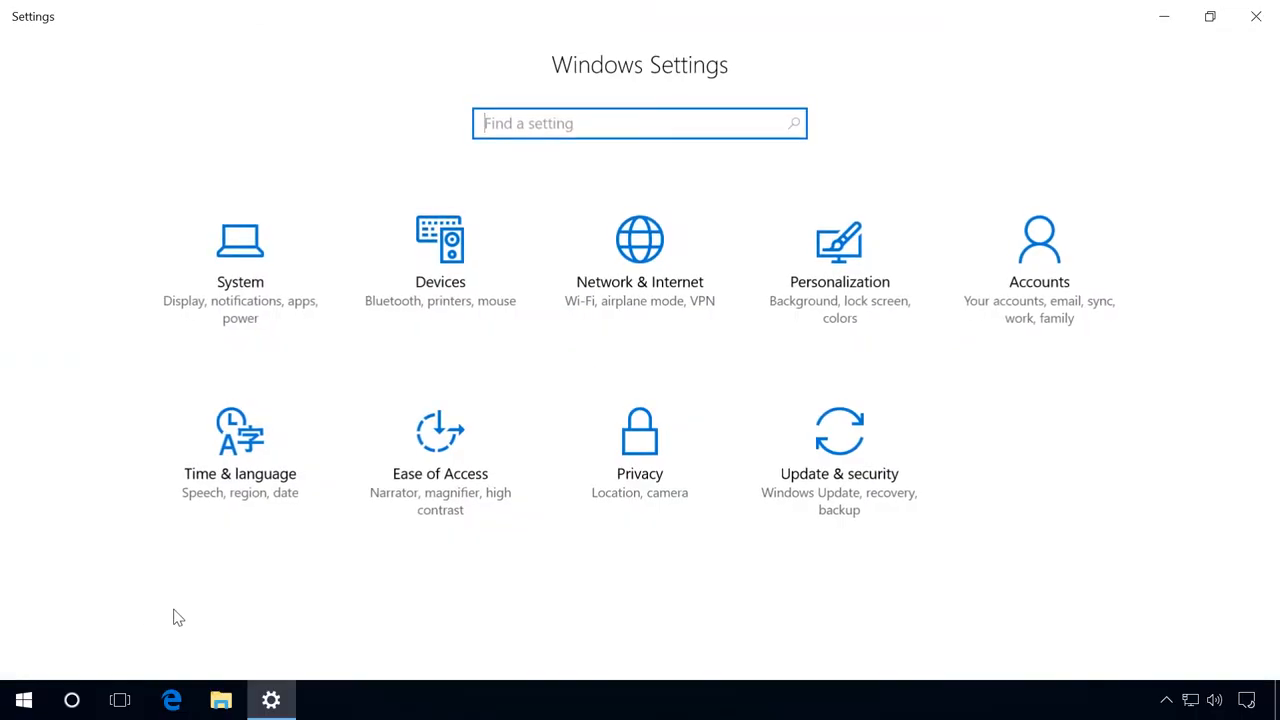
{"action": "left_click", "coordinate": [839, 450]}
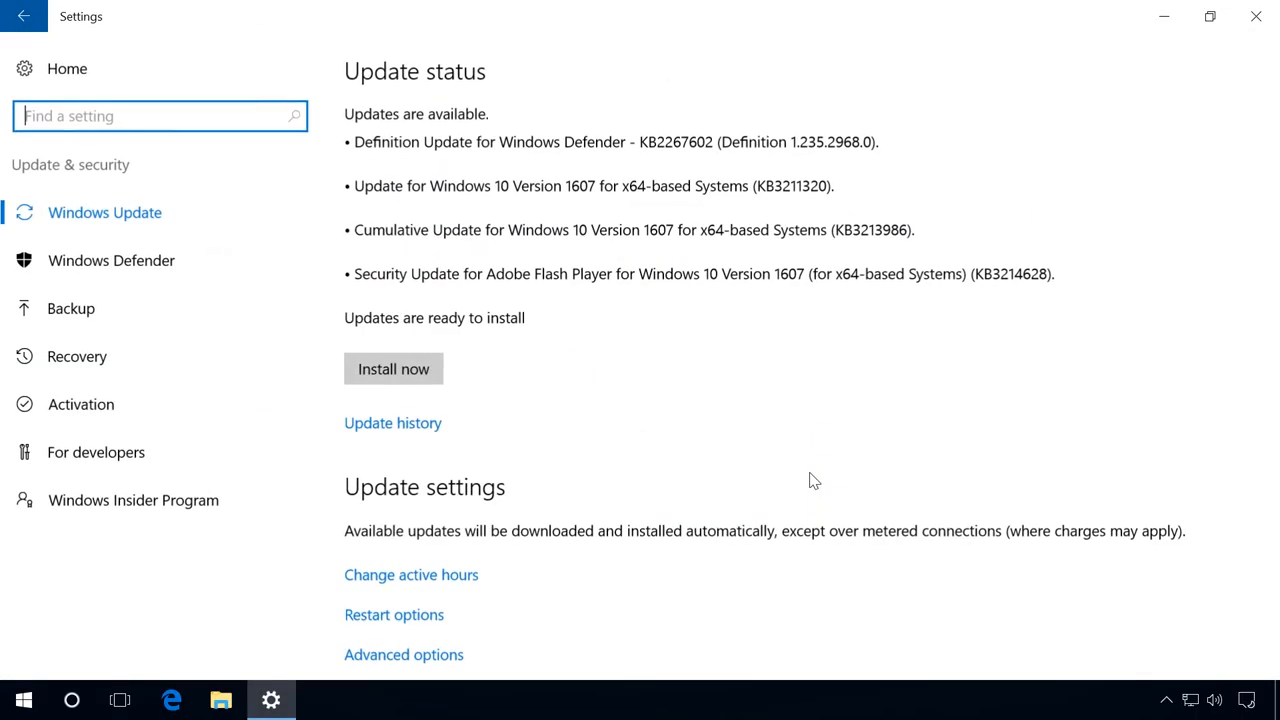
{"action": "mouse_move", "coordinate": [70, 308]}
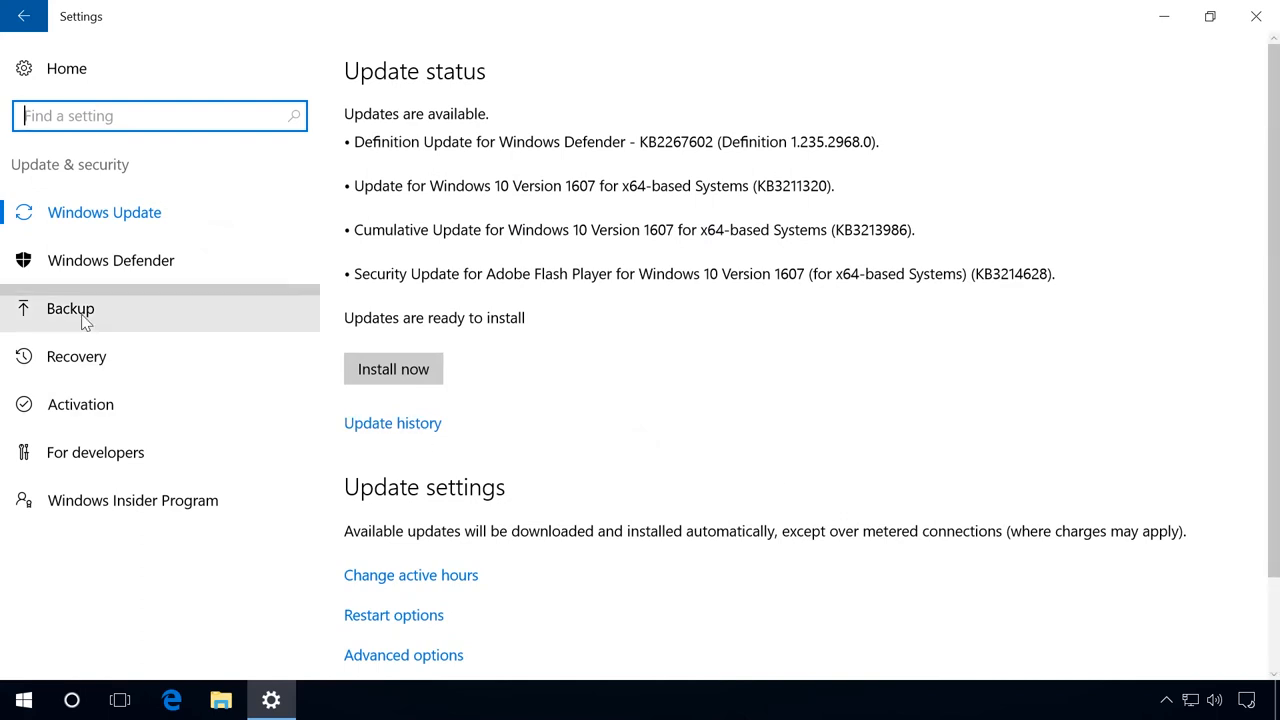
Under Backup, add the USB drive so File History backs up automatically.
{"action": "left_click", "coordinate": [70, 308]}
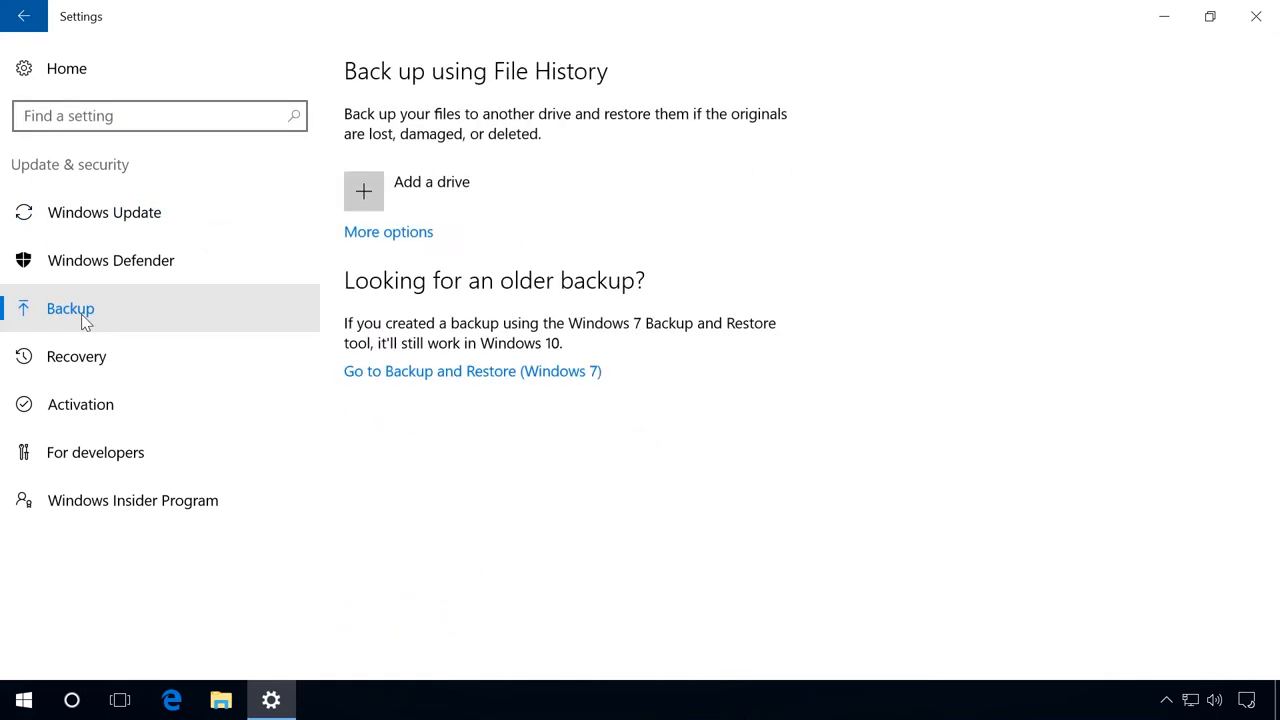
{"action": "mouse_move", "coordinate": [450, 208]}
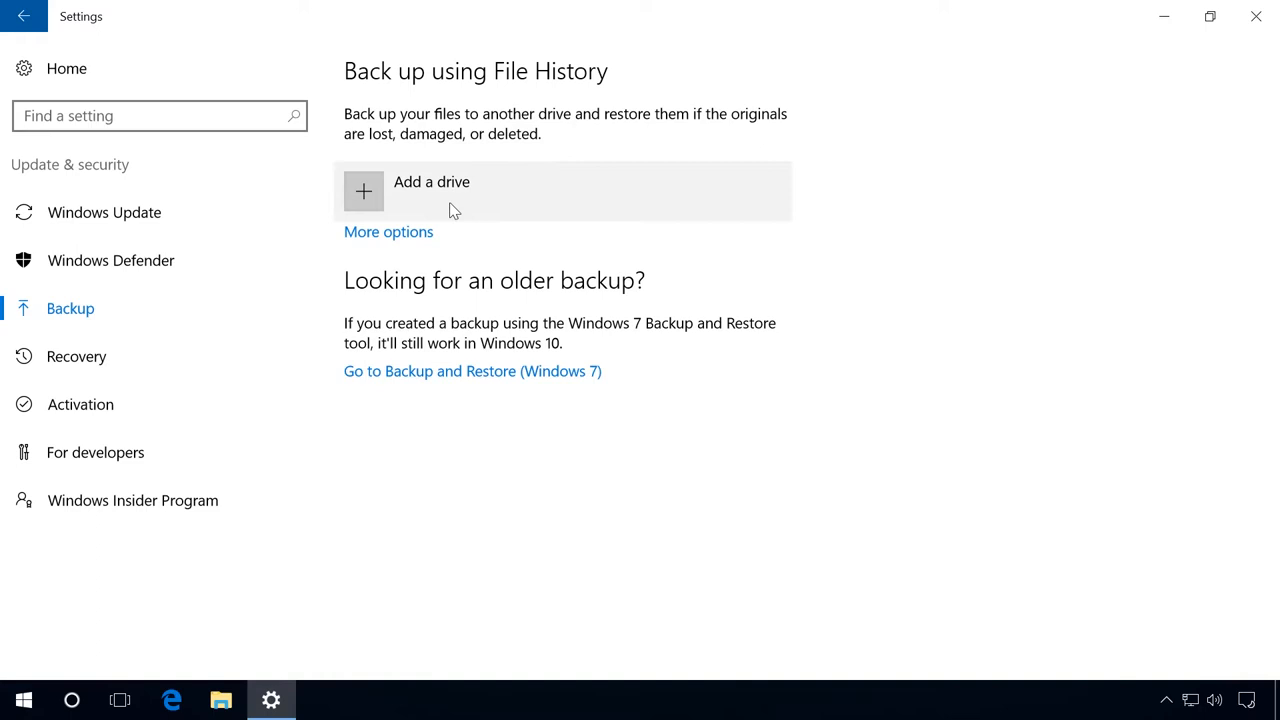
{"action": "left_click", "coordinate": [363, 191]}
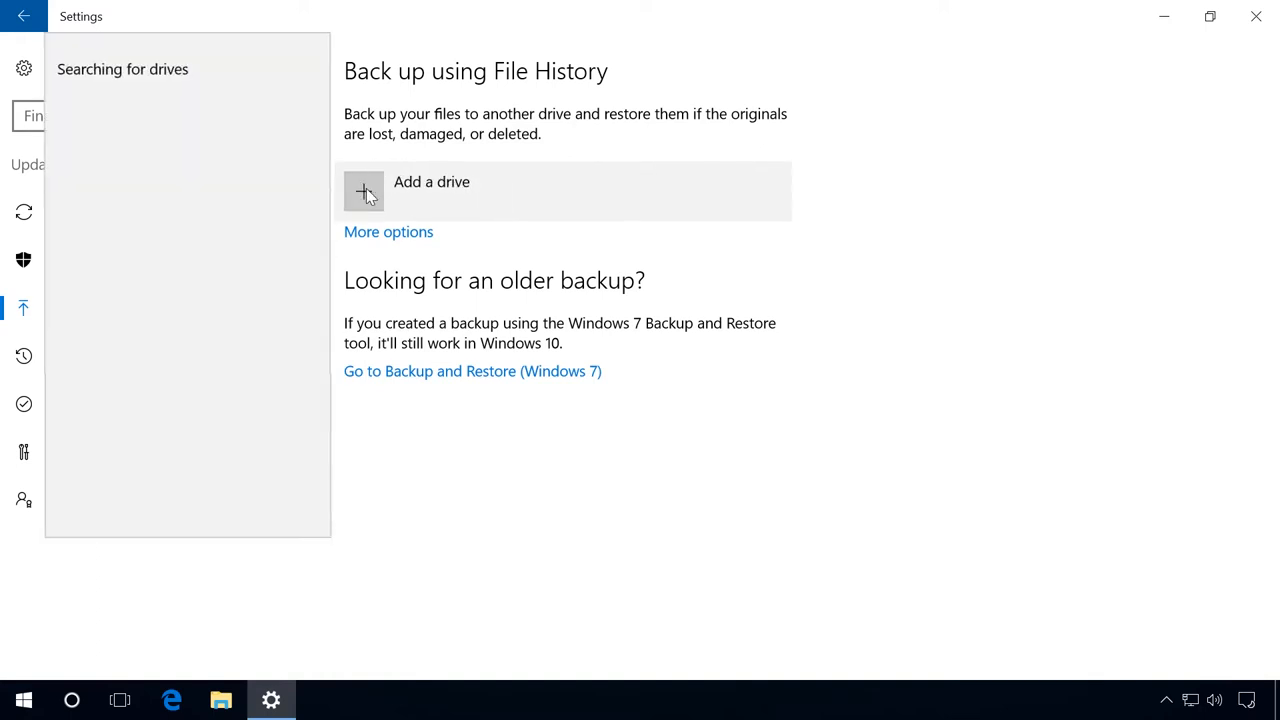
{"action": "left_click", "coordinate": [363, 191]}
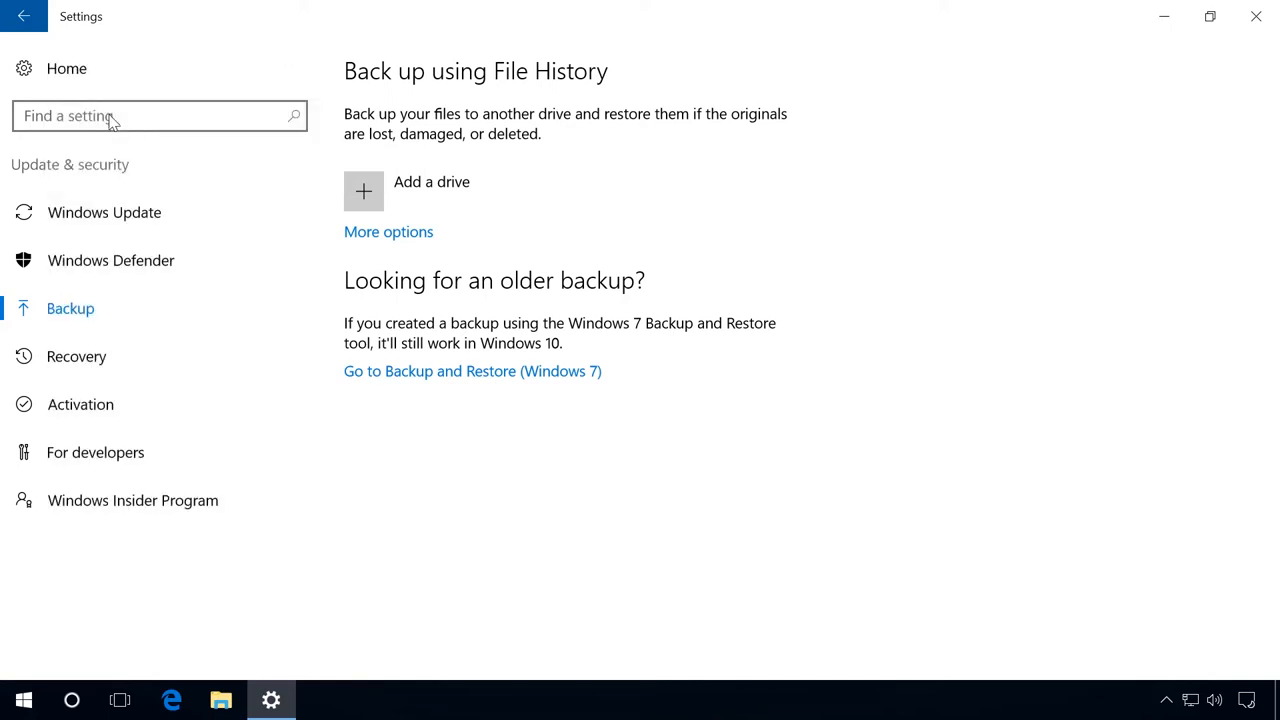
{"action": "left_click", "coordinate": [363, 191]}
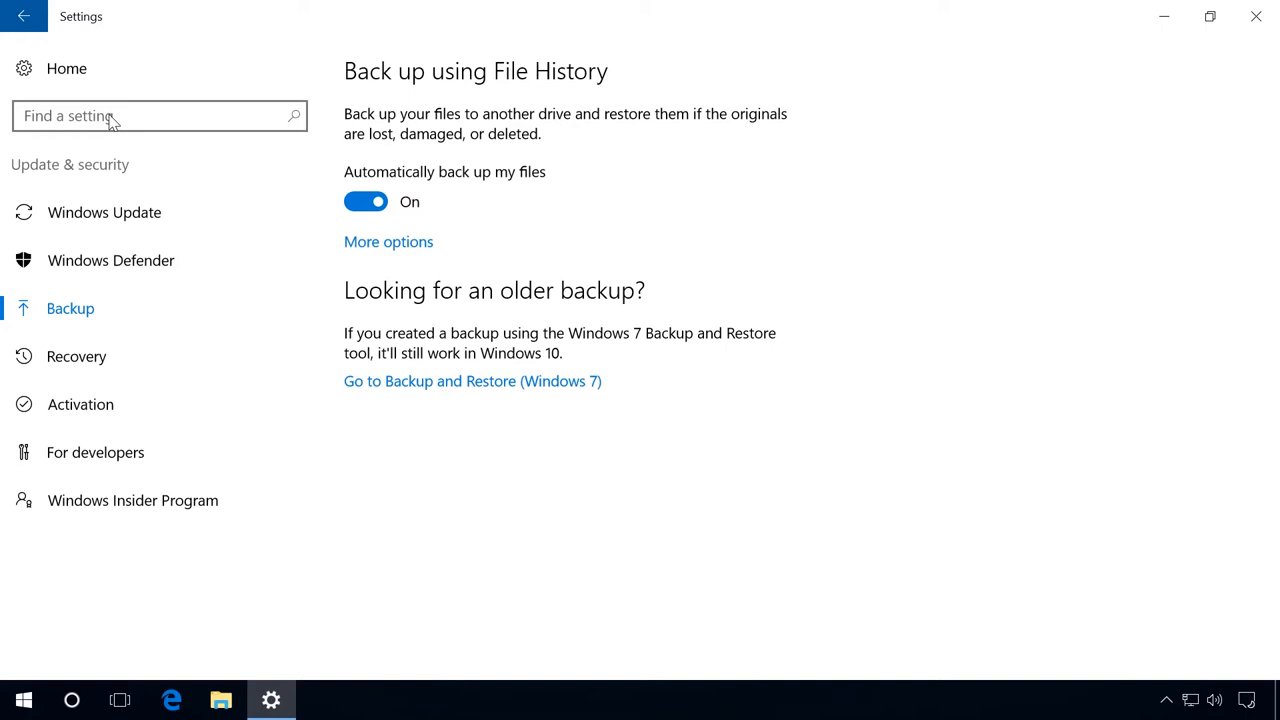
{"action": "mouse_move", "coordinate": [388, 241]}
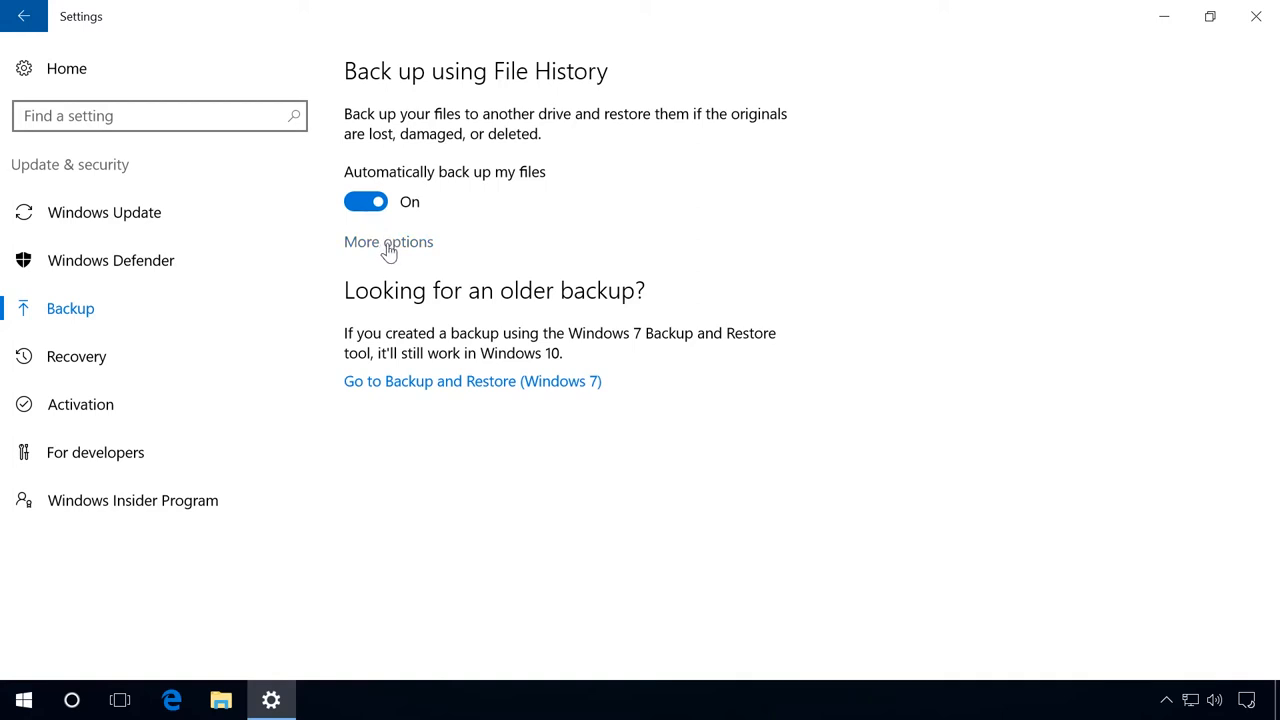
In More options, set backups to run every 3 hours and be kept for 1 year.
{"action": "left_click", "coordinate": [388, 242]}
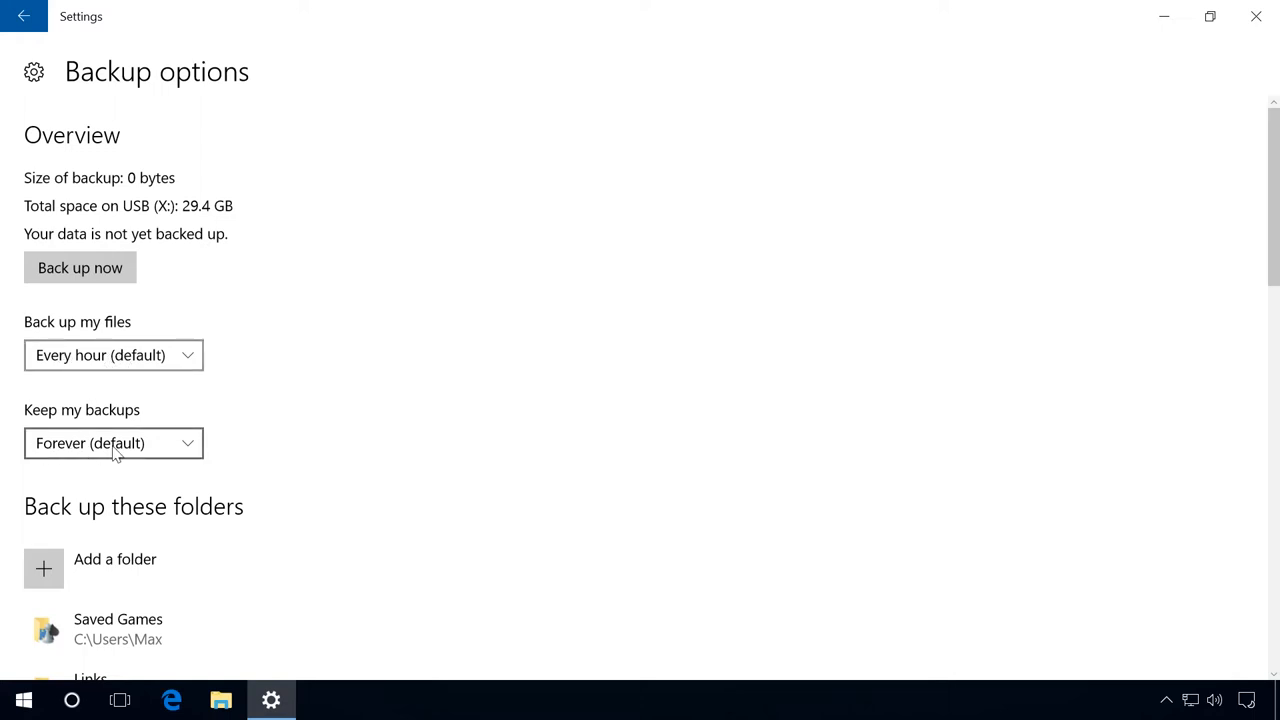
{"action": "mouse_move", "coordinate": [97, 448]}
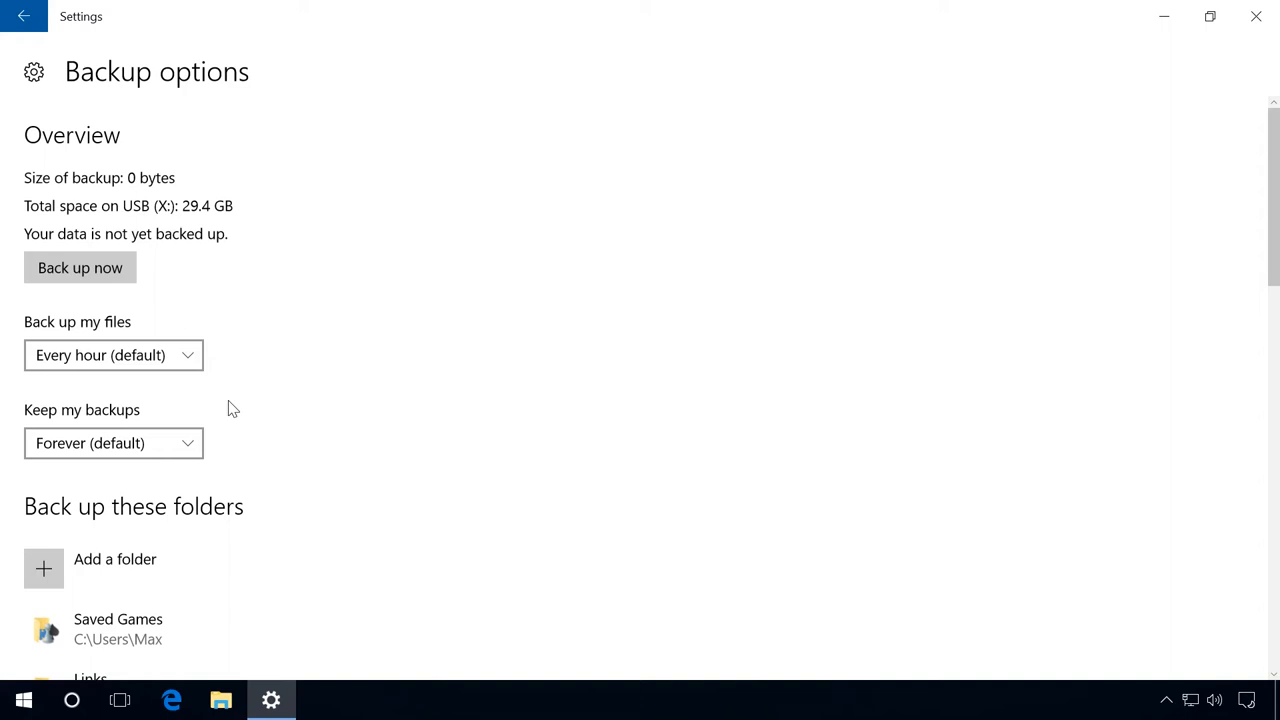
{"action": "left_click", "coordinate": [113, 355]}
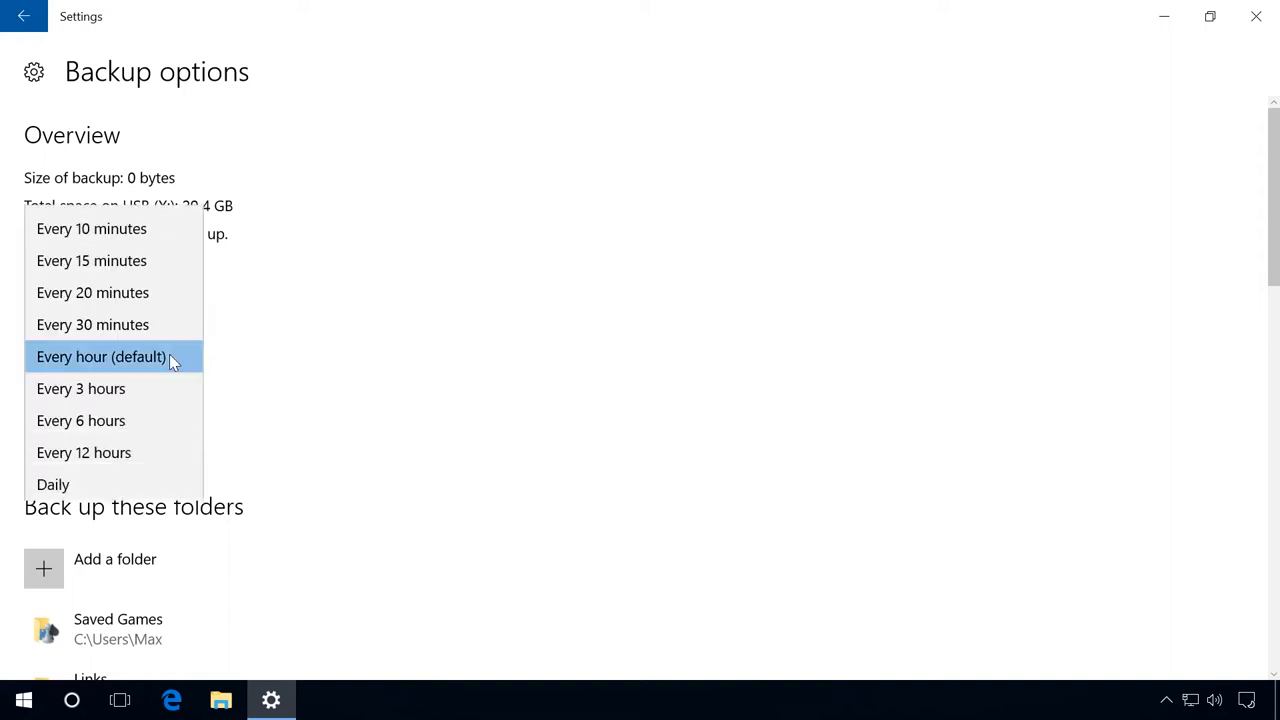
{"action": "left_click", "coordinate": [101, 356]}
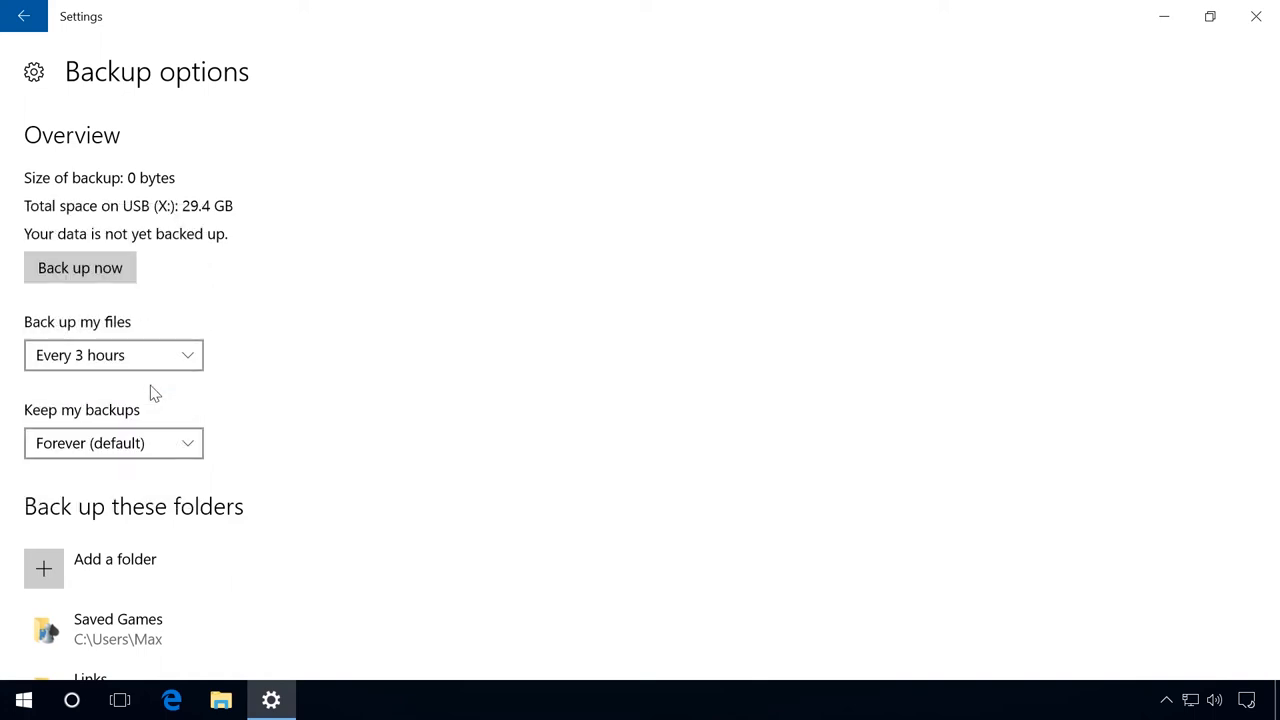
{"action": "left_click", "coordinate": [113, 443]}
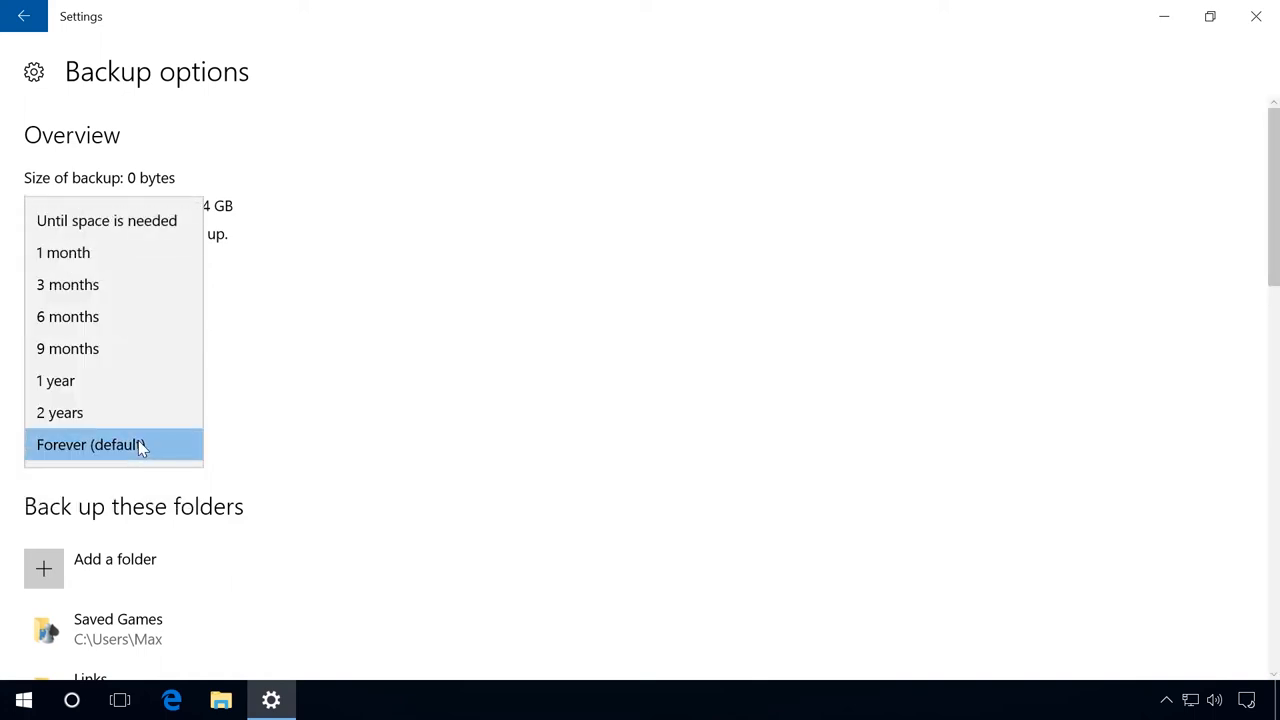
{"action": "left_click", "coordinate": [90, 444]}
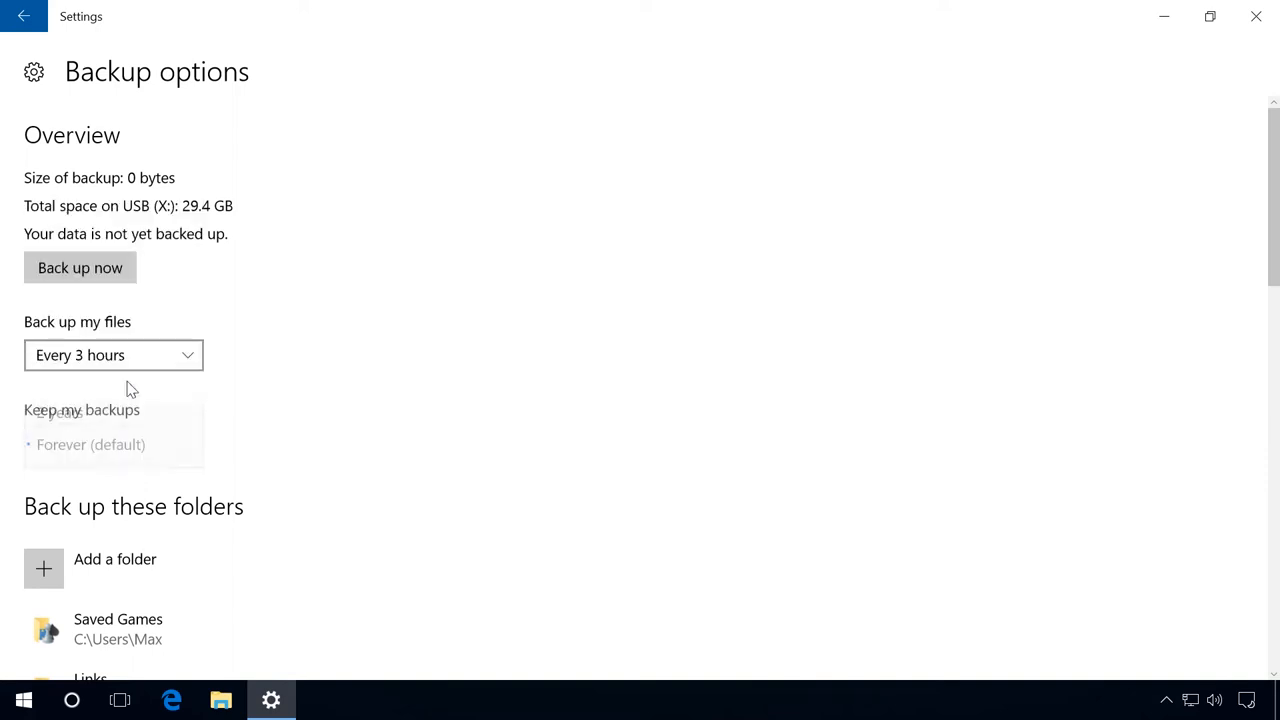
{"action": "left_click", "coordinate": [113, 443]}
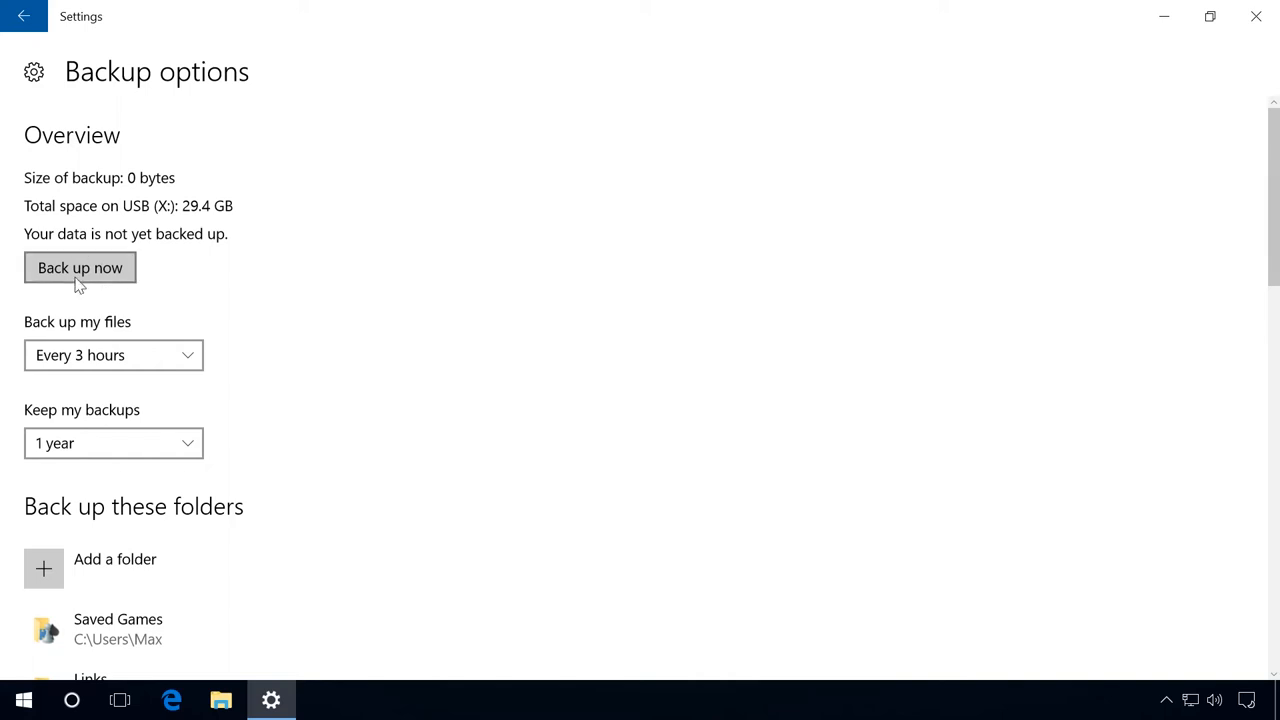
{"action": "mouse_move", "coordinate": [110, 277]}
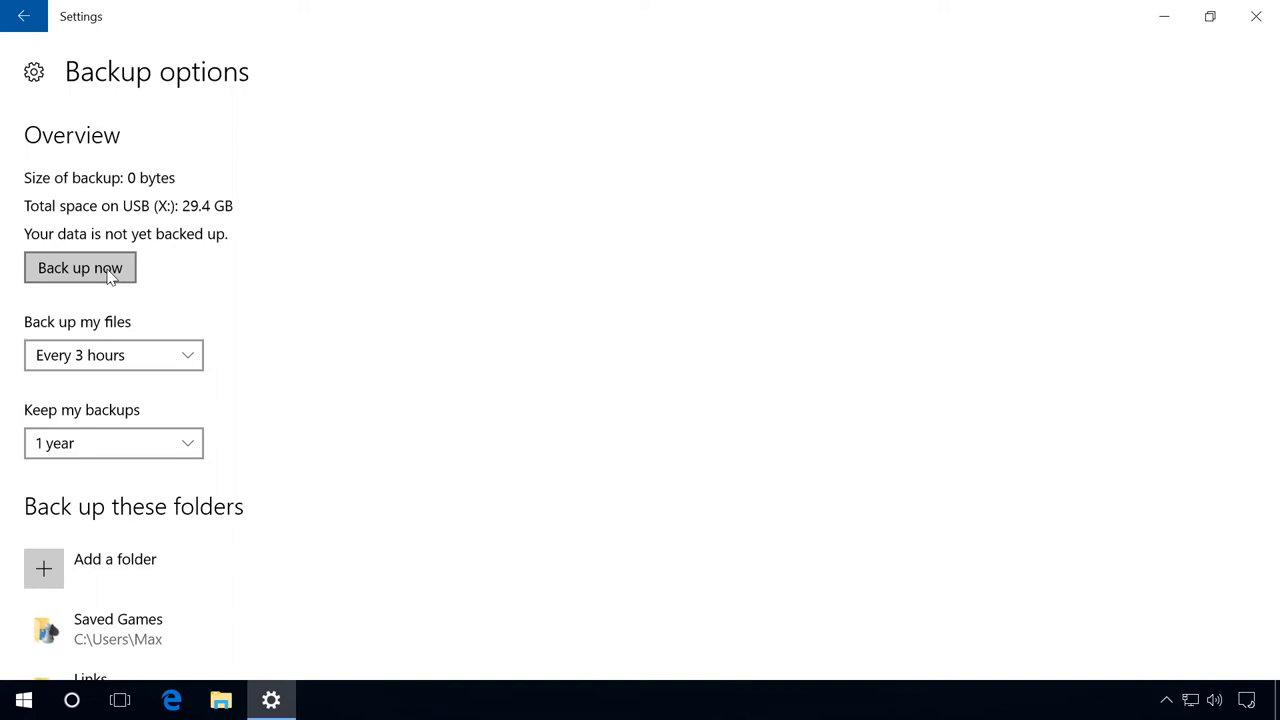
{"action": "mouse_move", "coordinate": [170, 368]}
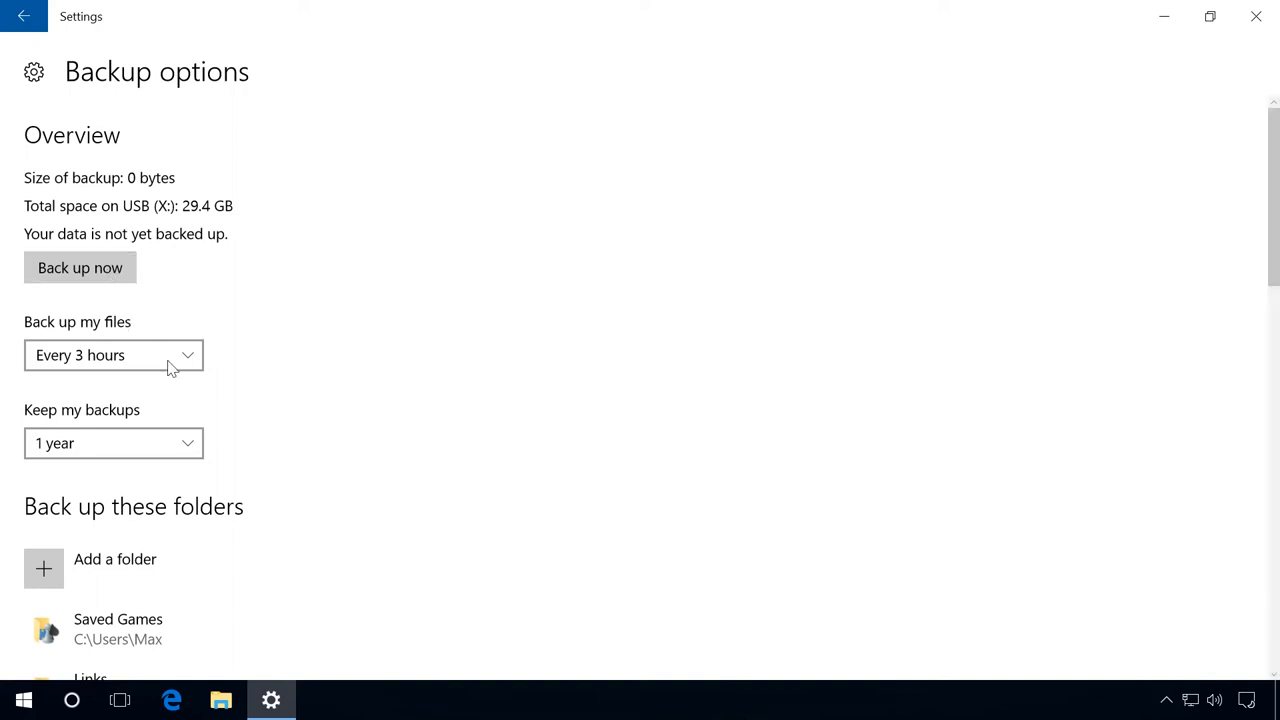
{"action": "mouse_move", "coordinate": [360, 470]}
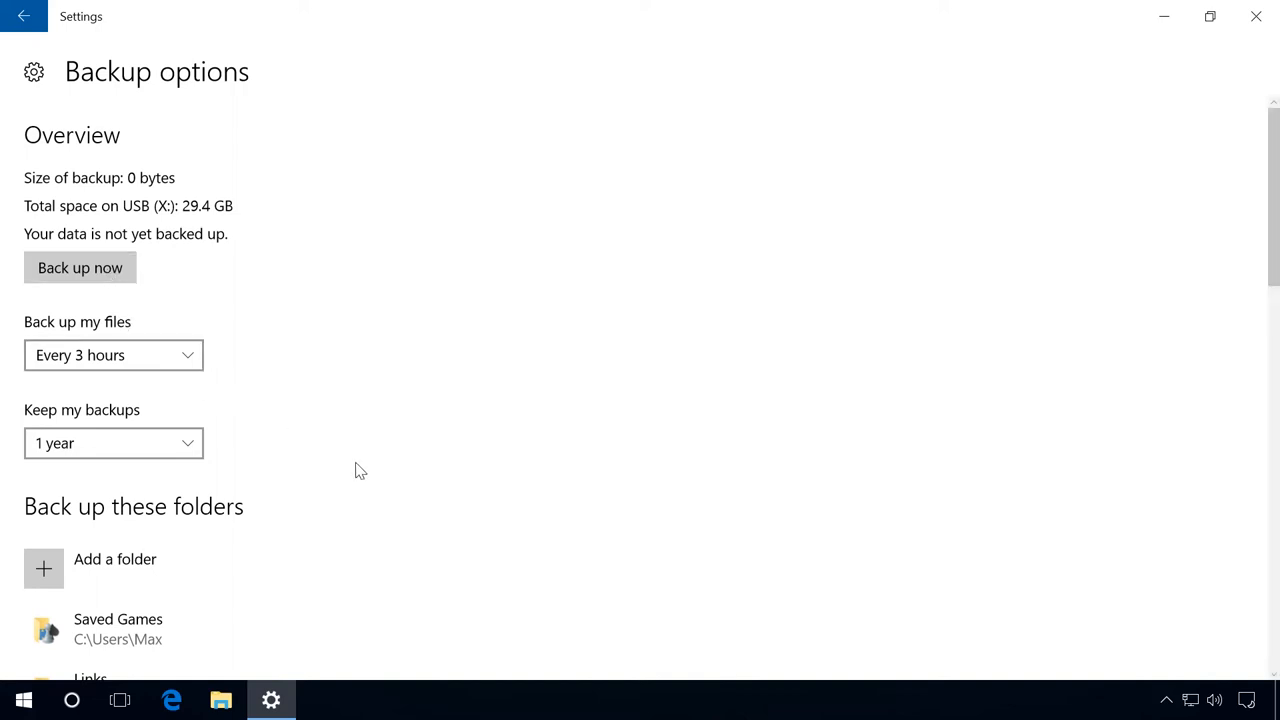
{"action": "left_click", "coordinate": [220, 699]}
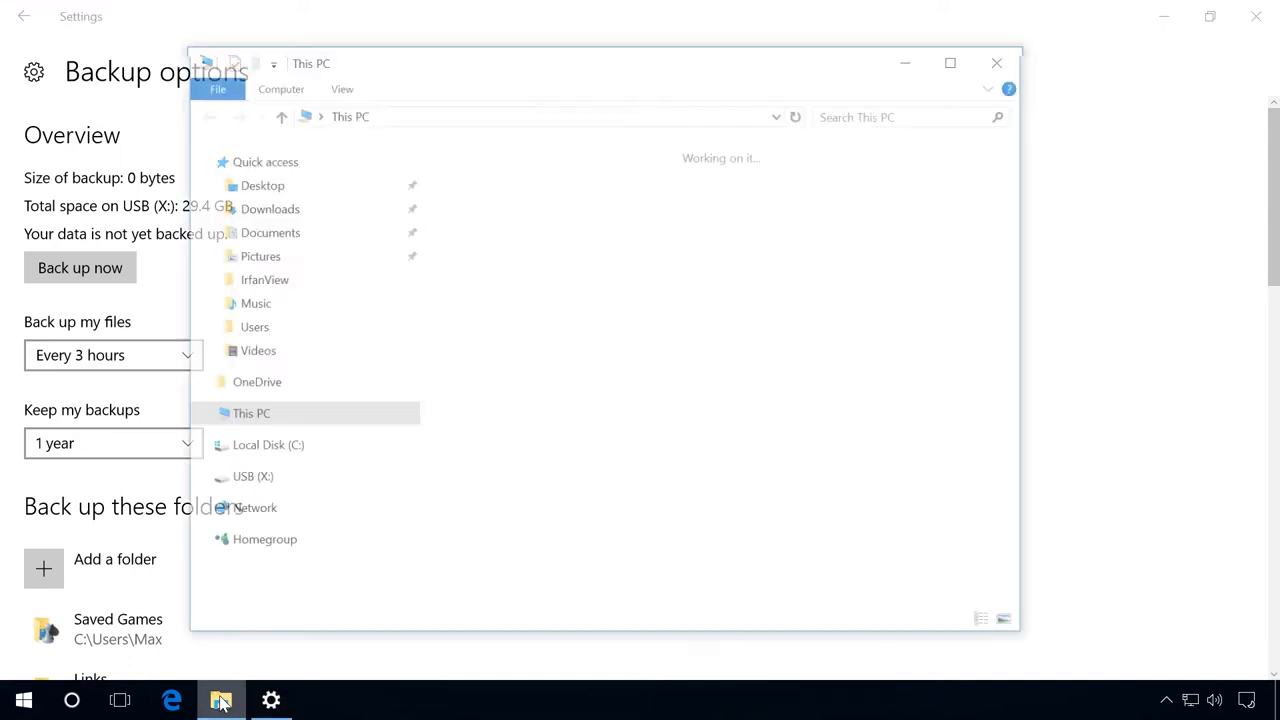
{"action": "left_click", "coordinate": [268, 444]}
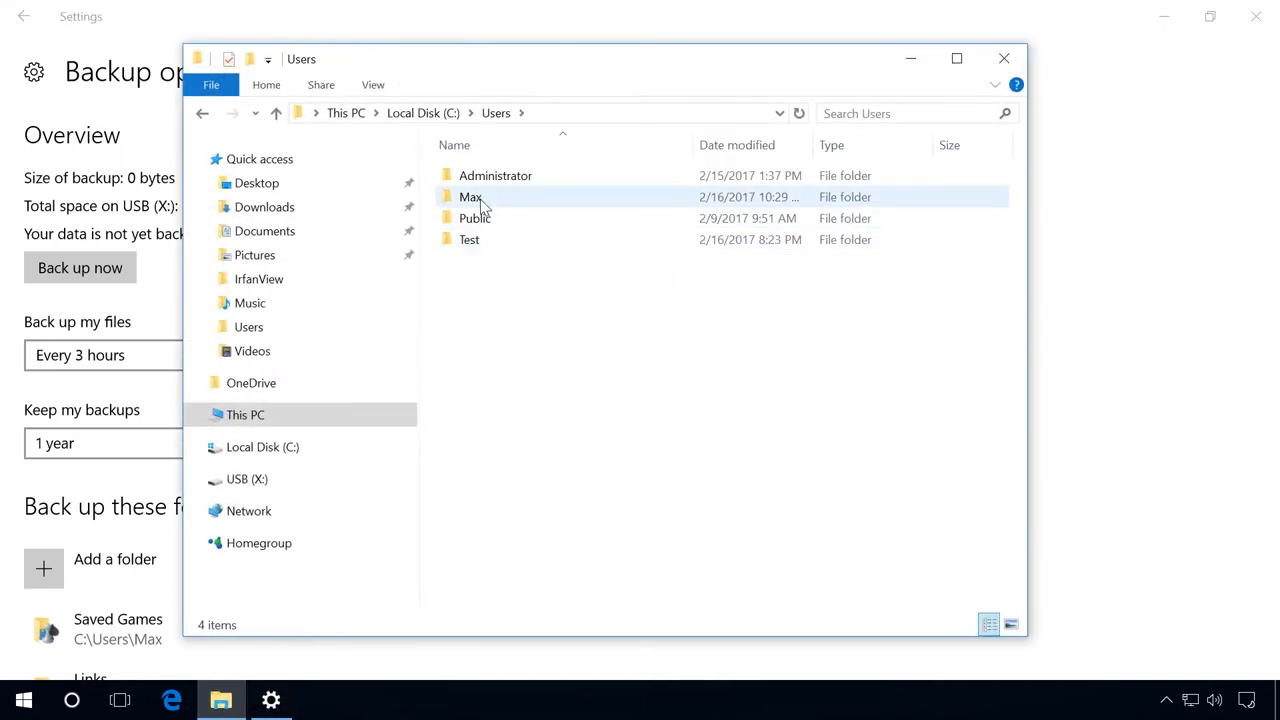
{"action": "double_click", "coordinate": [470, 196]}
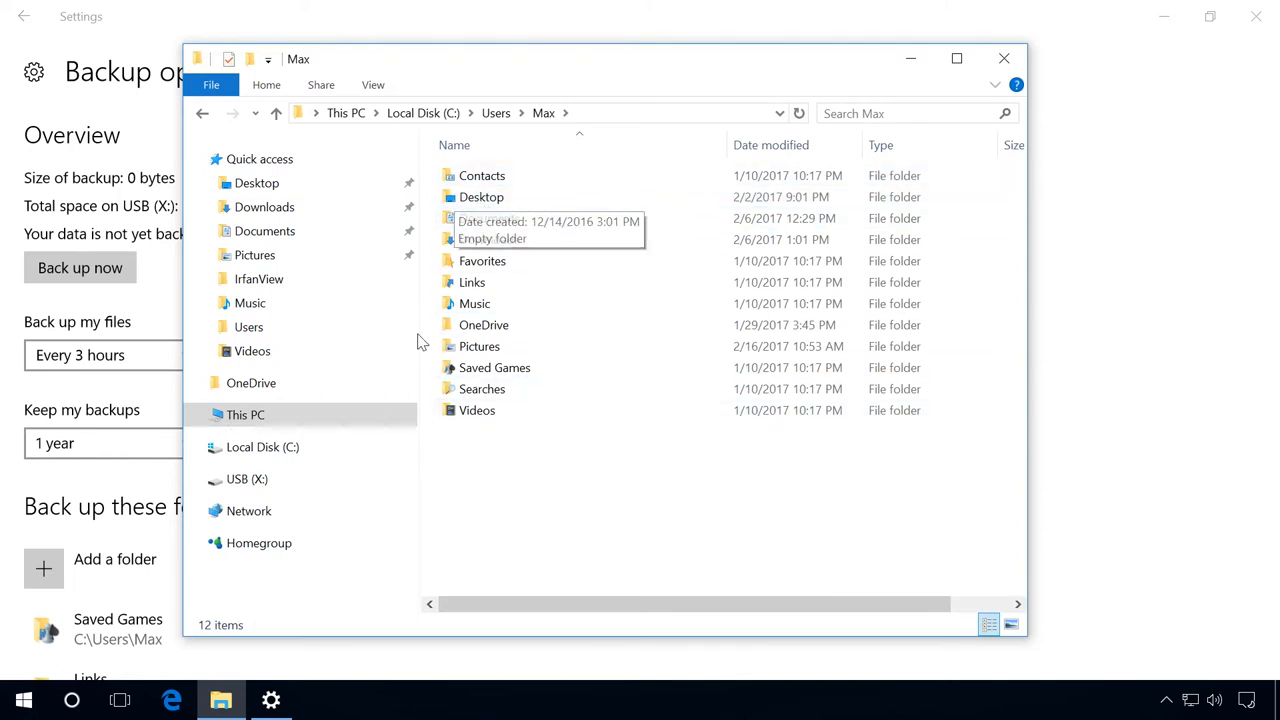
{"action": "mouse_move", "coordinate": [508, 440]}
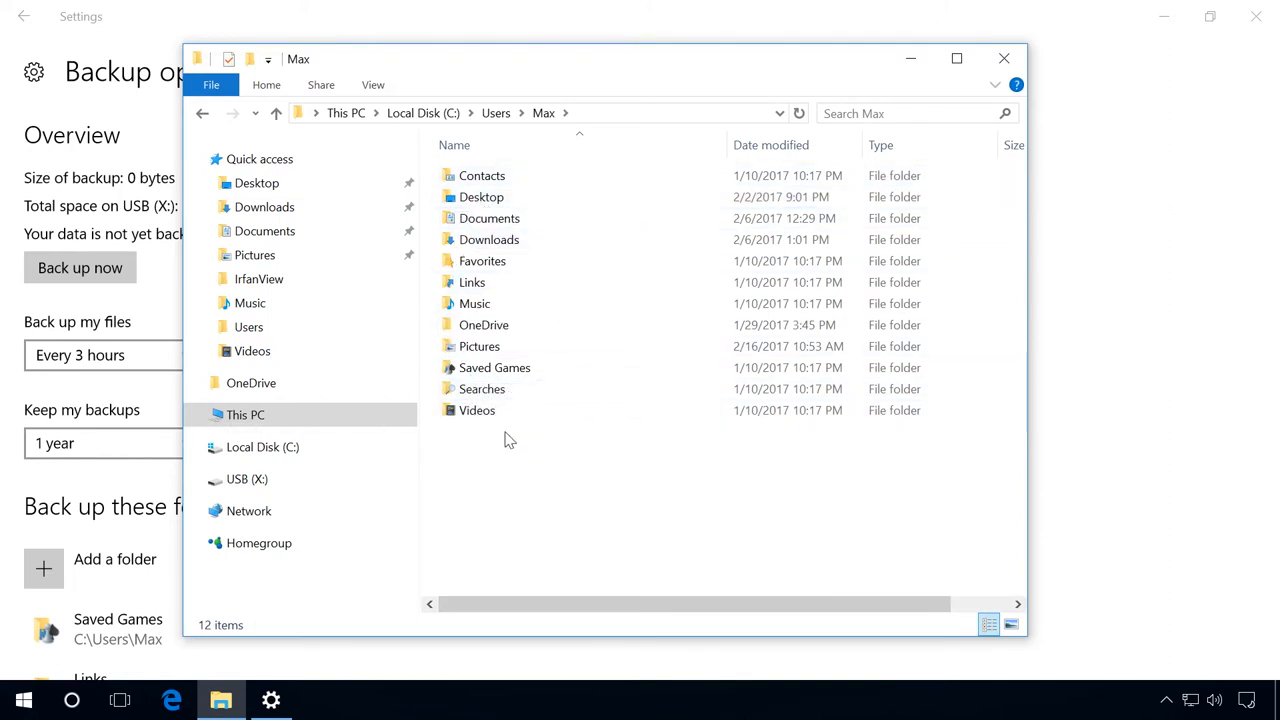
{"action": "mouse_move", "coordinate": [728, 383]}
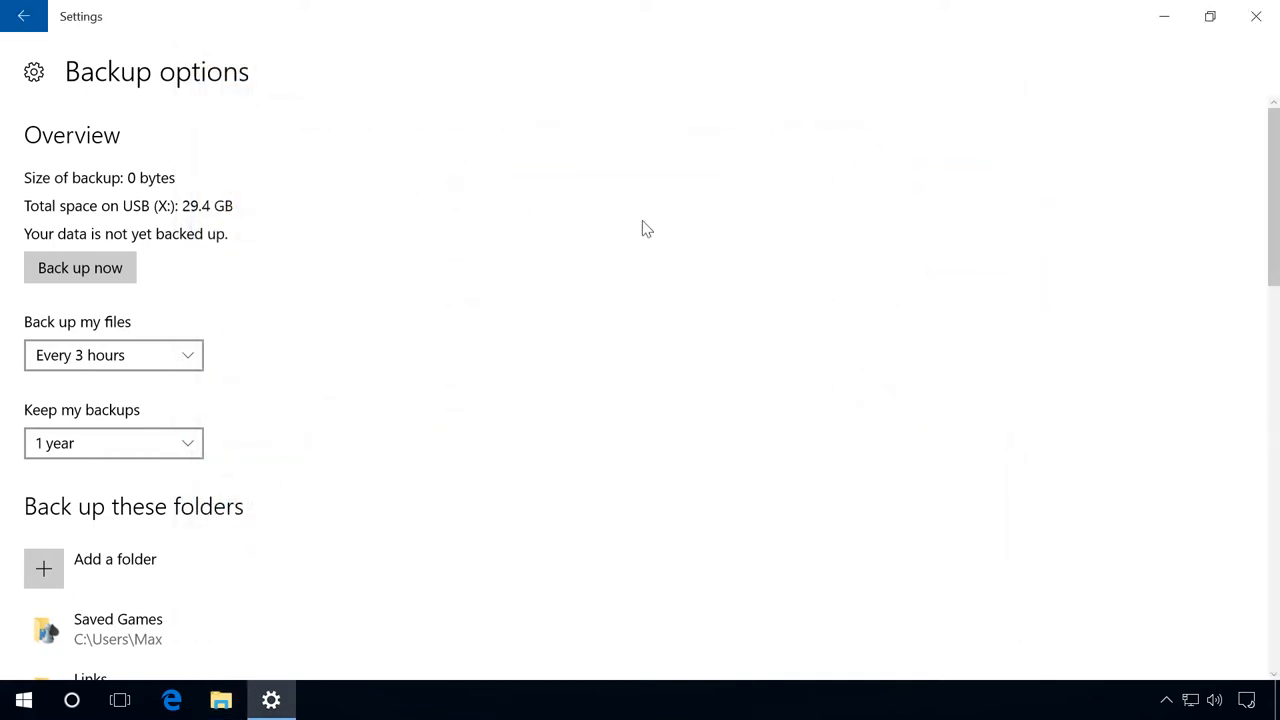
{"action": "mouse_move", "coordinate": [13, 508]}
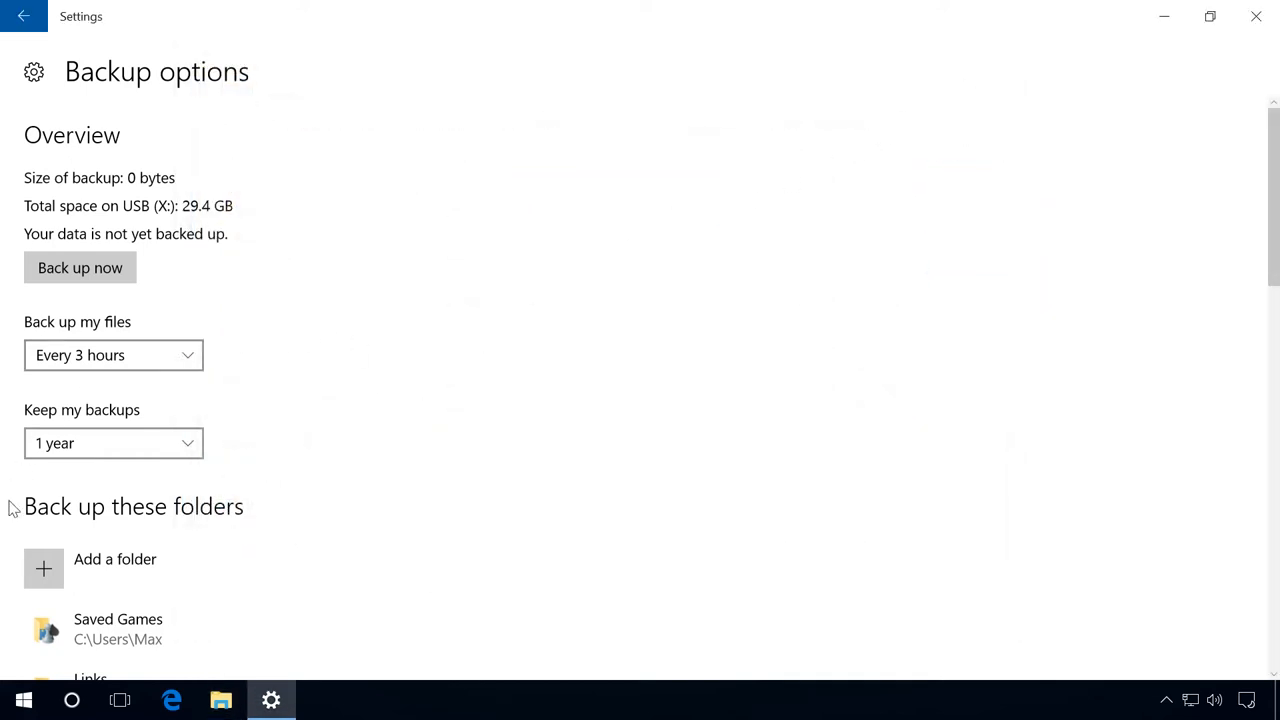
{"action": "mouse_move", "coordinate": [115, 583]}
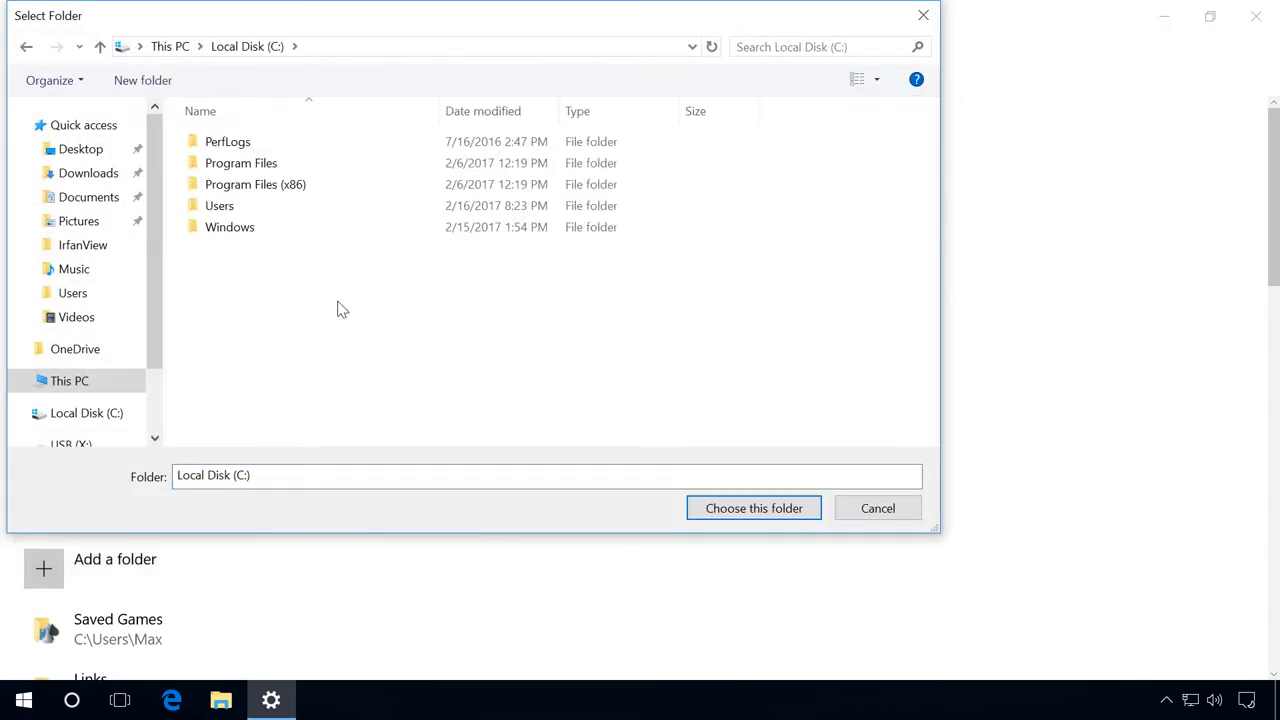
Choose the Test folder under Local Disk (C:) > Users as a backup folder.
{"action": "double_click", "coordinate": [219, 205]}
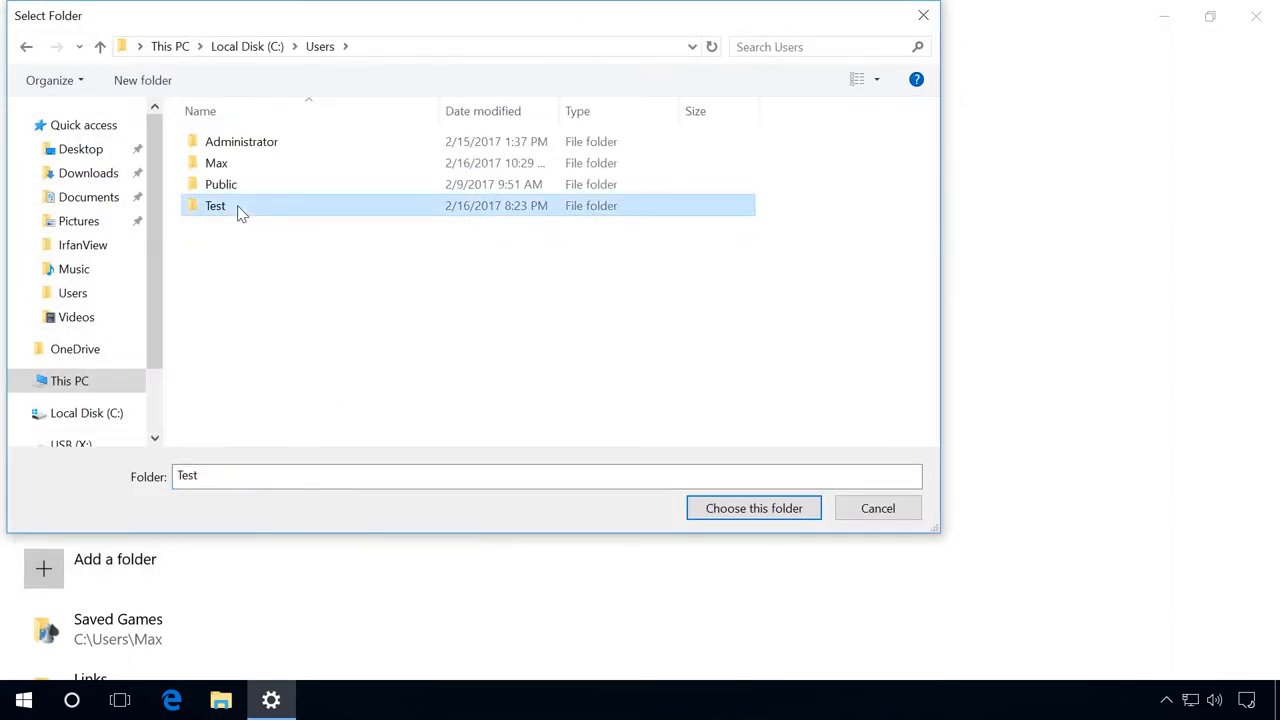
{"action": "mouse_move", "coordinate": [753, 508]}
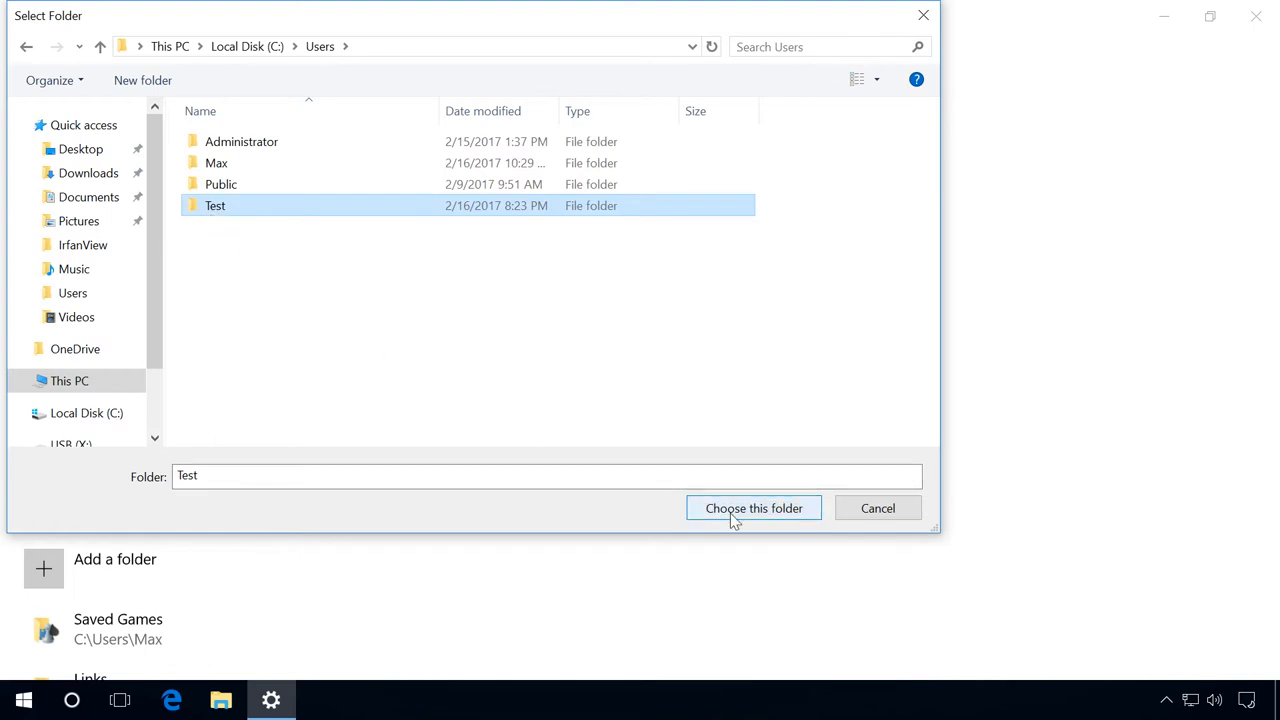
{"action": "left_click", "coordinate": [753, 508]}
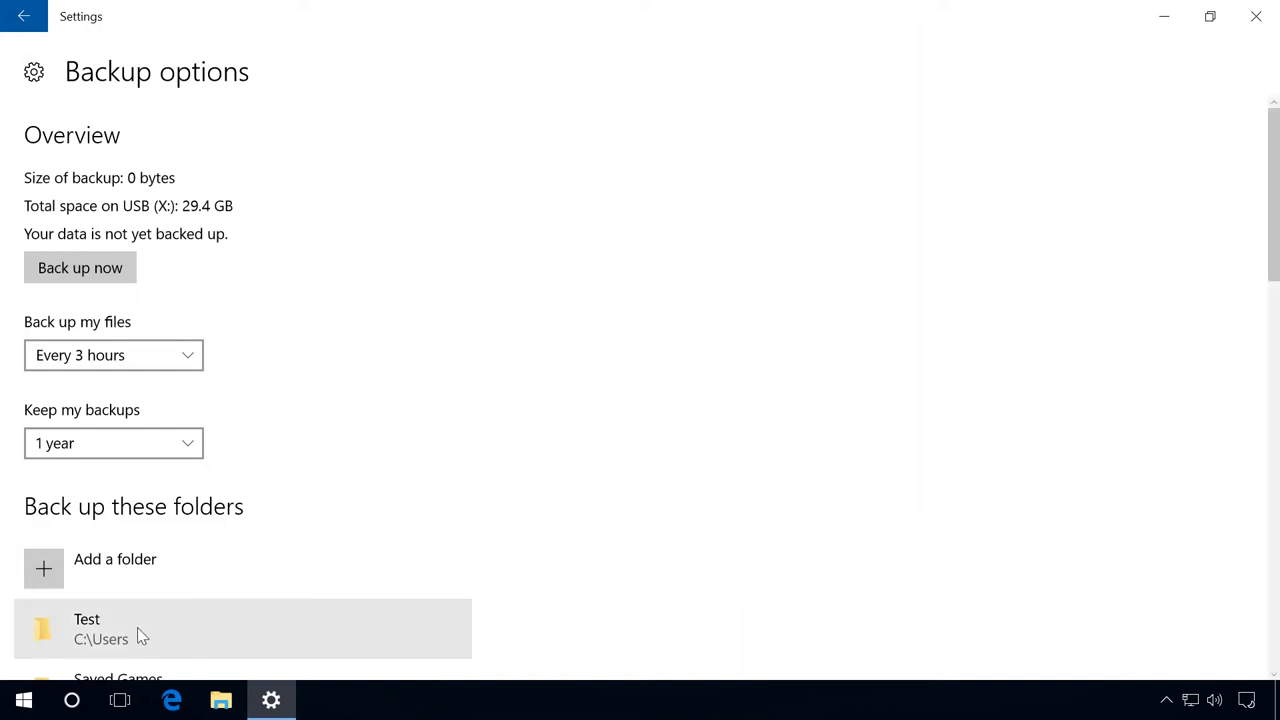
{"action": "mouse_move", "coordinate": [75, 635]}
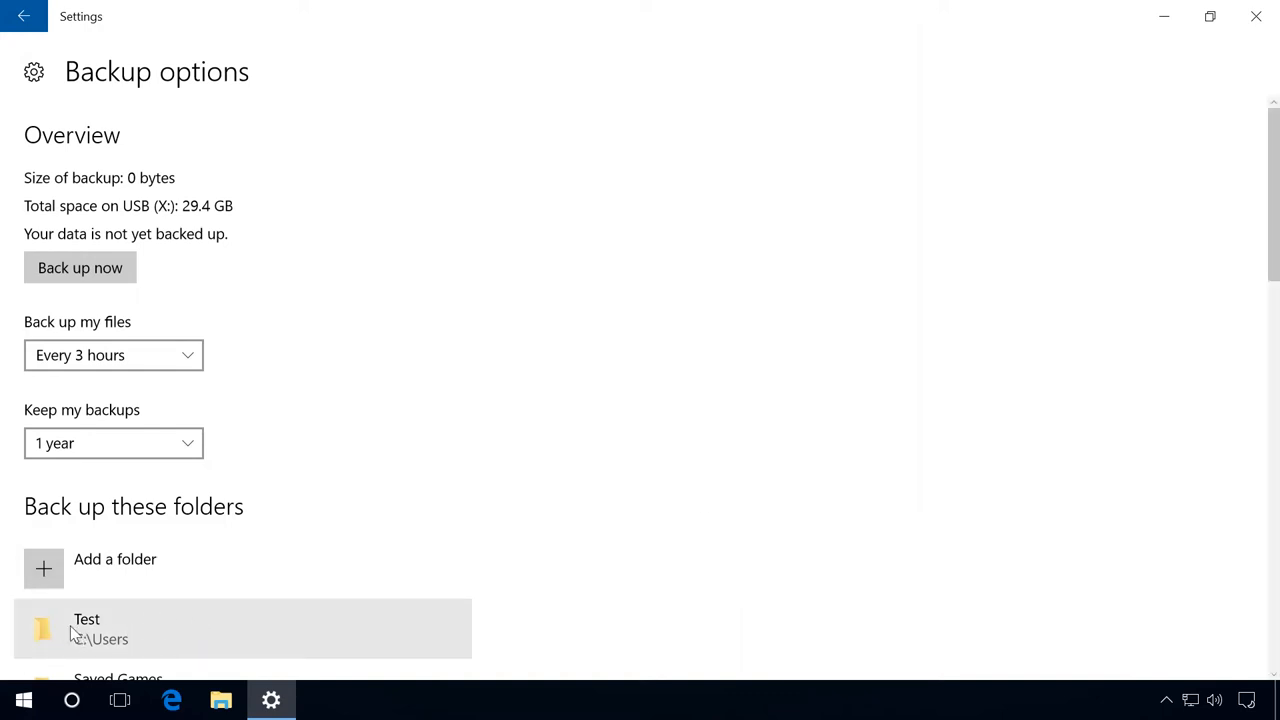
{"action": "mouse_move", "coordinate": [610, 524]}
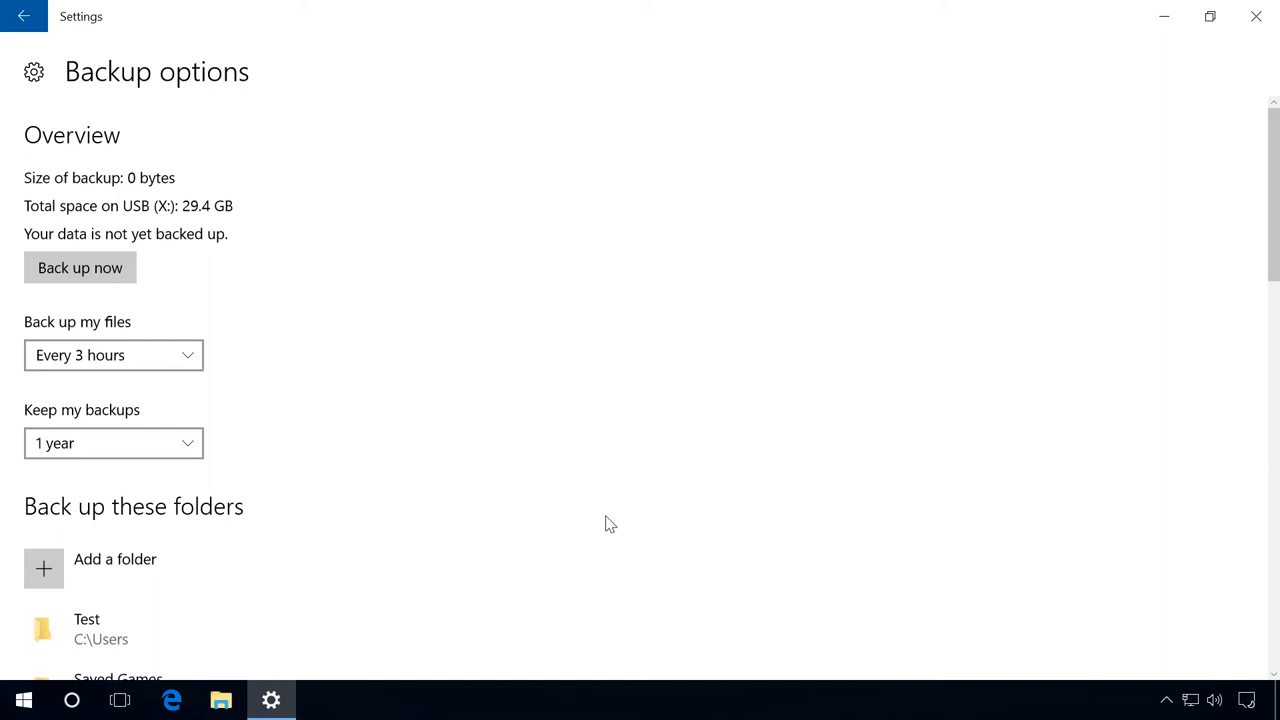
Add the Music folder from This PC to the Exclude these folders list.
{"action": "scroll", "scroll_direction": "down", "scroll_amount": 3}
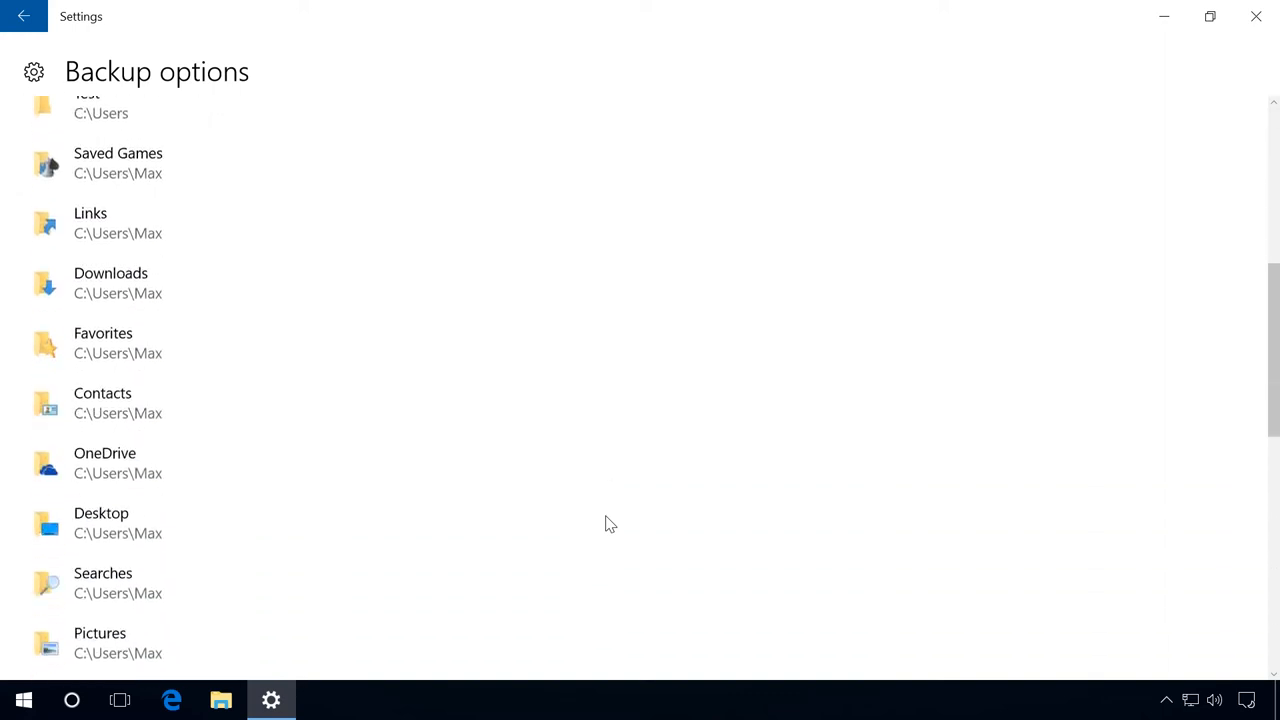
{"action": "scroll", "scroll_direction": "down", "scroll_amount": 3}
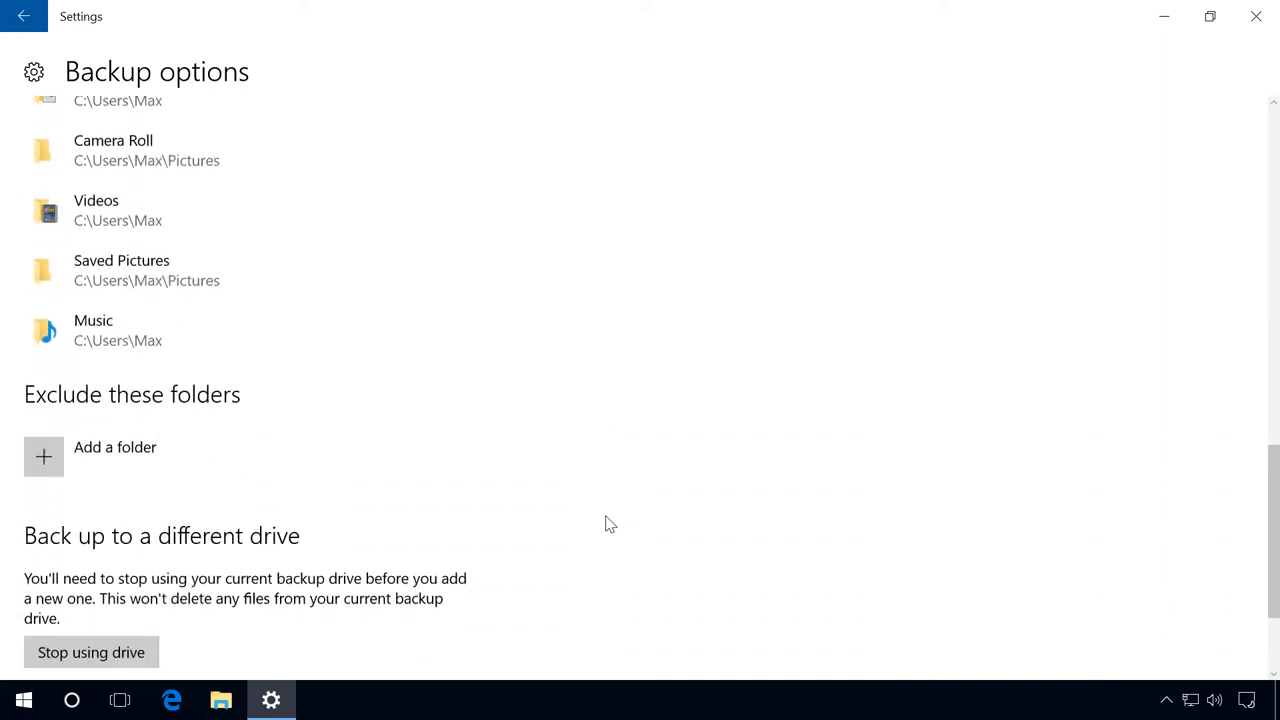
{"action": "scroll", "scroll_direction": "down", "scroll_amount": 3}
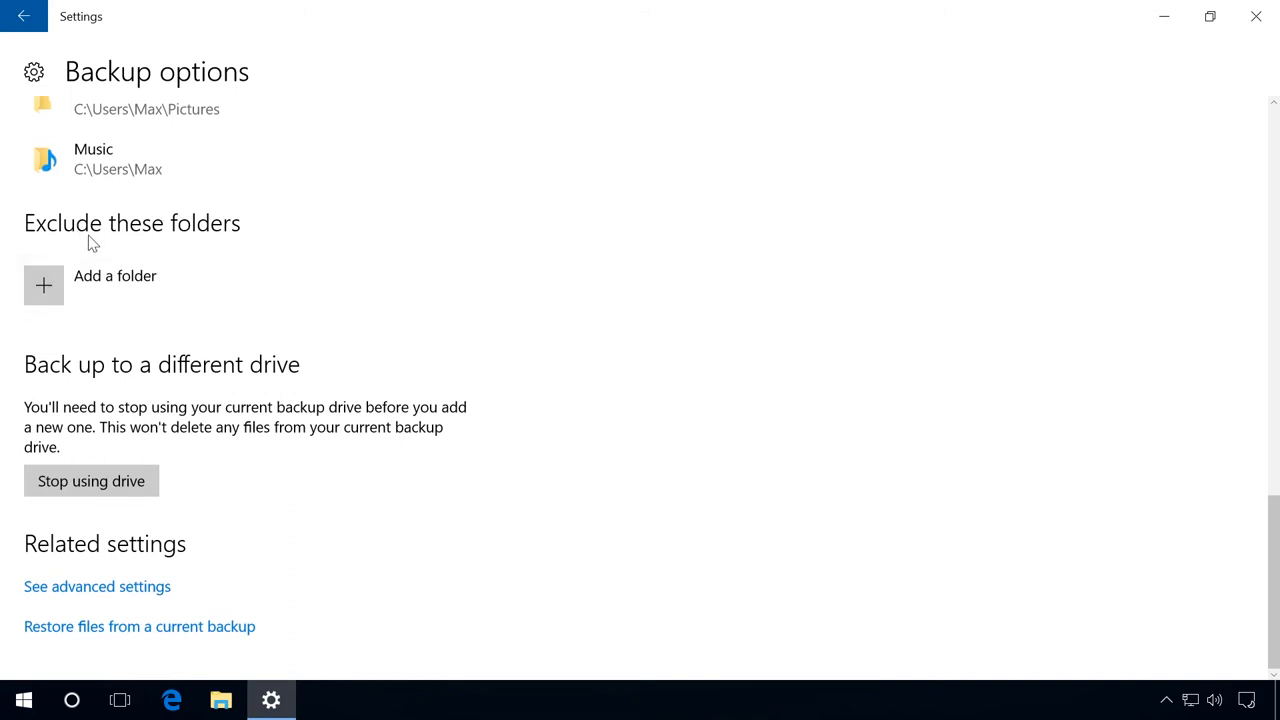
{"action": "mouse_move", "coordinate": [44, 285]}
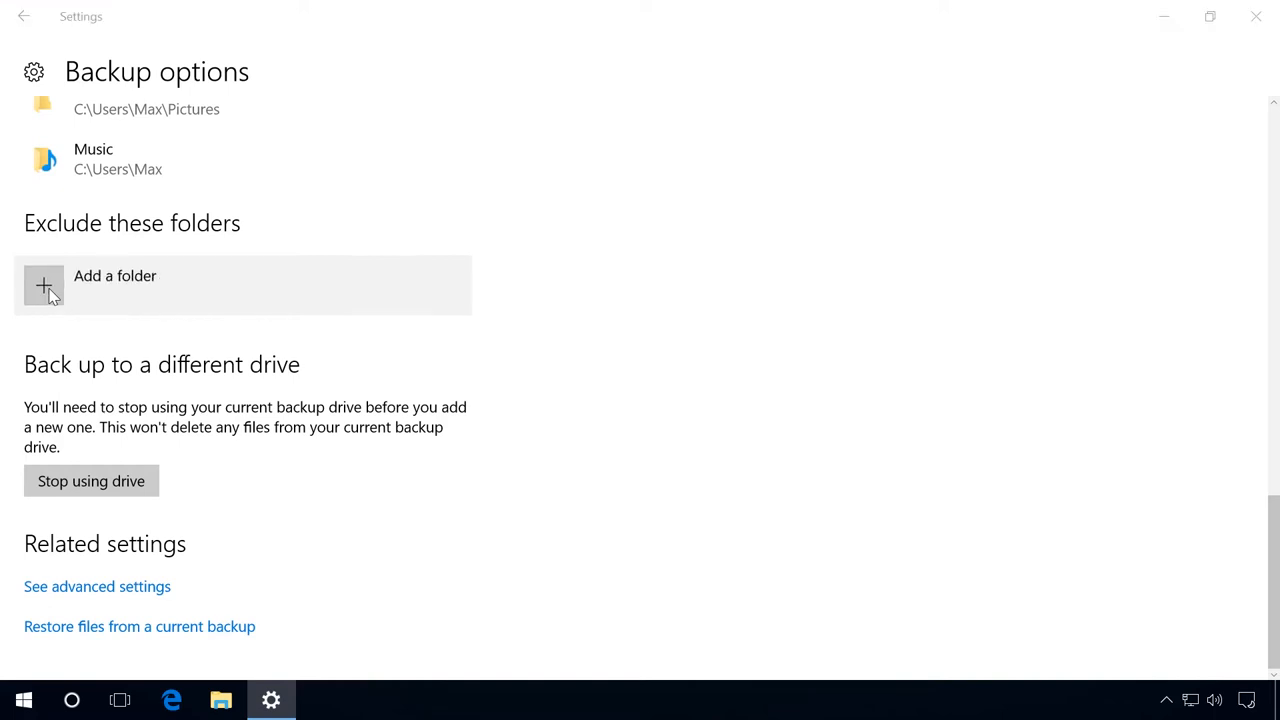
{"action": "left_click", "coordinate": [44, 285]}
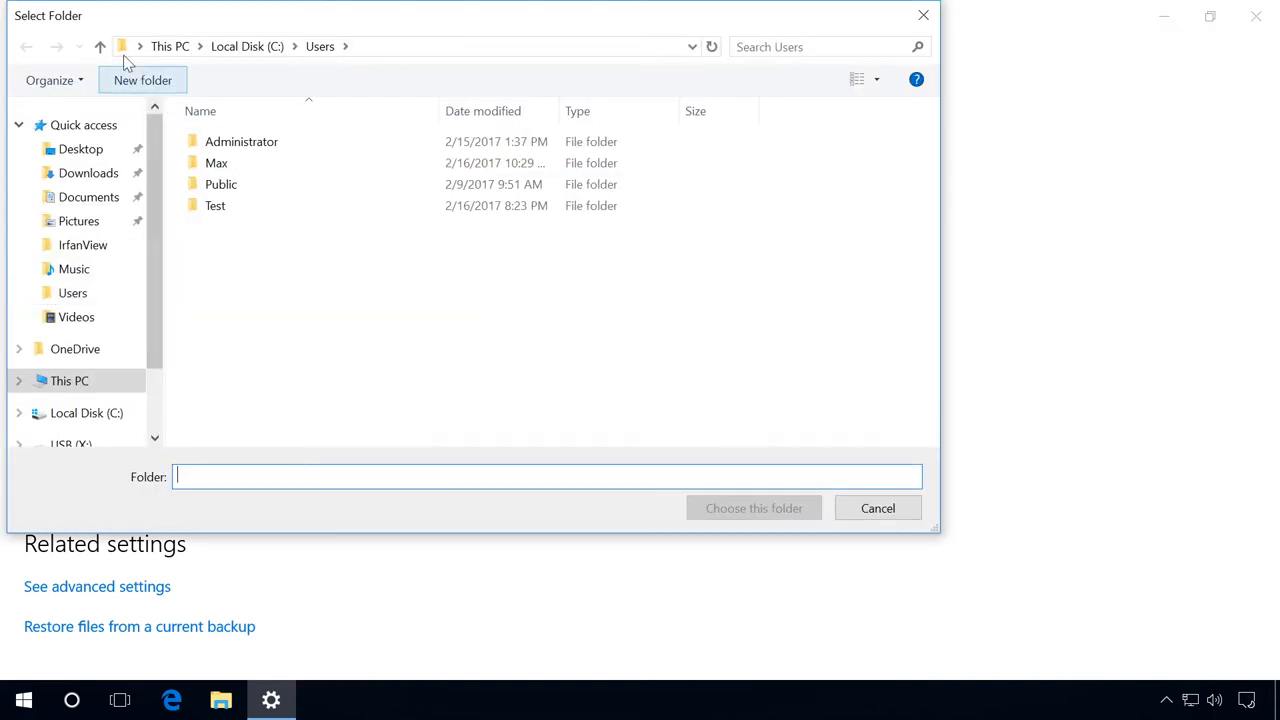
{"action": "left_click", "coordinate": [100, 46]}
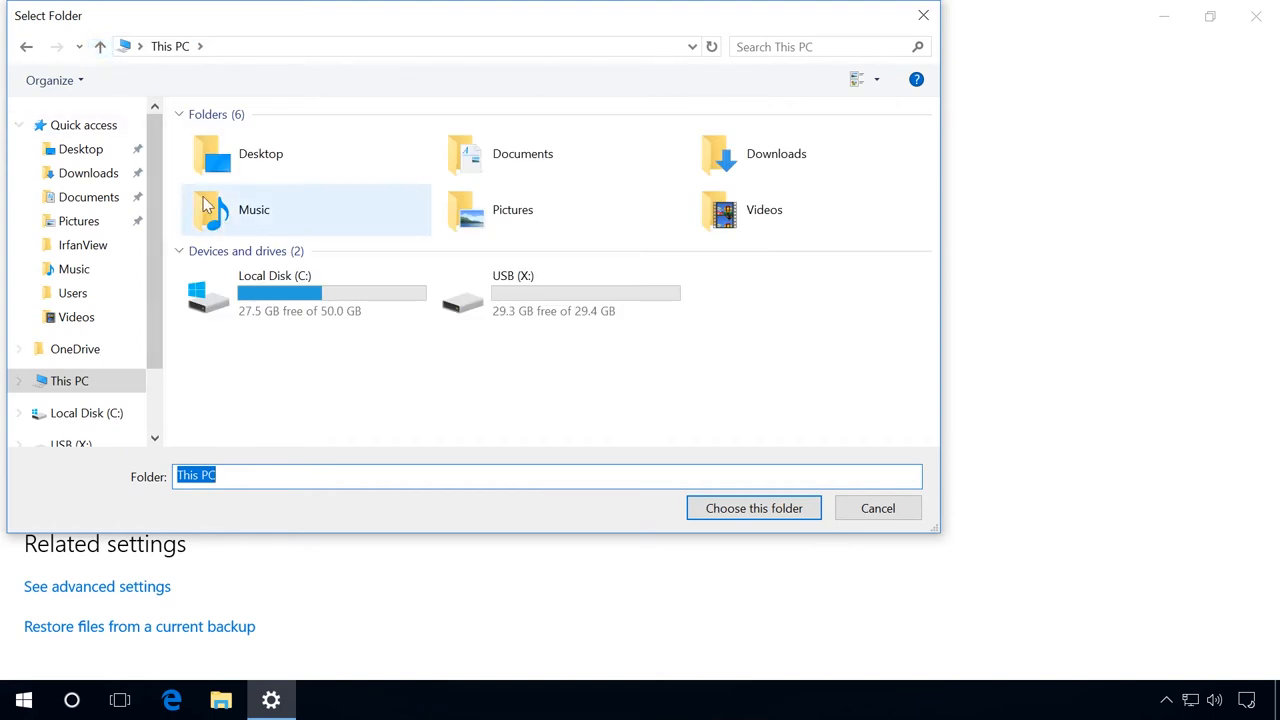
{"action": "left_click", "coordinate": [253, 209]}
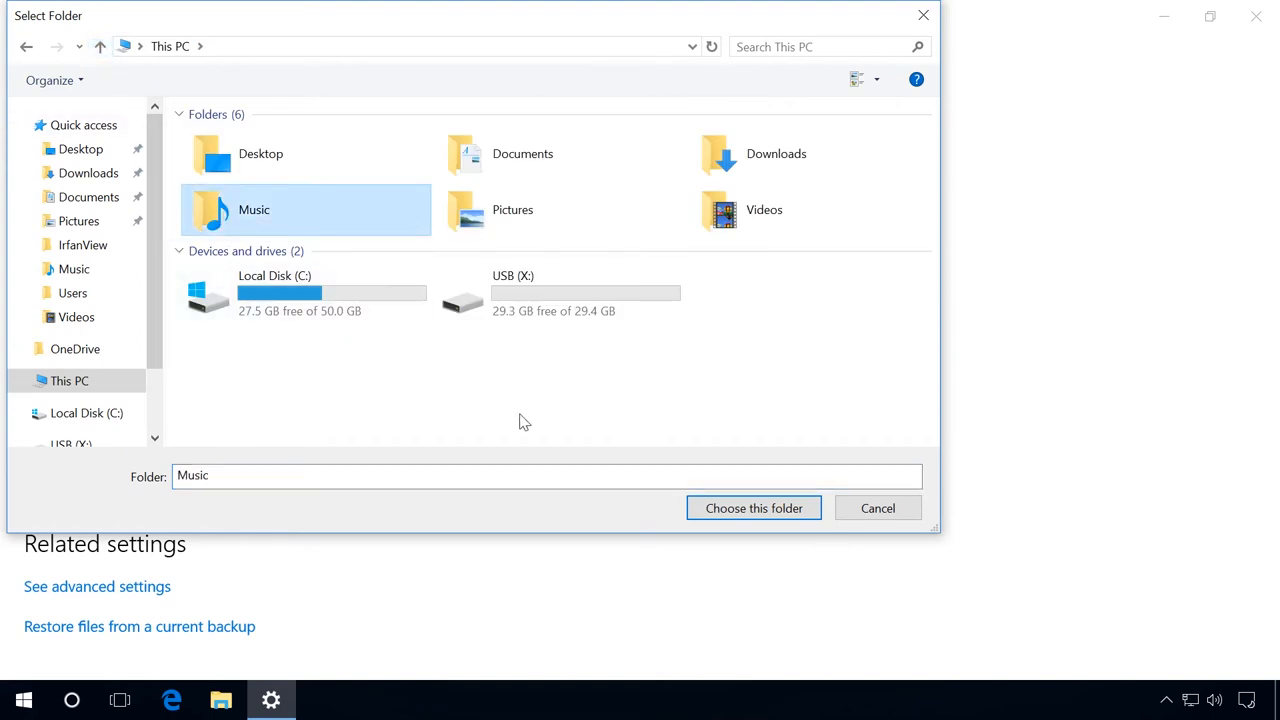
{"action": "left_click", "coordinate": [753, 508]}
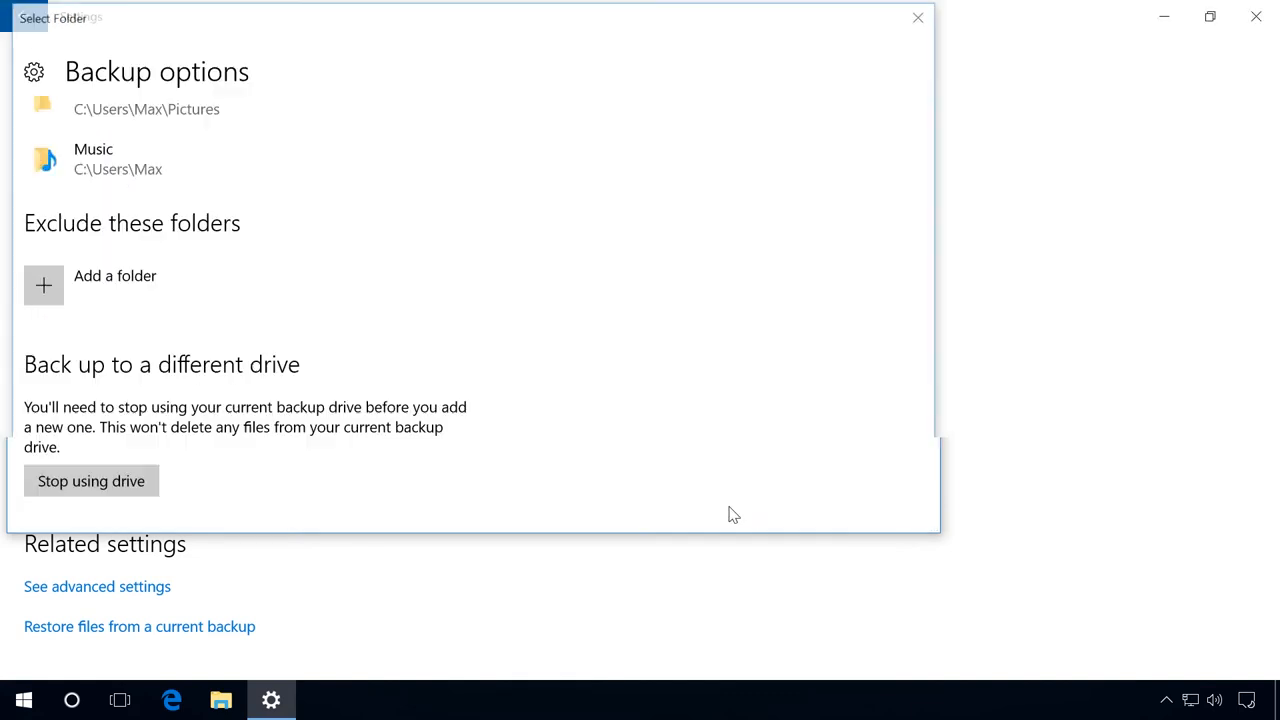
{"action": "left_click", "coordinate": [916, 17]}
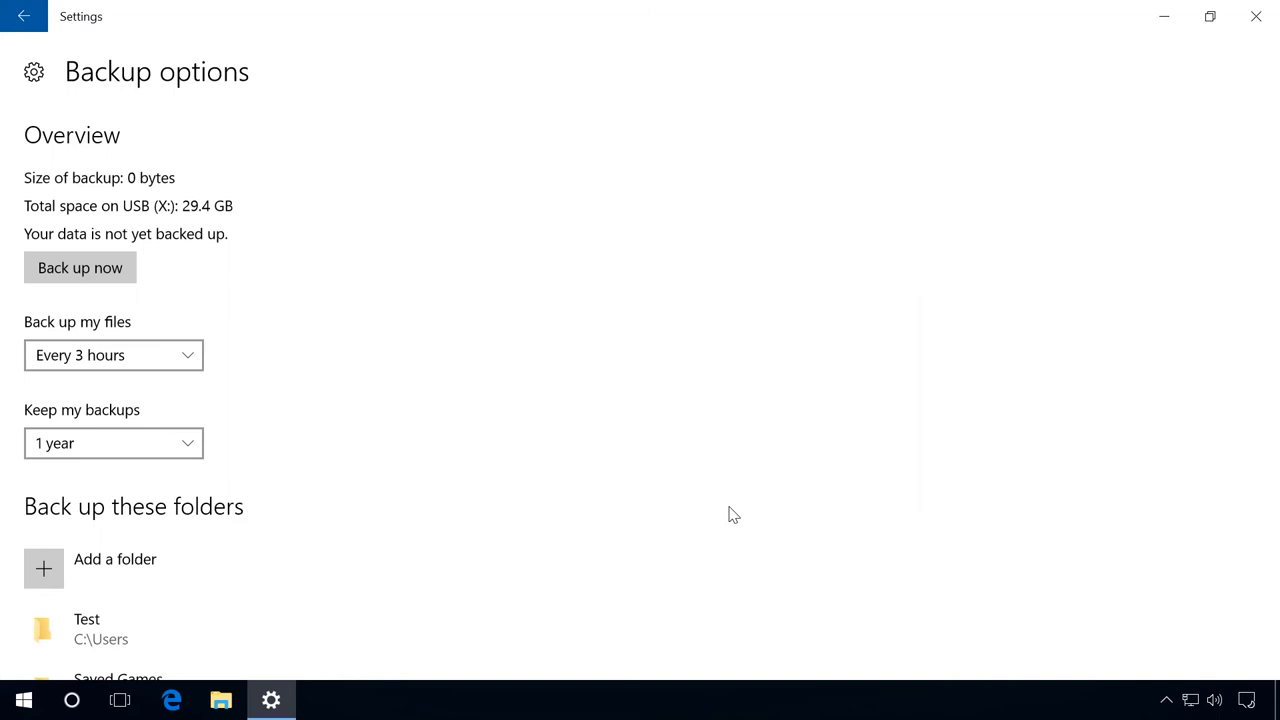
Stop using the backup drive, re-add USB (X:), and reopen More options.
{"action": "scroll", "scroll_direction": "down", "scroll_amount": 3}
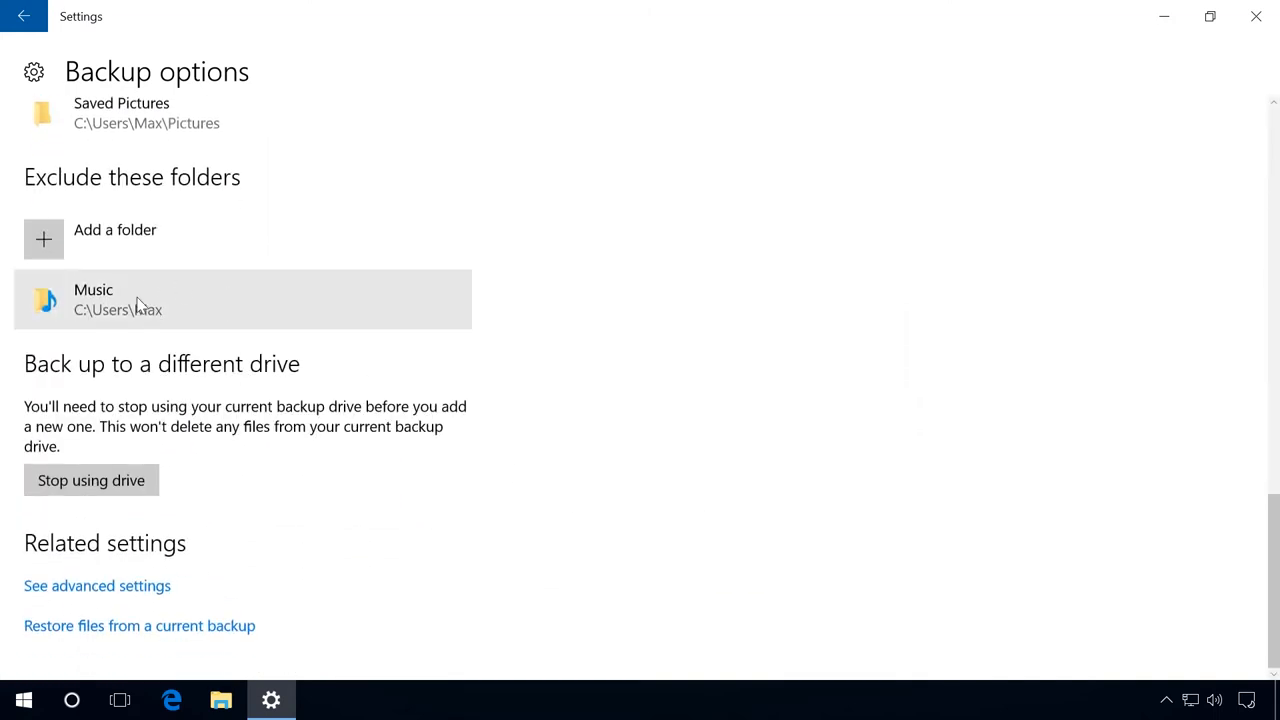
{"action": "mouse_move", "coordinate": [100, 305]}
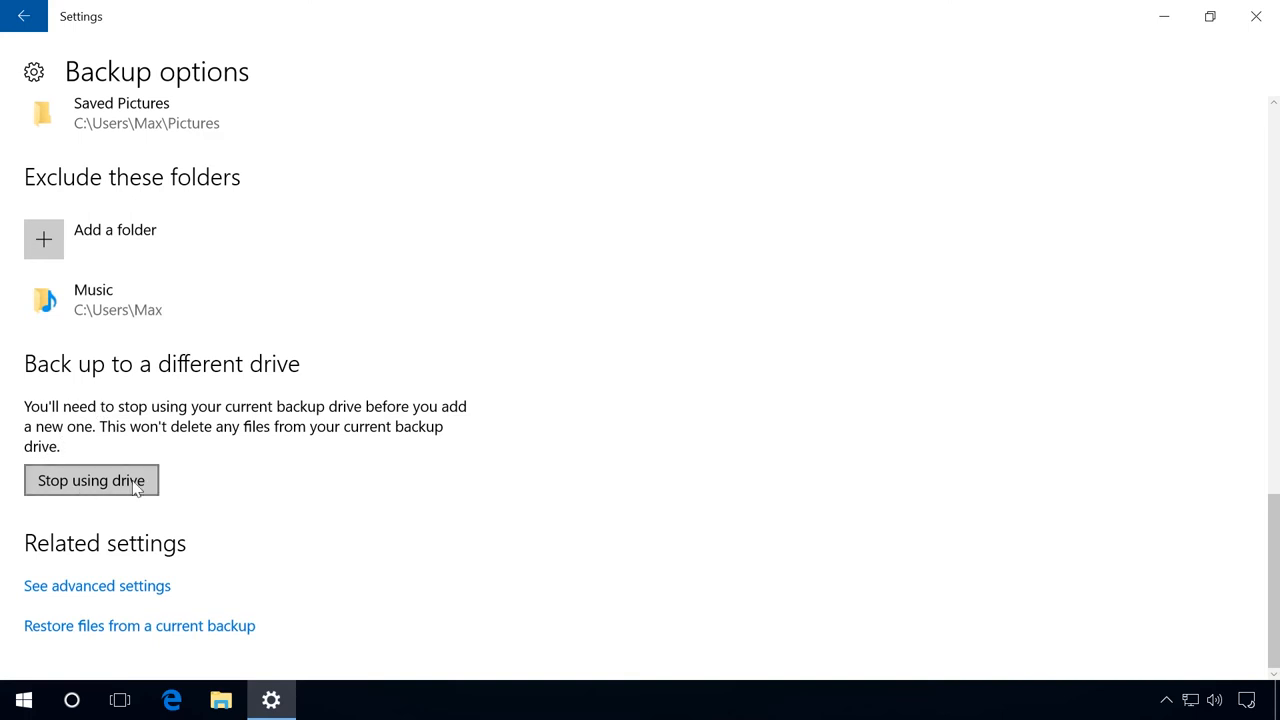
{"action": "mouse_move", "coordinate": [55, 486]}
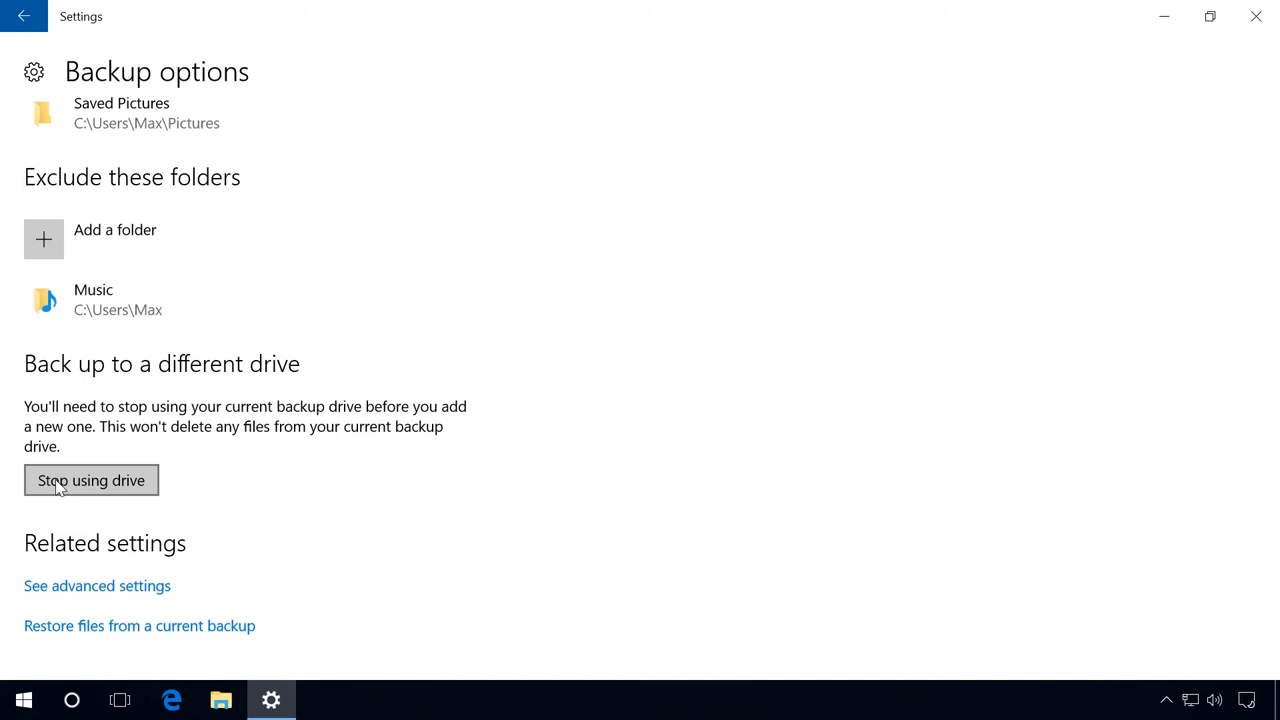
{"action": "left_click", "coordinate": [91, 480]}
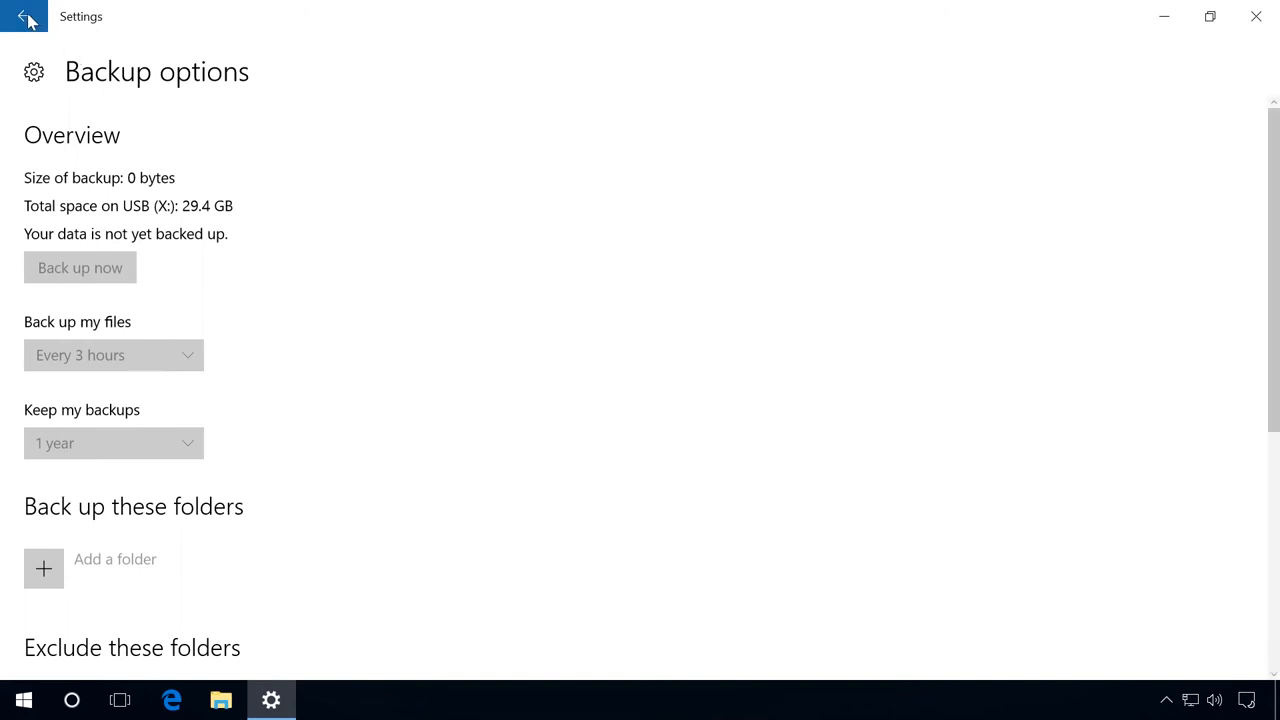
{"action": "left_click", "coordinate": [22, 17]}
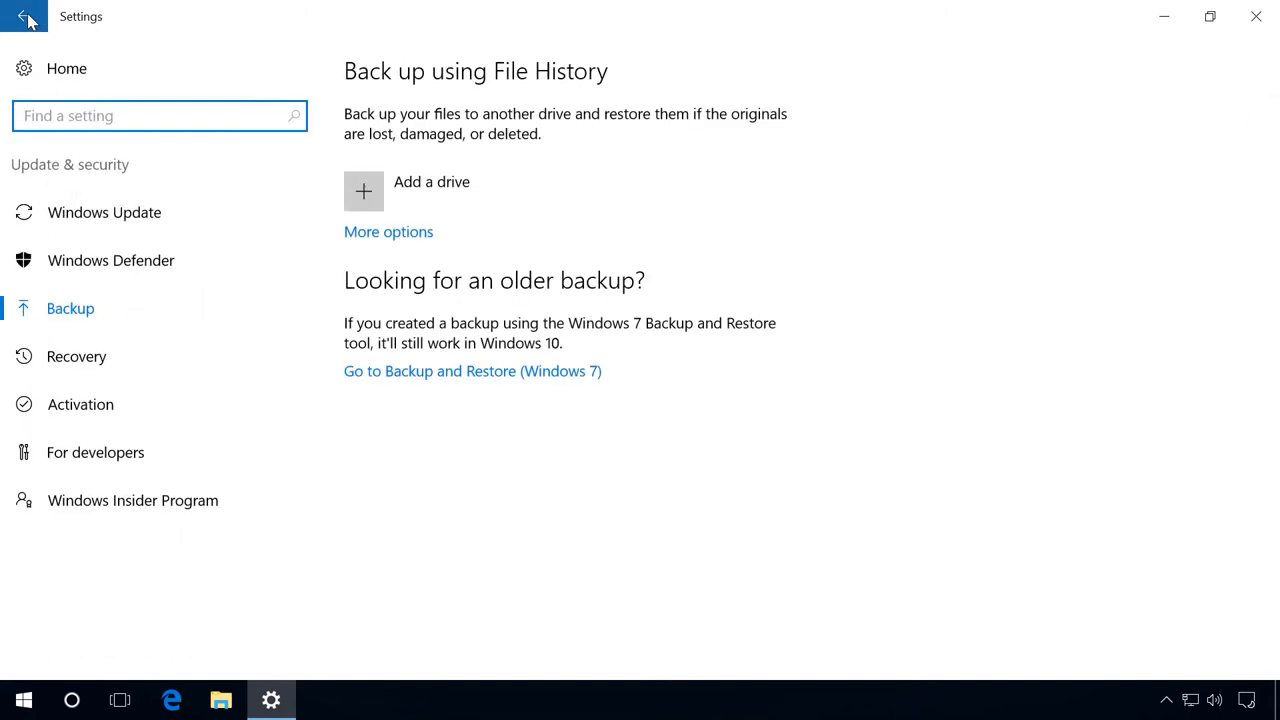
{"action": "left_click", "coordinate": [363, 190]}
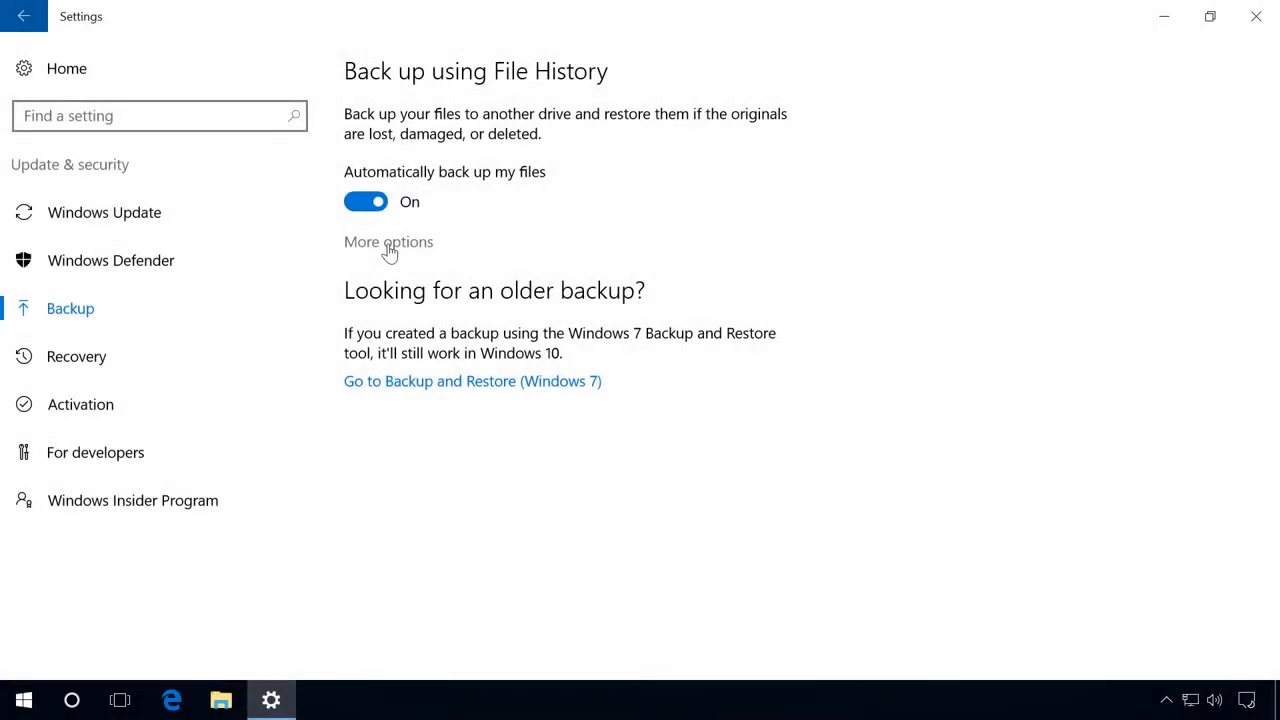
{"action": "left_click", "coordinate": [388, 242]}
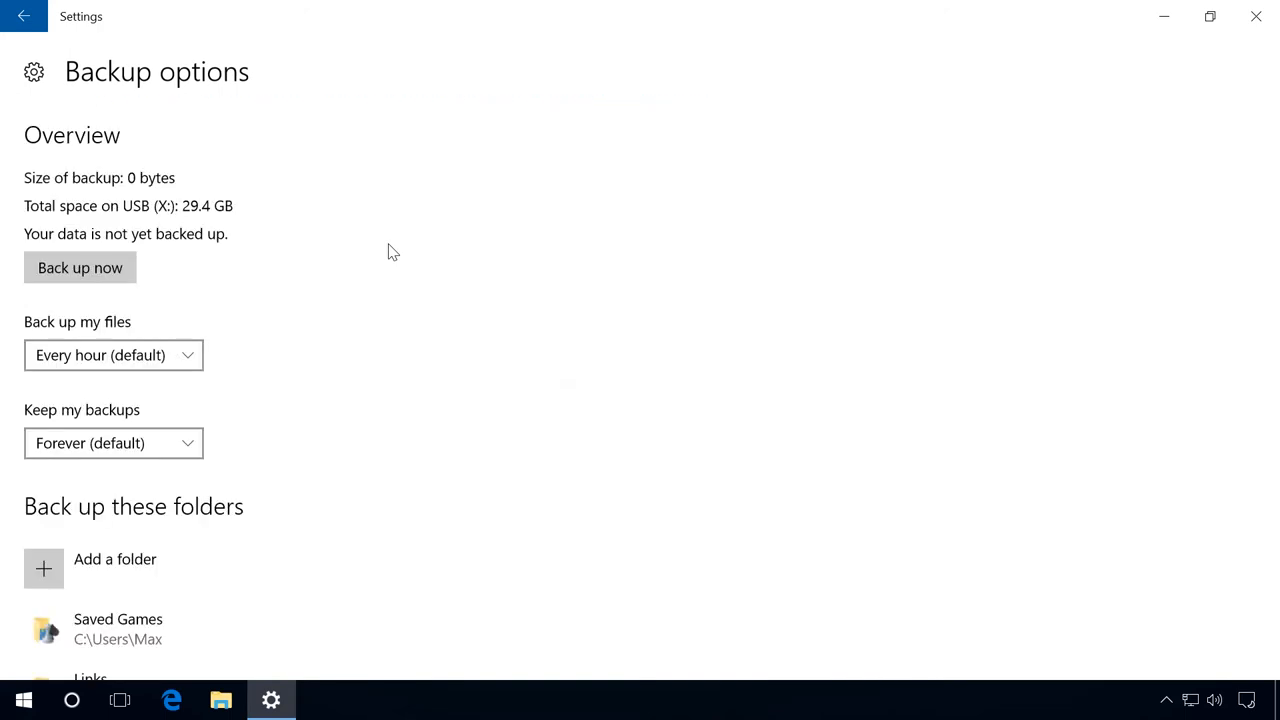
Open File History in Control Panel via See advanced settings under Related settings.
{"action": "scroll", "scroll_direction": "down", "scroll_amount": 3}
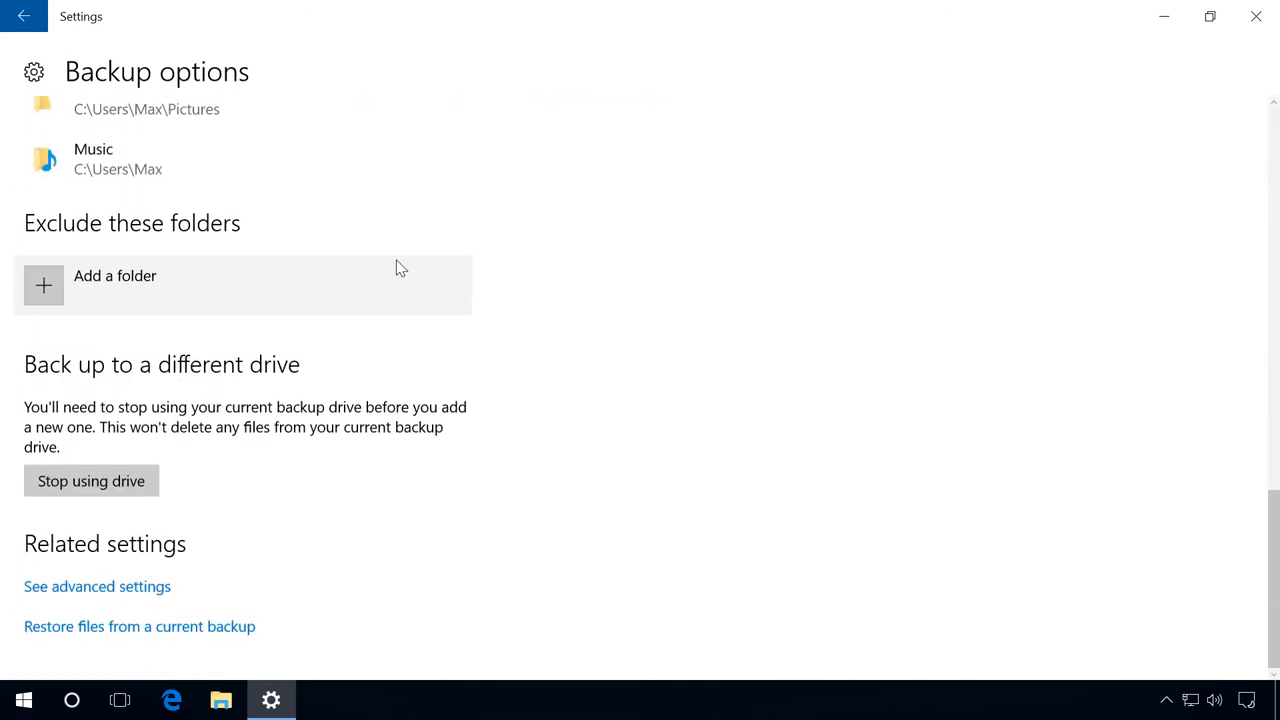
{"action": "mouse_move", "coordinate": [145, 548]}
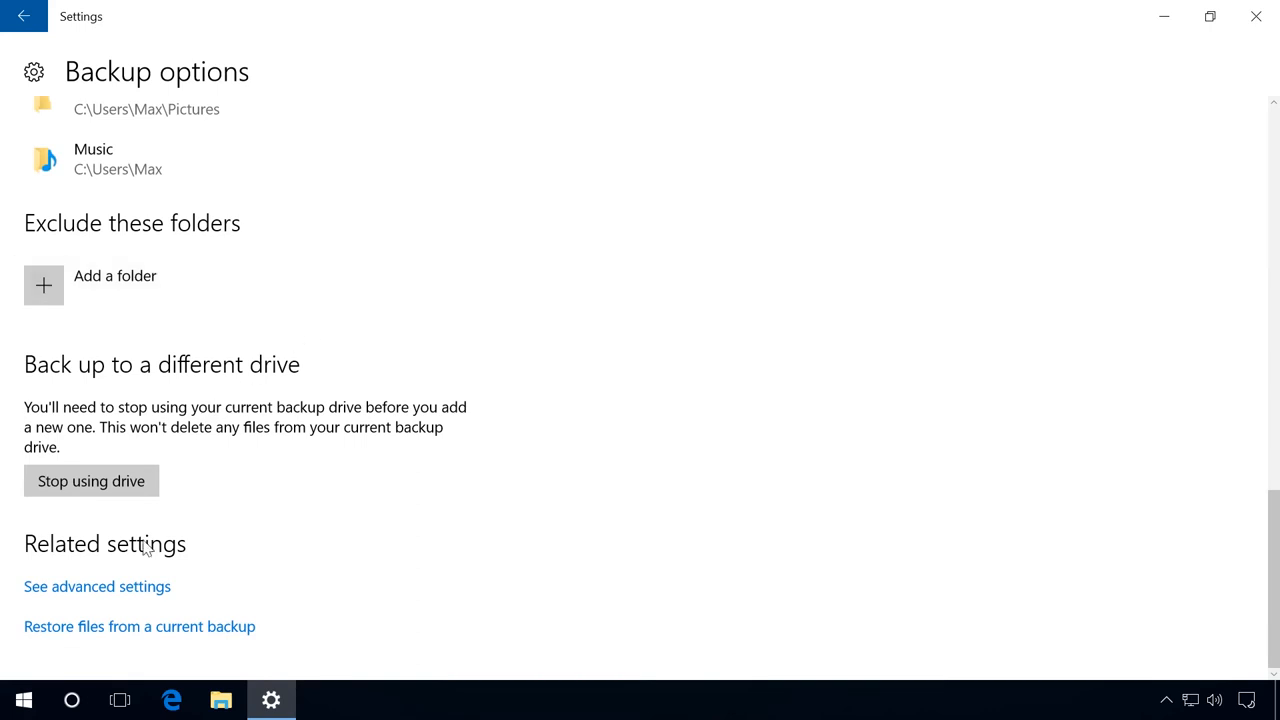
{"action": "mouse_move", "coordinate": [119, 587]}
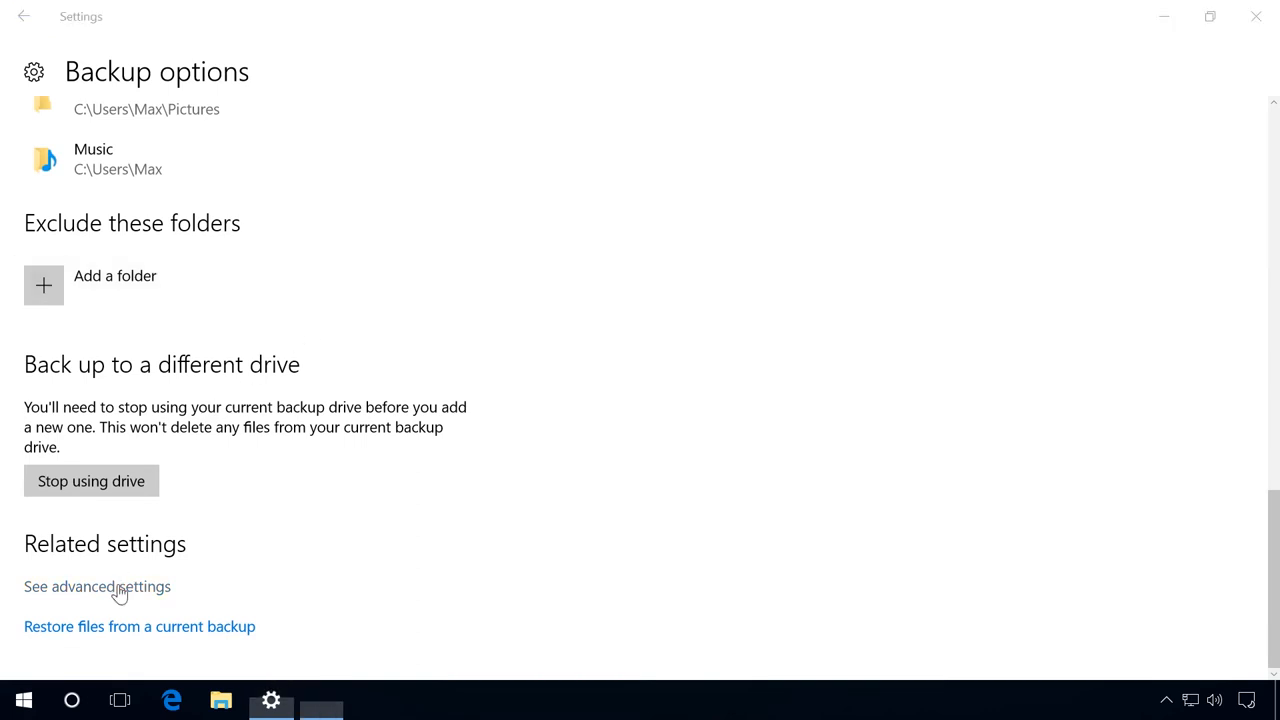
{"action": "left_click", "coordinate": [97, 586]}
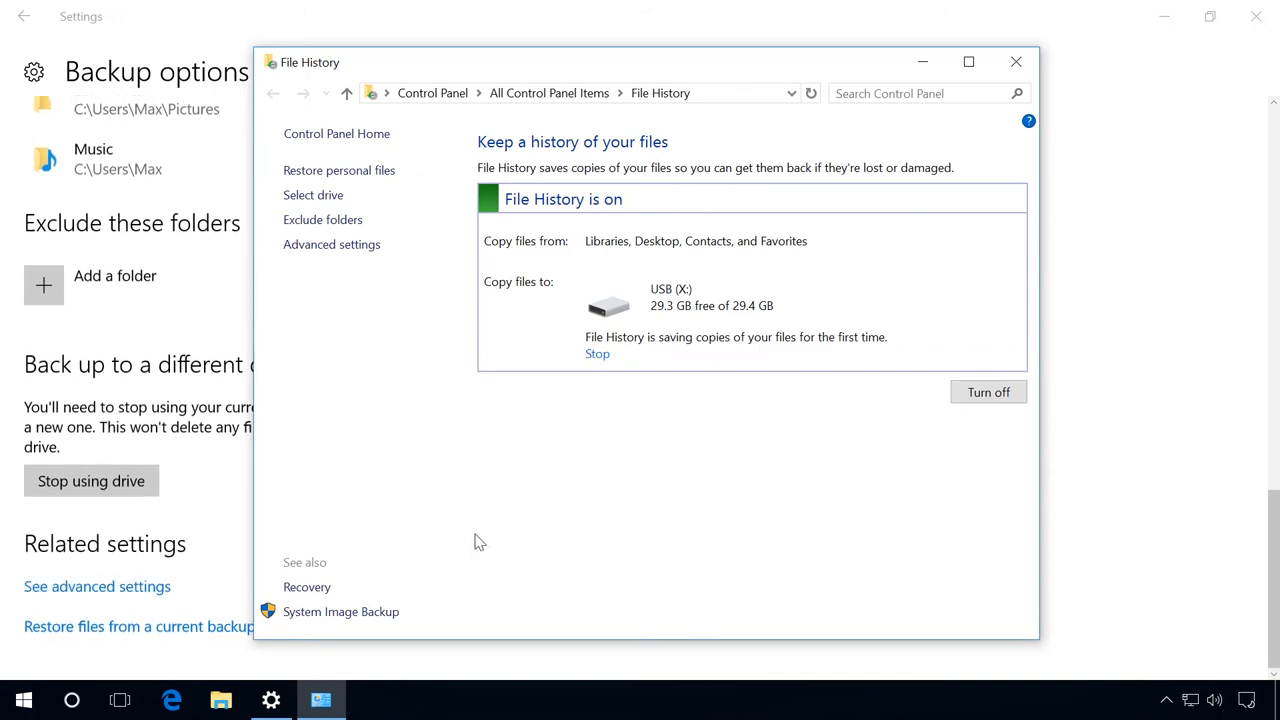
{"action": "mouse_move", "coordinate": [538, 335]}
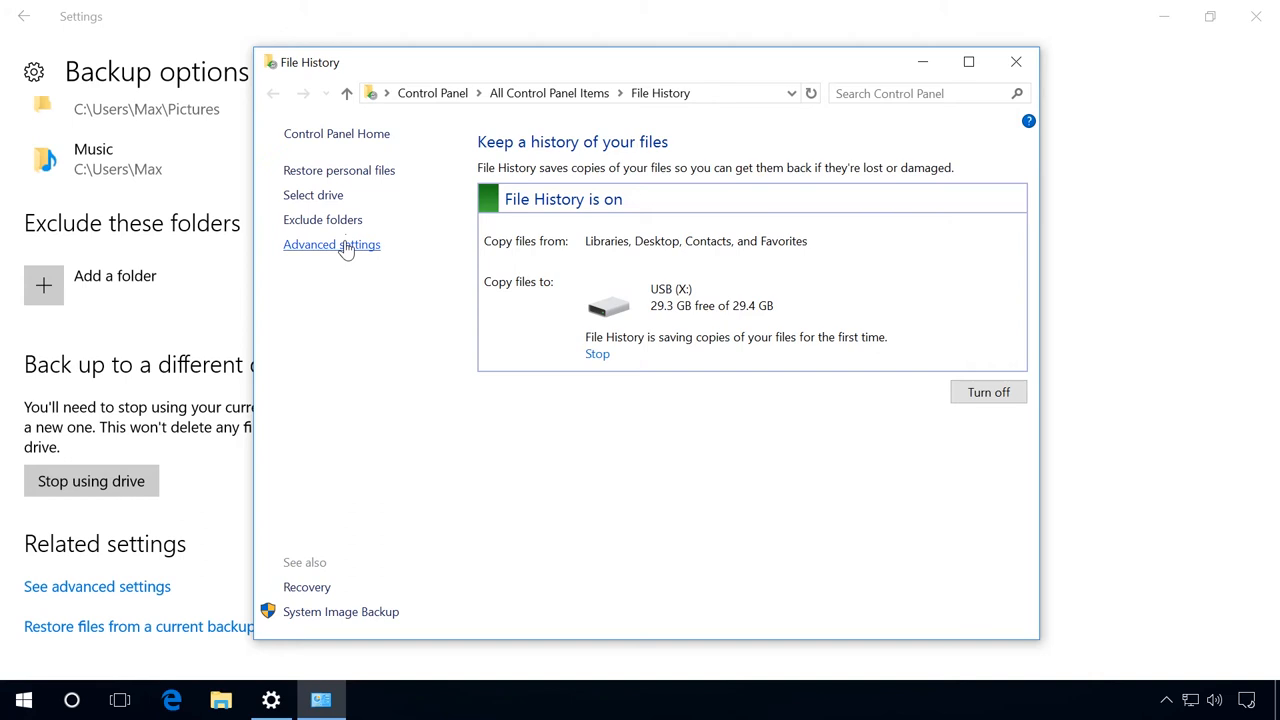
Open Advanced Settings, review Clean up versions, and close it without deleting anything.
{"action": "left_click", "coordinate": [331, 244]}
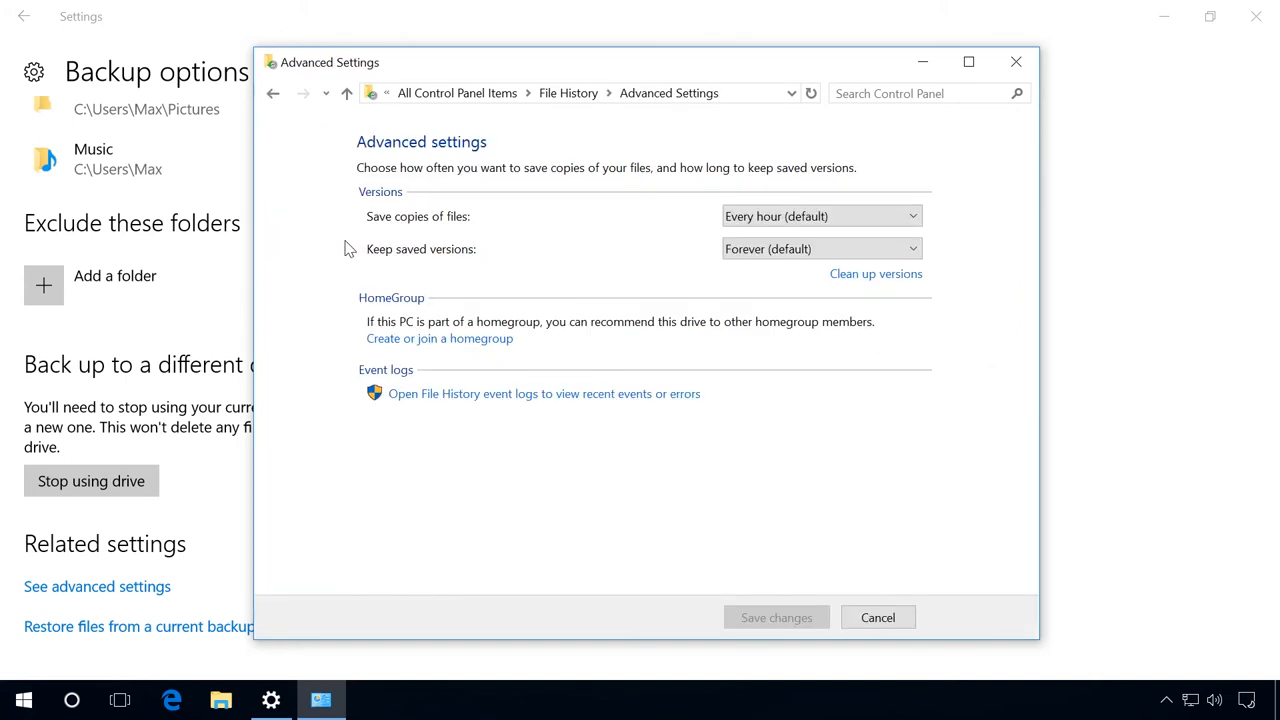
{"action": "mouse_move", "coordinate": [462, 218]}
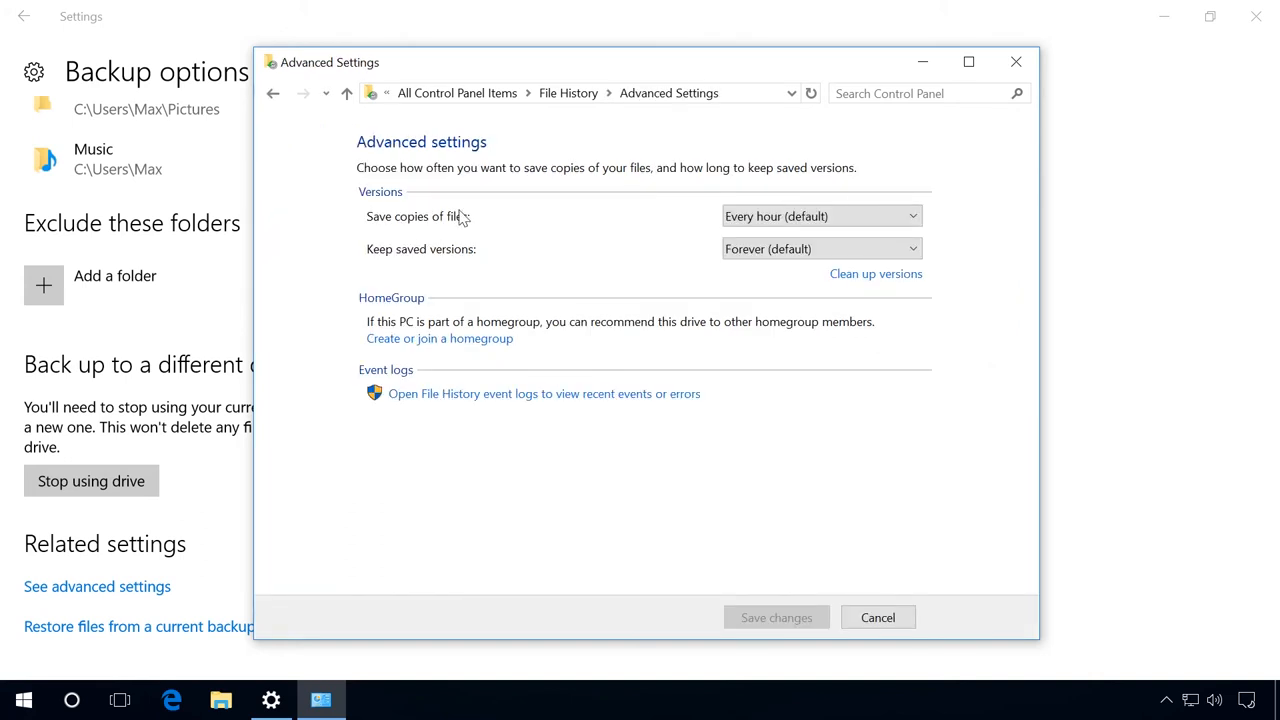
{"action": "mouse_move", "coordinate": [728, 248]}
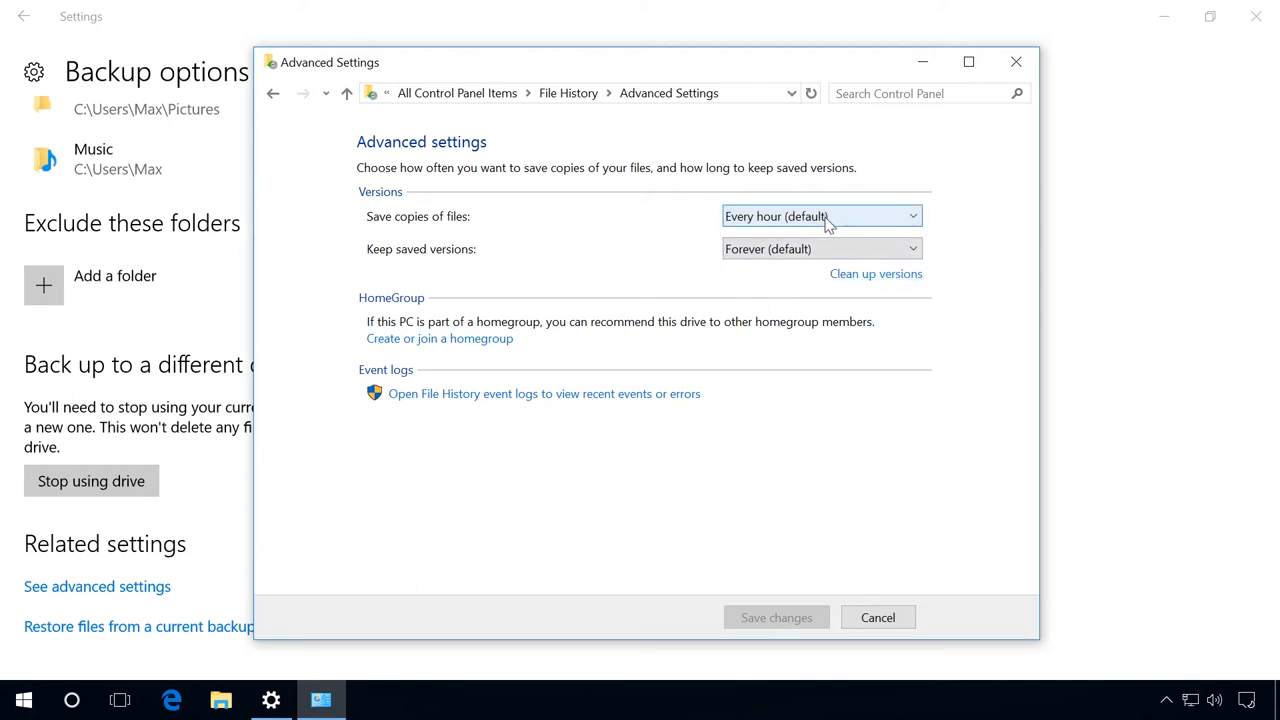
{"action": "left_click", "coordinate": [875, 273]}
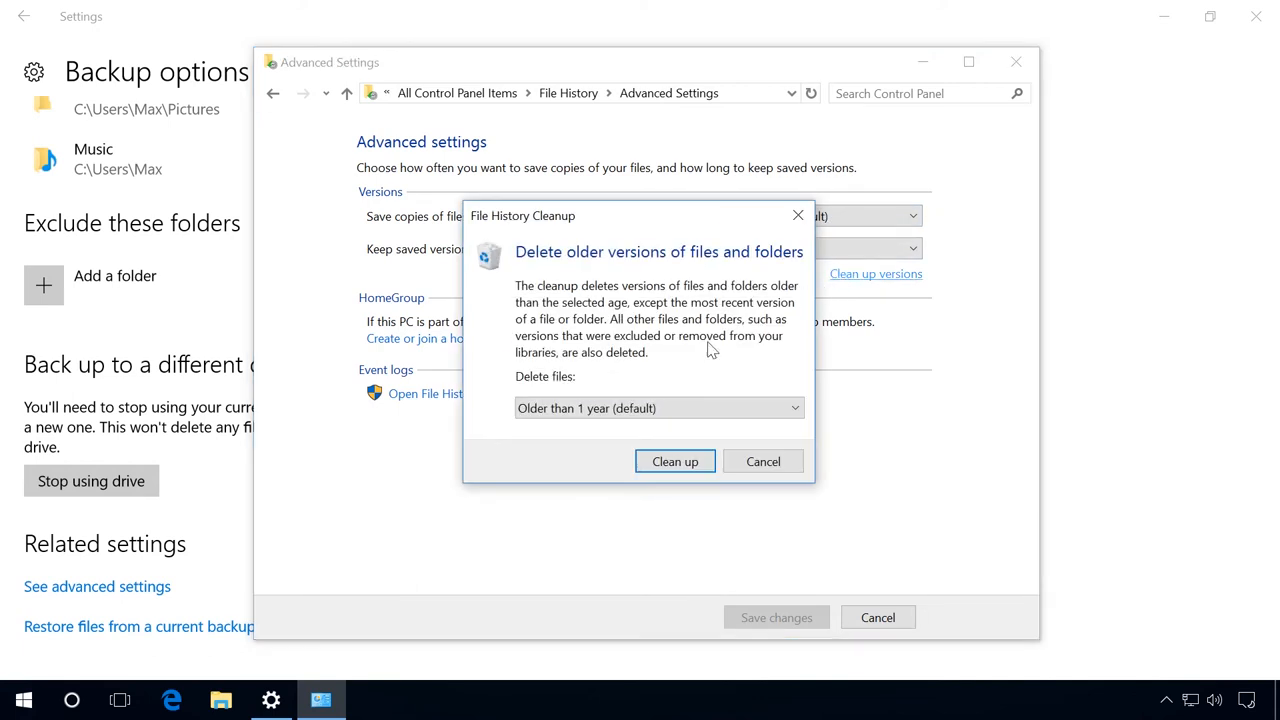
{"action": "left_click", "coordinate": [658, 408]}
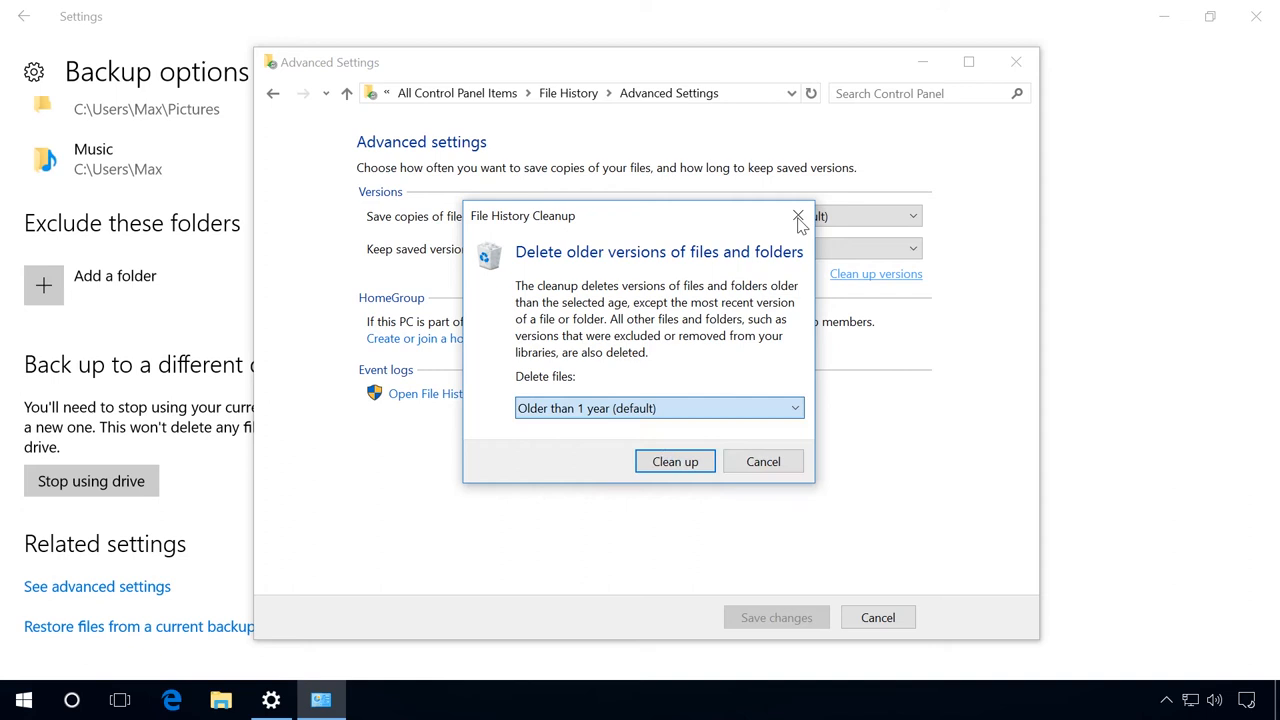
{"action": "left_click", "coordinate": [797, 216]}
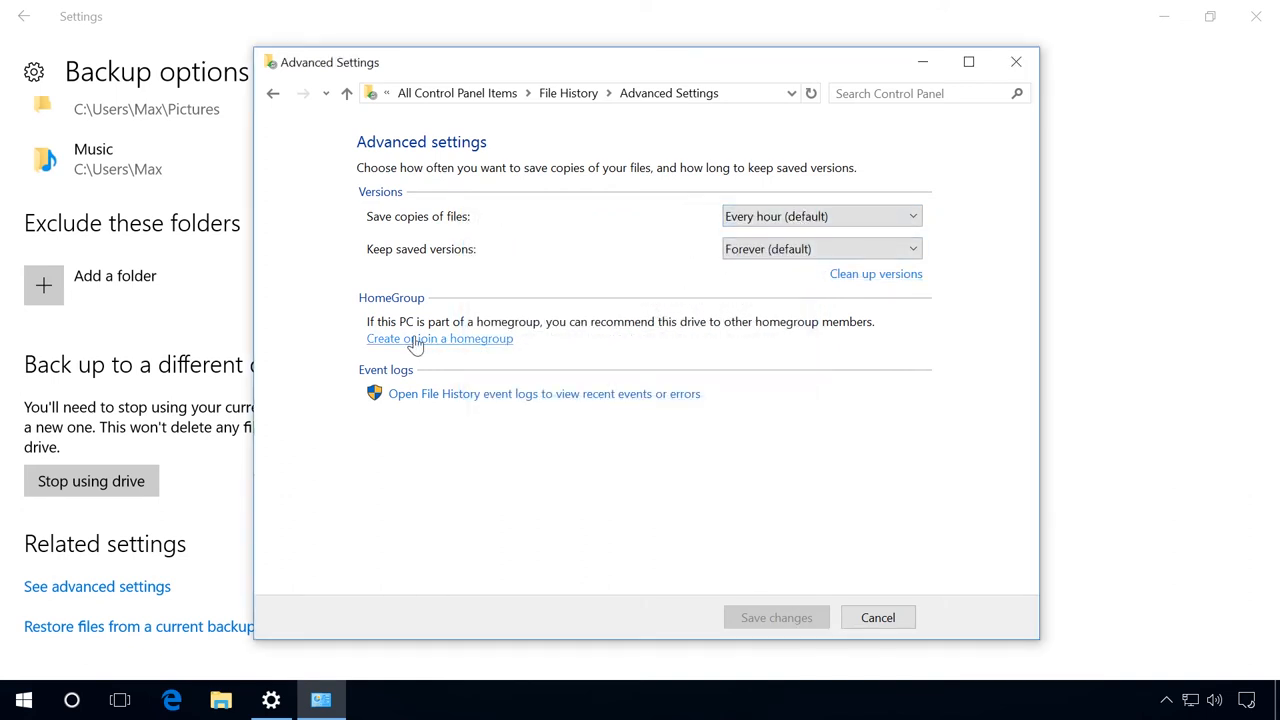
{"action": "mouse_move", "coordinate": [462, 340]}
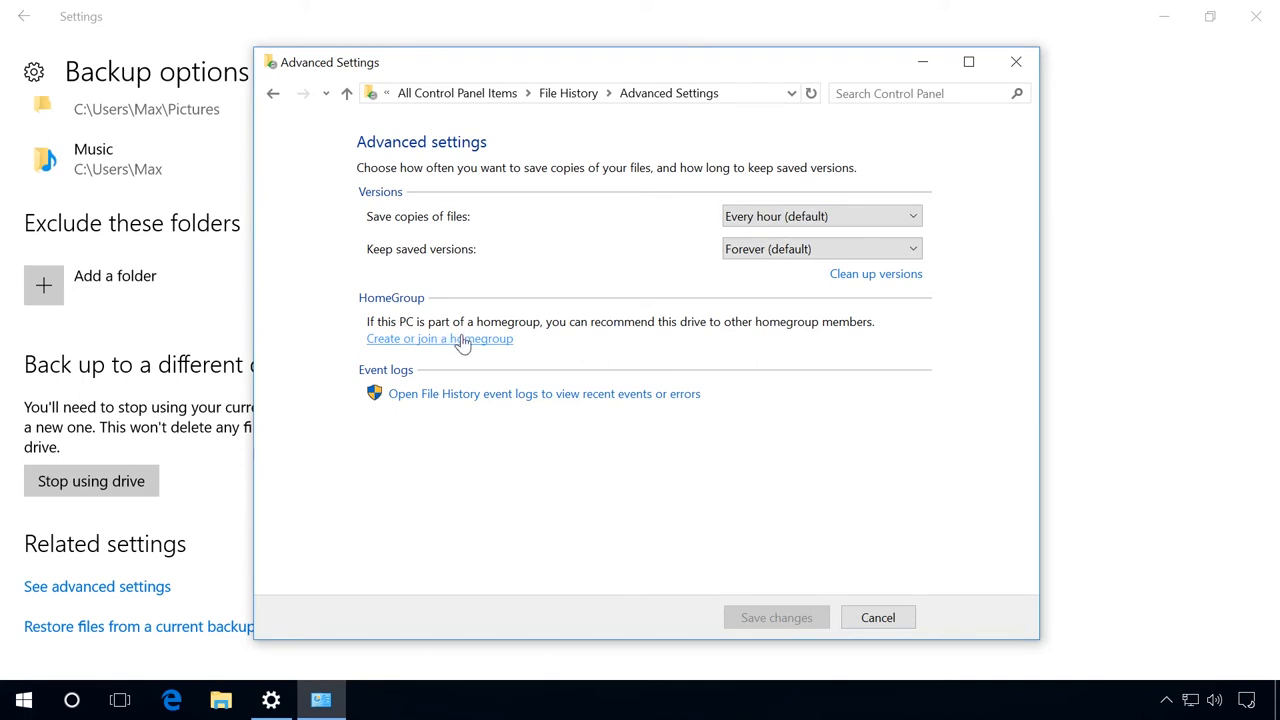
{"action": "mouse_move", "coordinate": [448, 347]}
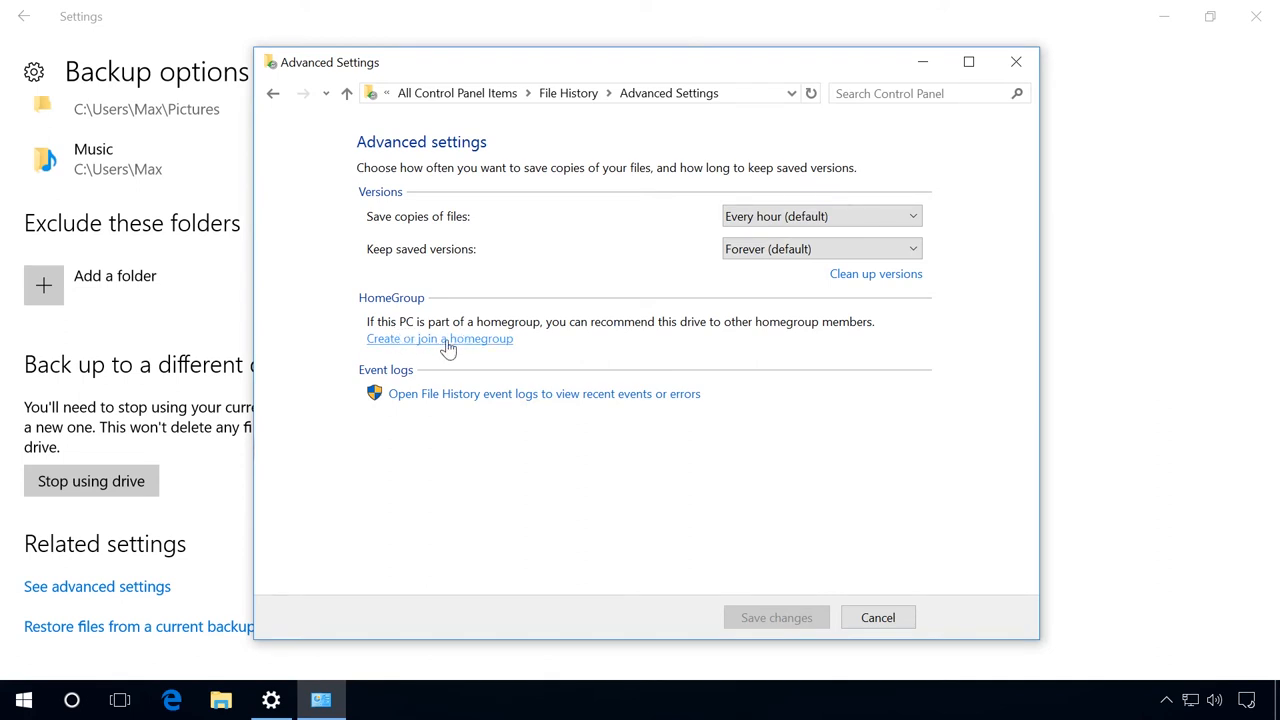
{"action": "mouse_move", "coordinate": [440, 358]}
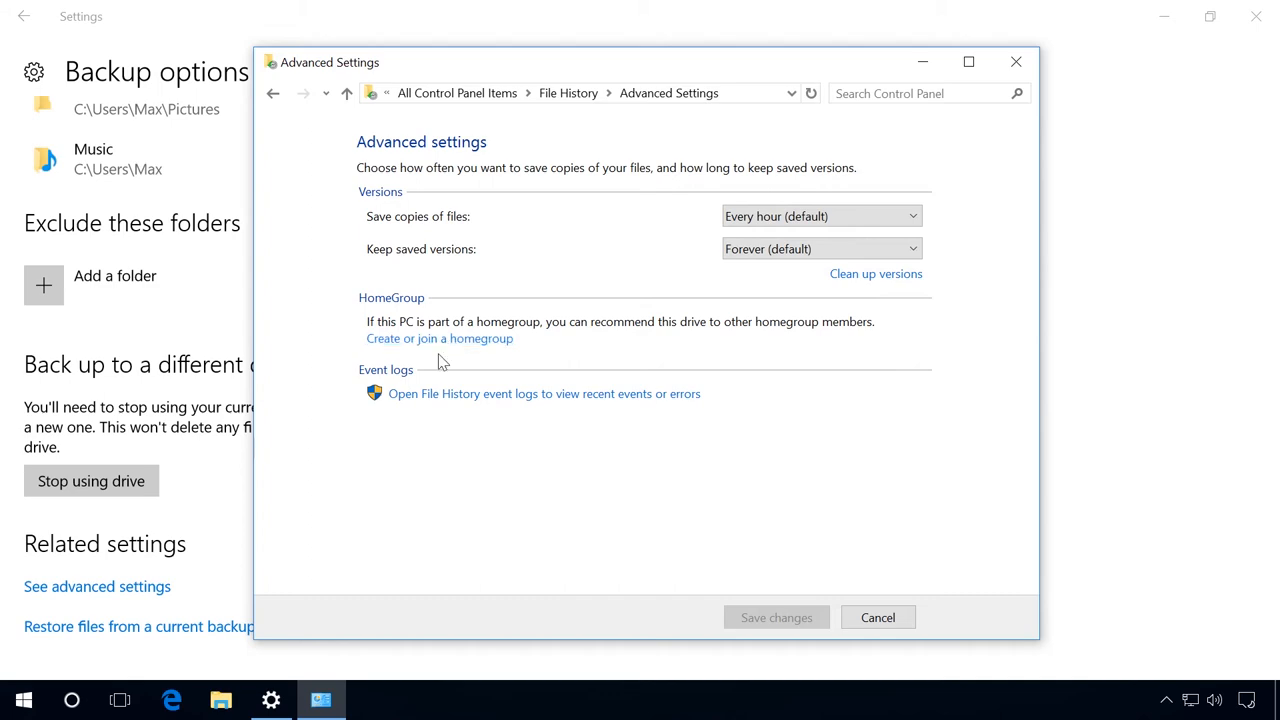
{"action": "mouse_move", "coordinate": [485, 400]}
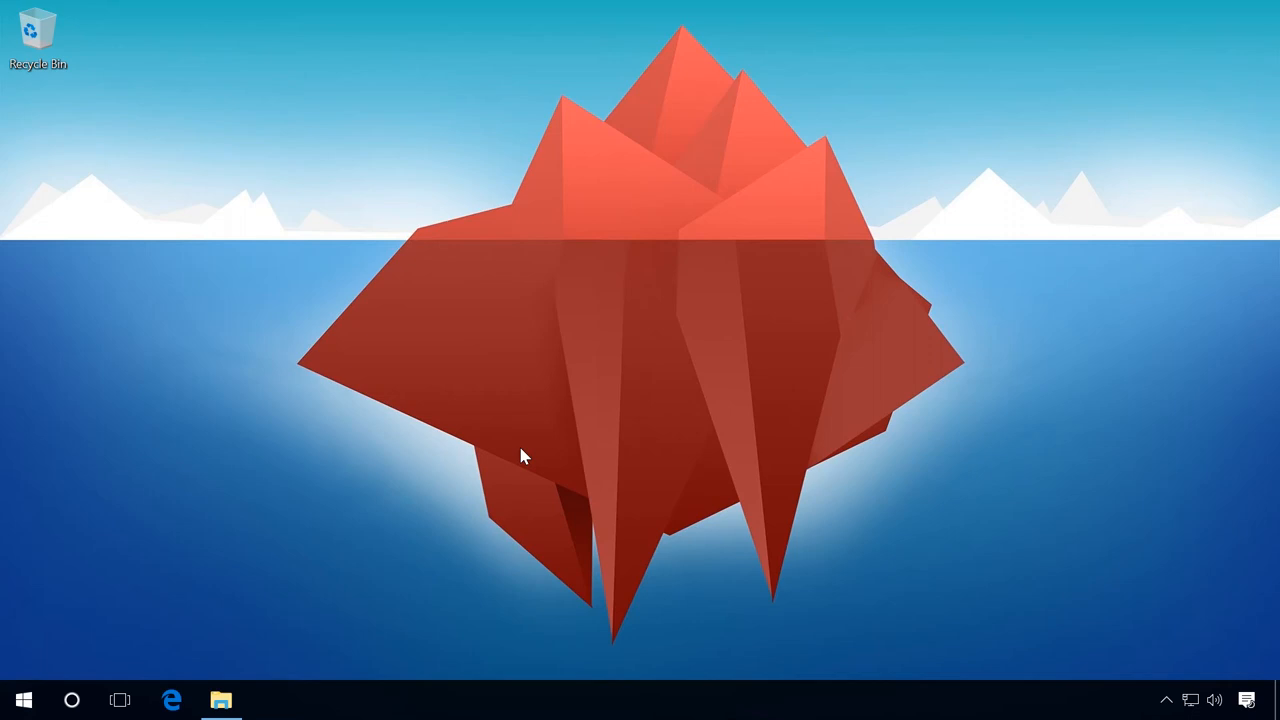
Permanently delete C:\Users\Test, confirming Yes and granting administrator permission.
{"action": "left_click", "coordinate": [221, 699]}
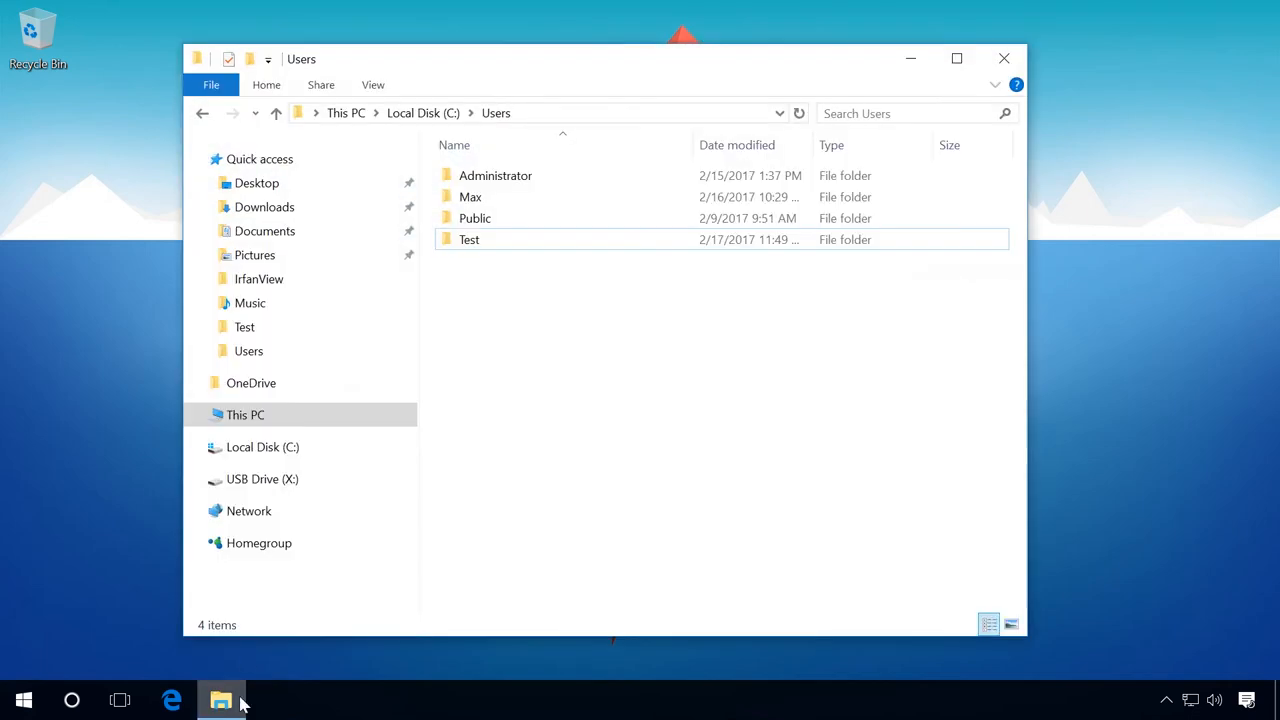
{"action": "left_click", "coordinate": [469, 239]}
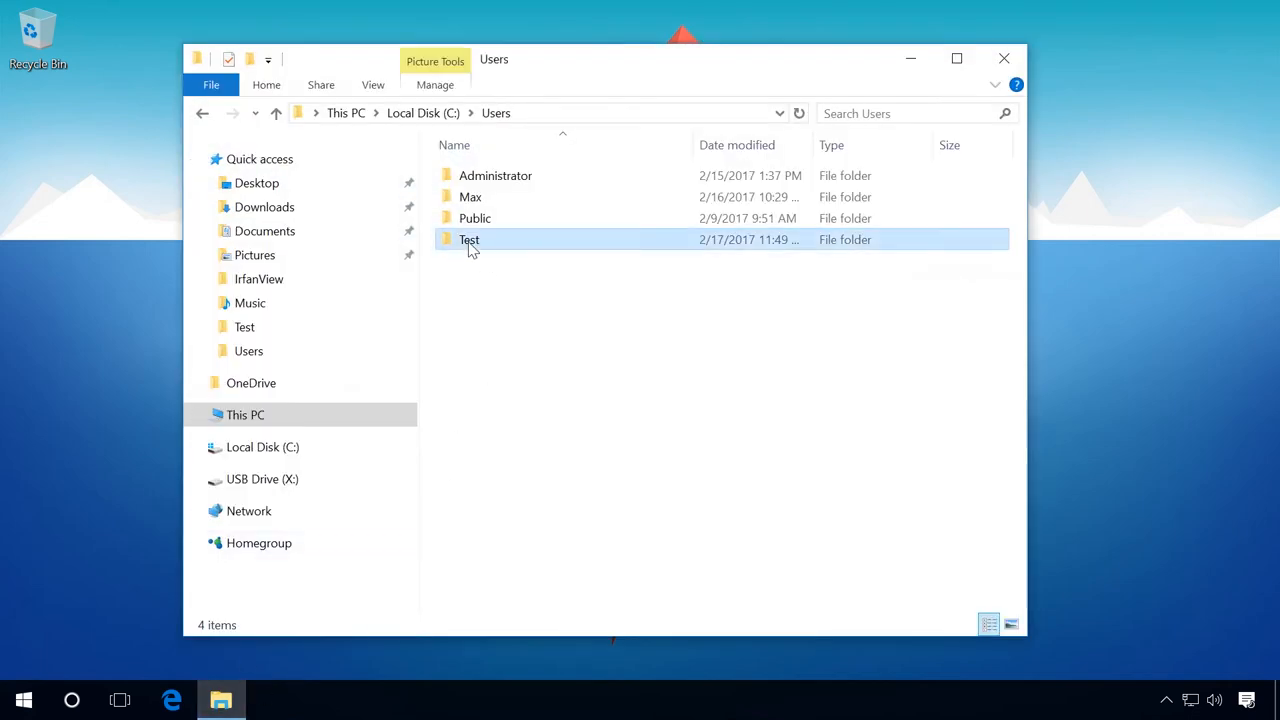
{"action": "double_click", "coordinate": [469, 239]}
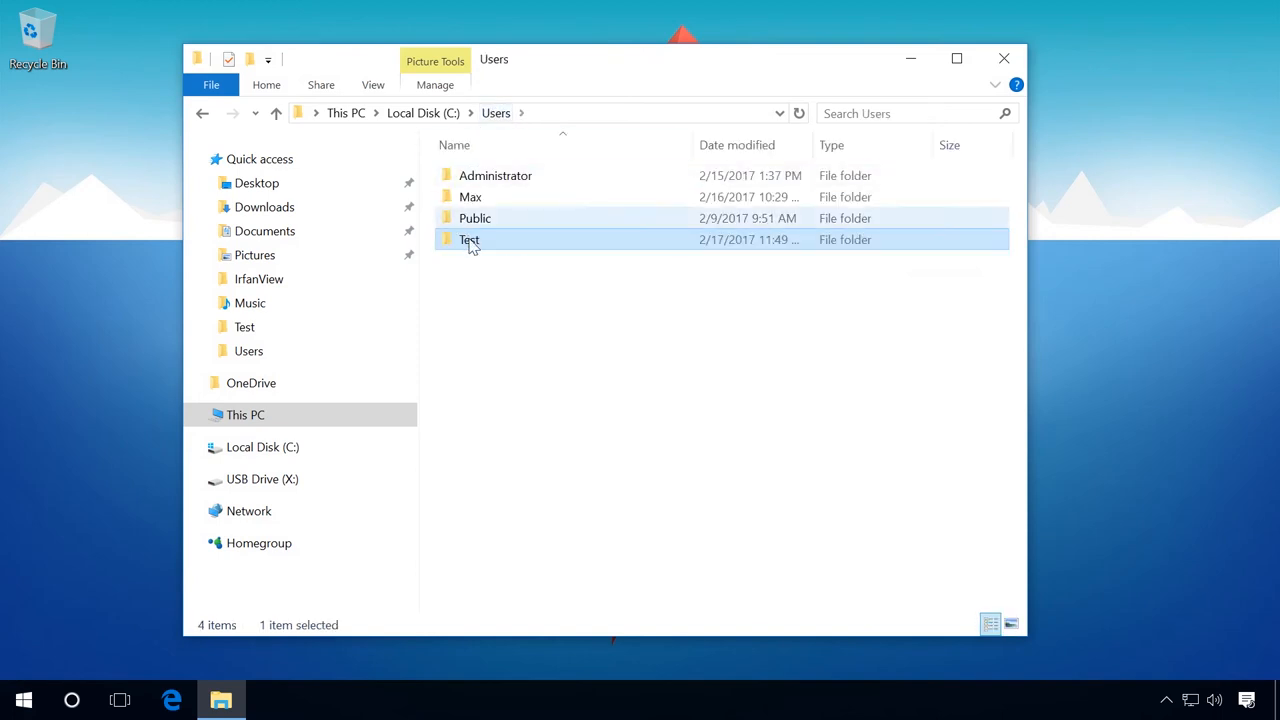
{"action": "mouse_move", "coordinate": [470, 240]}
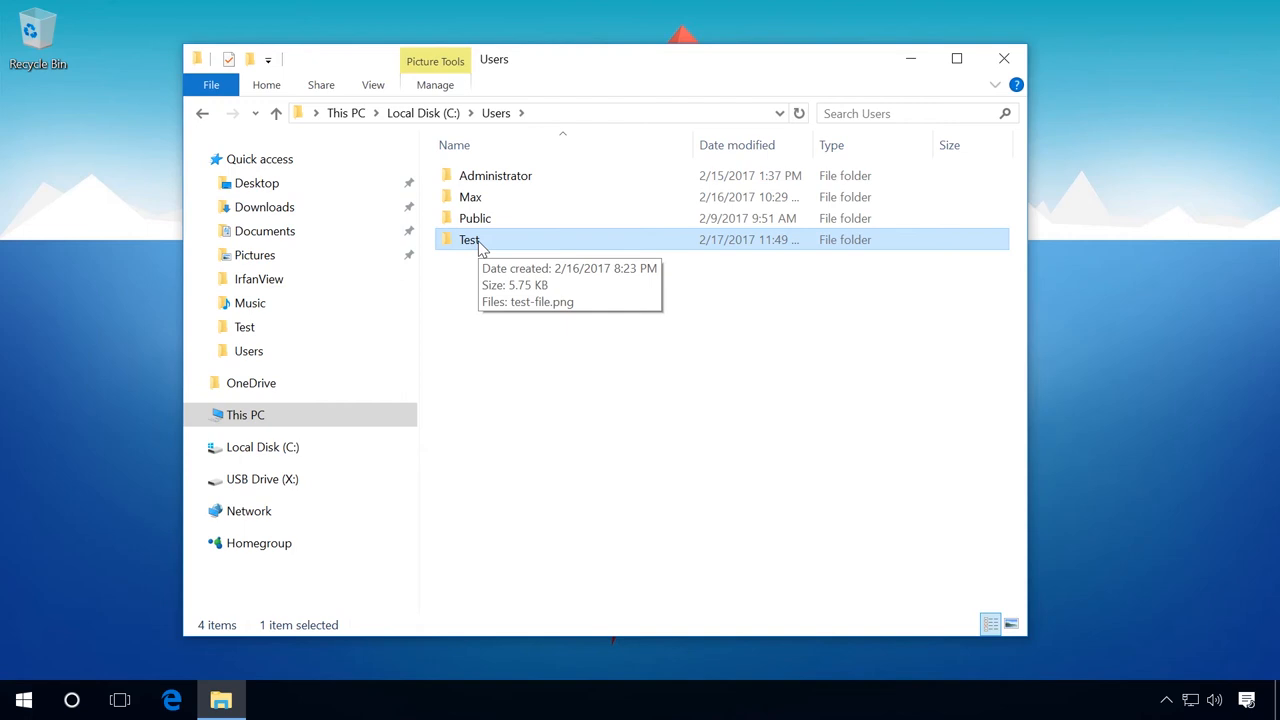
{"action": "key", "text": "Delete"}
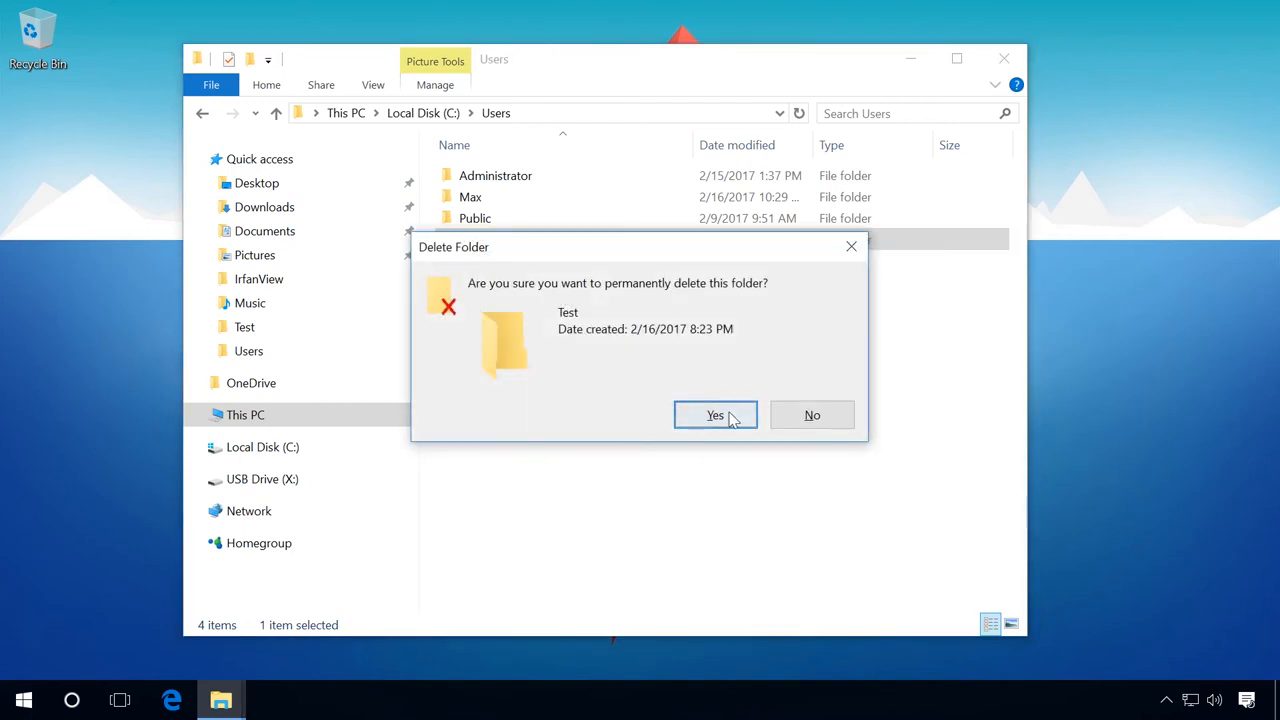
{"action": "left_click", "coordinate": [714, 415]}
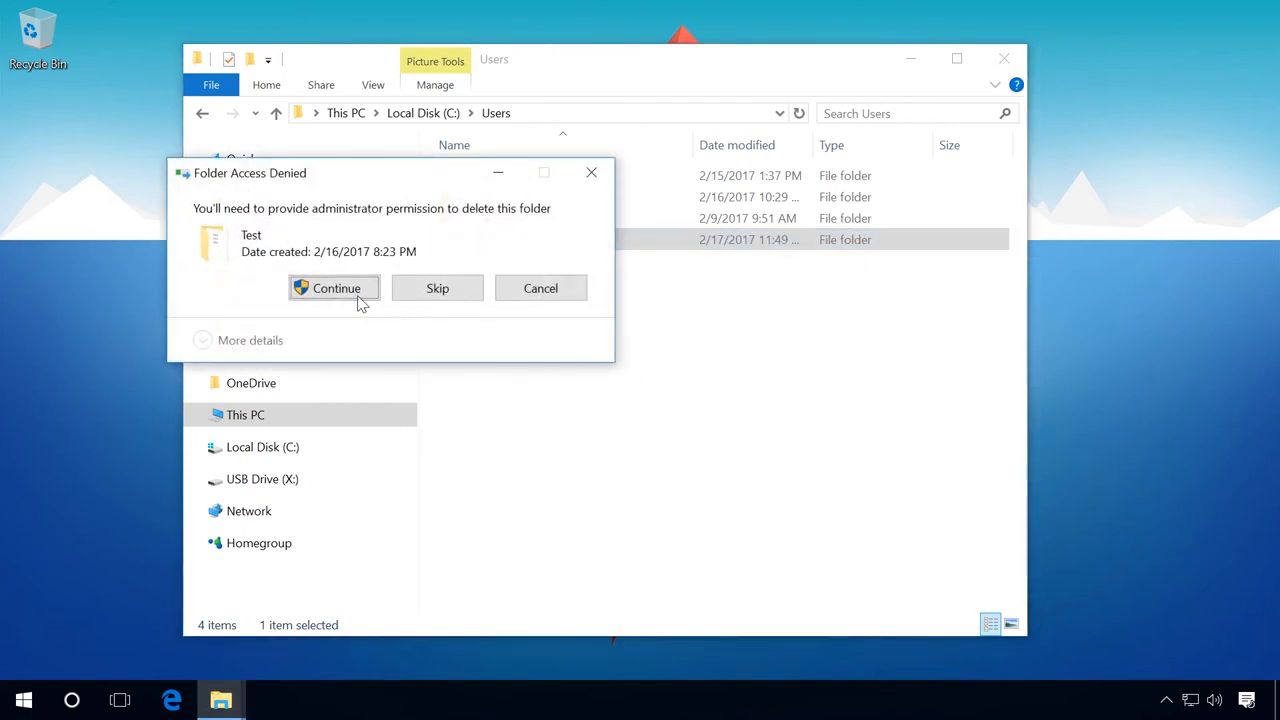
{"action": "left_click", "coordinate": [336, 288]}
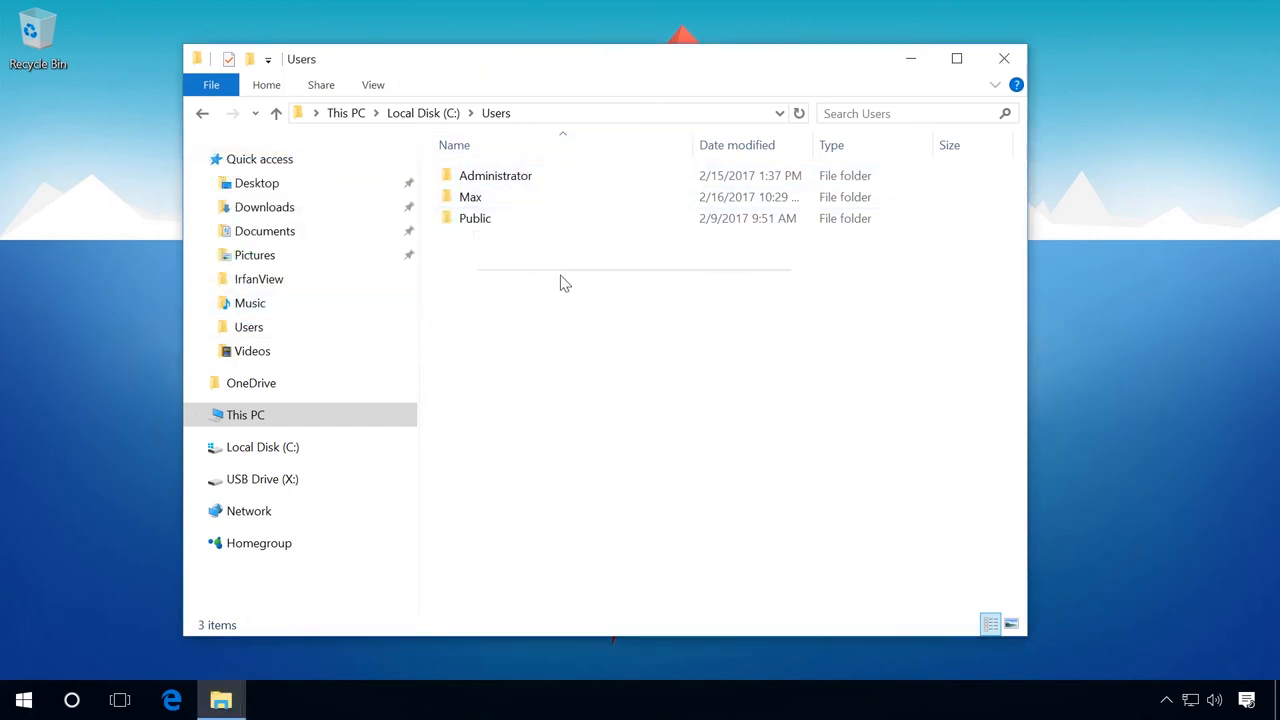
{"action": "left_click", "coordinate": [20, 699]}
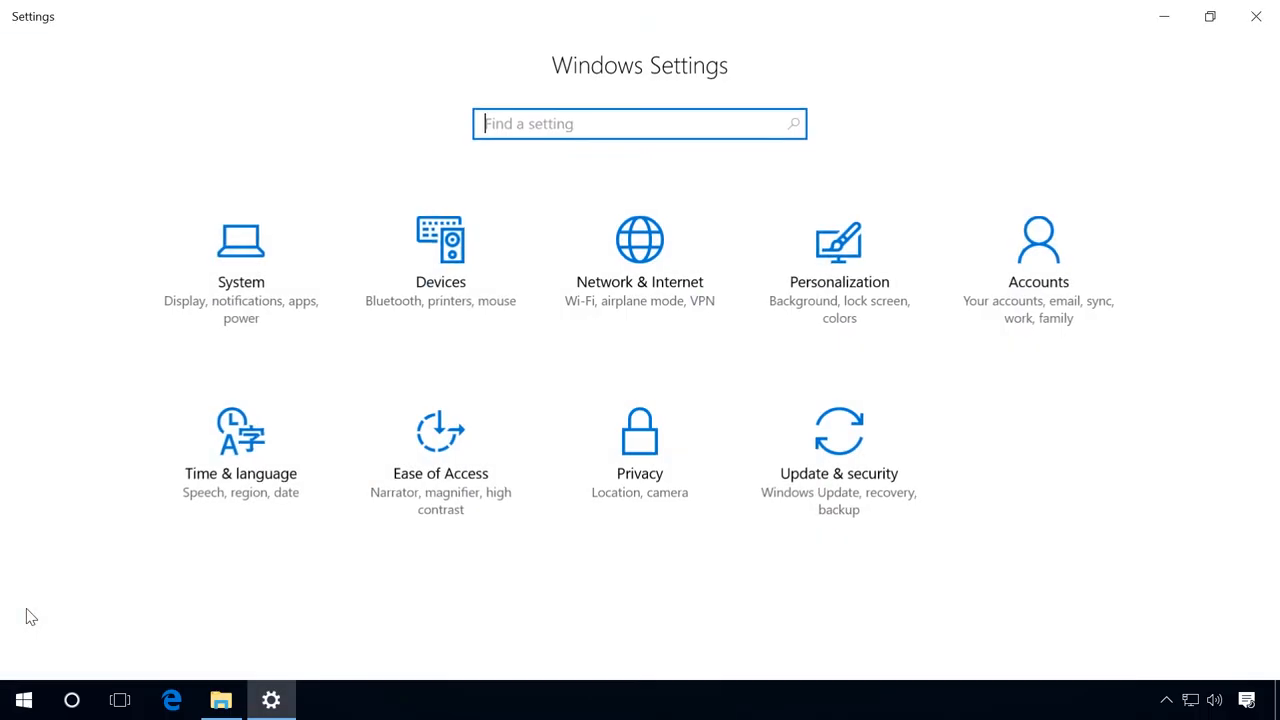
Go to Update & security > Backup > More options and choose Restore files from a current backup.
{"action": "left_click", "coordinate": [838, 440]}
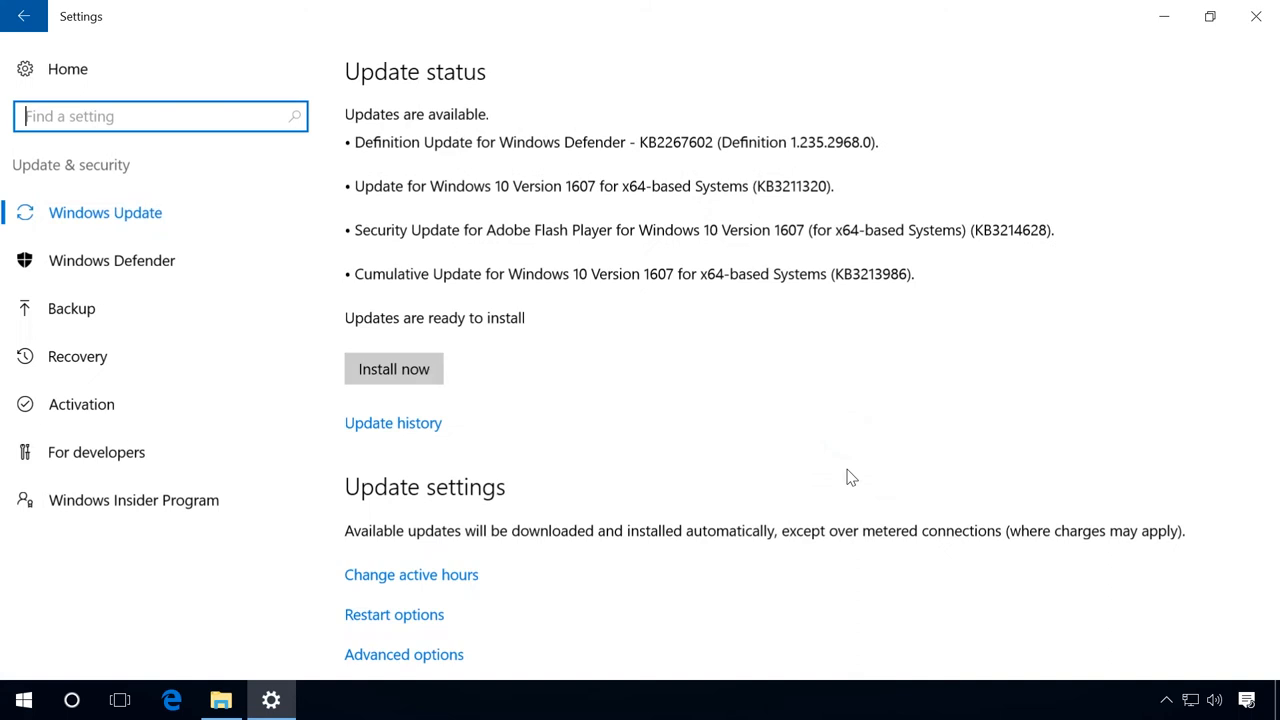
{"action": "left_click", "coordinate": [71, 308]}
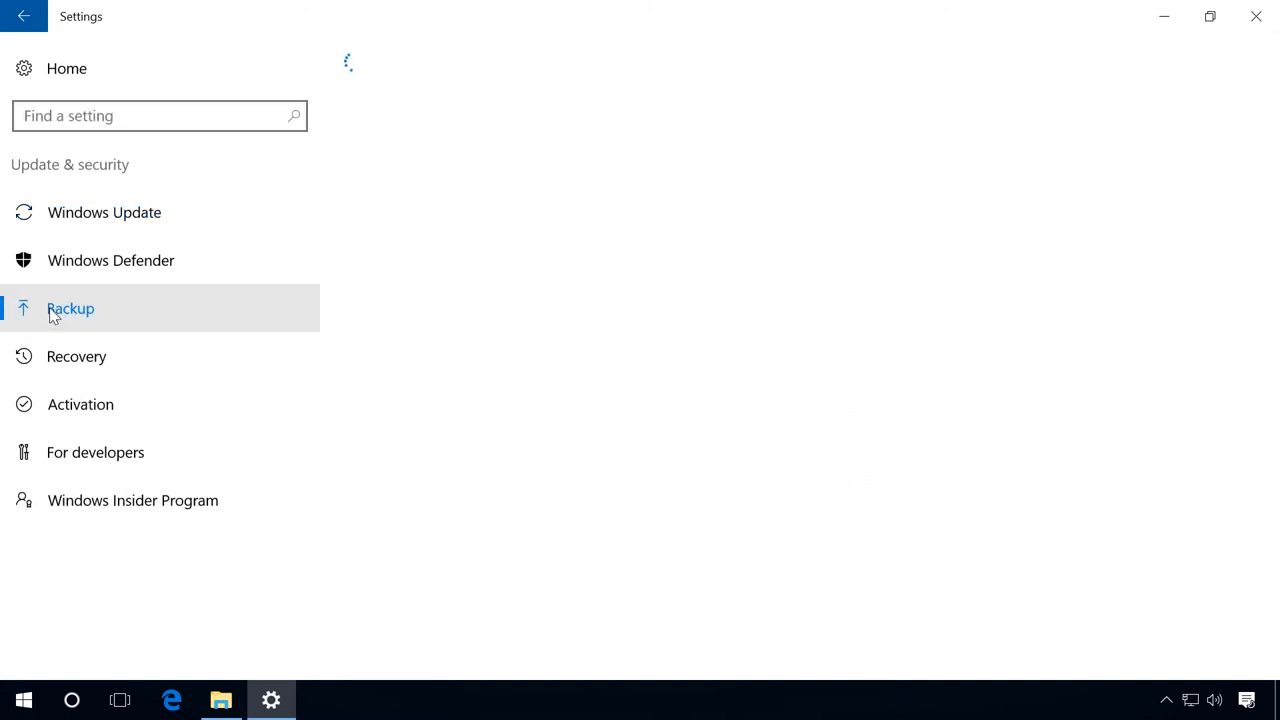
{"action": "left_click", "coordinate": [70, 308]}
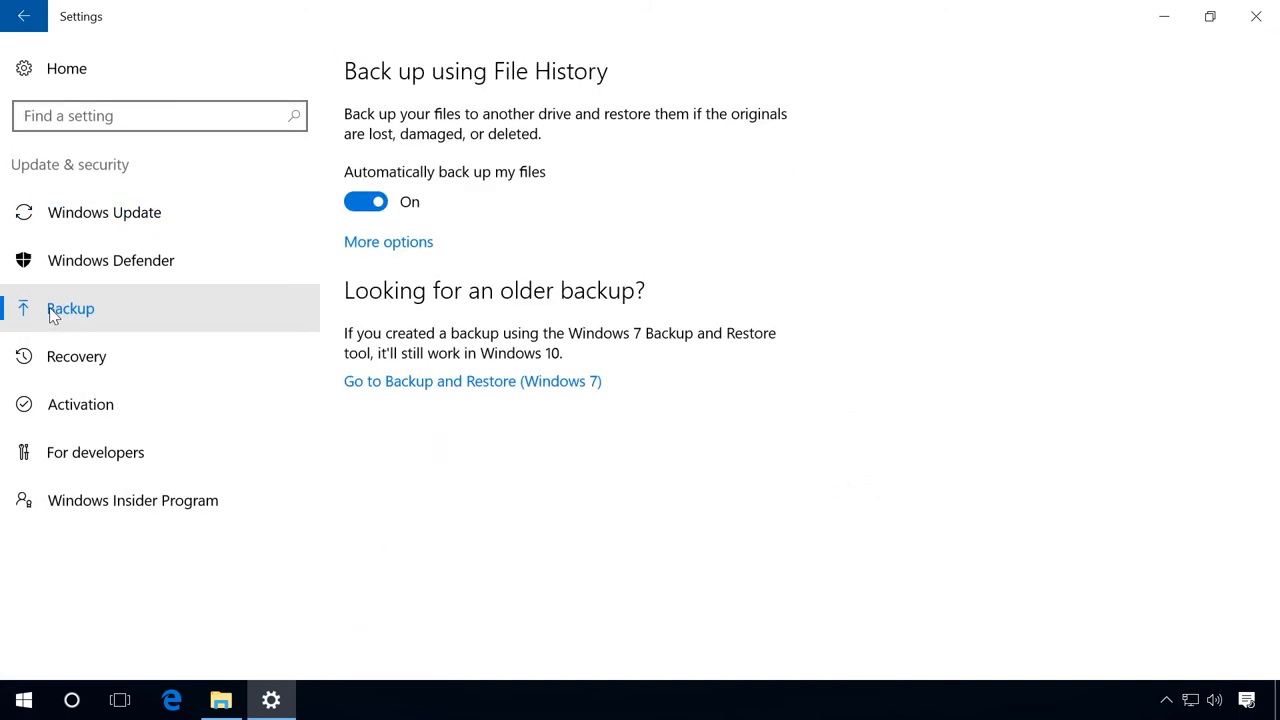
{"action": "left_click", "coordinate": [388, 241]}
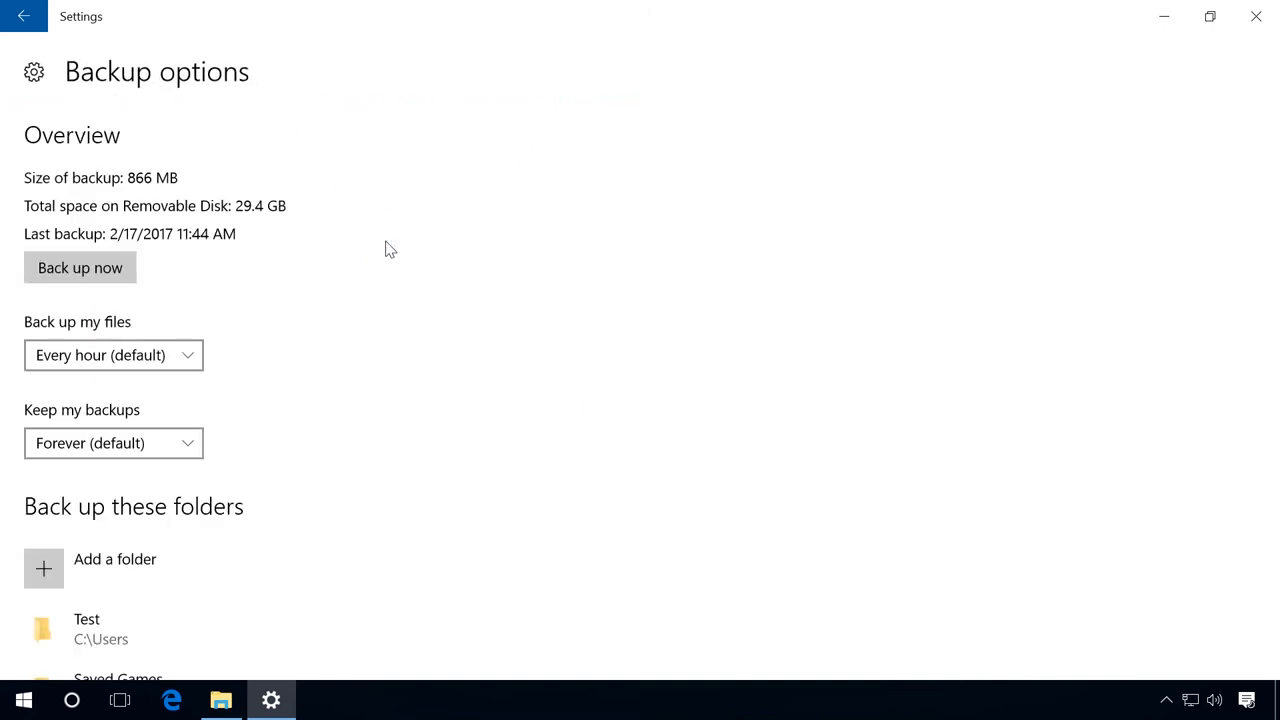
{"action": "mouse_move", "coordinate": [427, 250]}
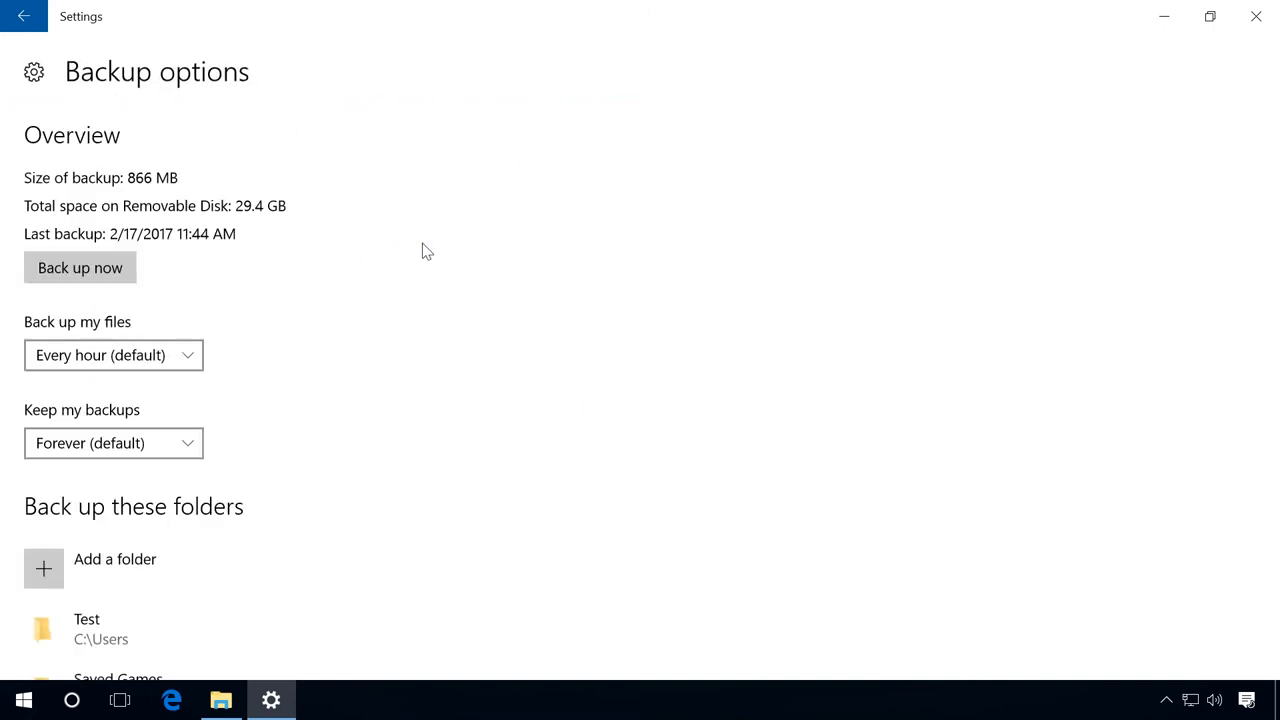
{"action": "scroll", "scroll_direction": "down", "scroll_amount": 3}
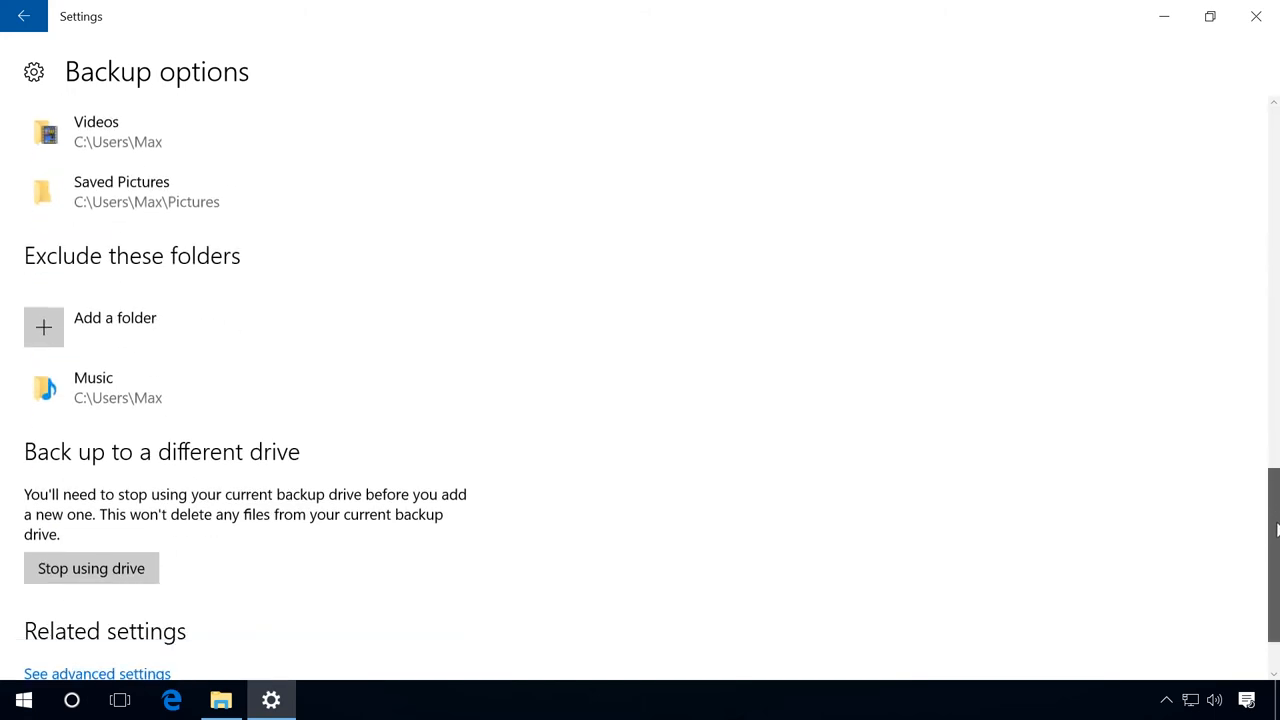
{"action": "scroll", "scroll_direction": "down", "scroll_amount": 3}
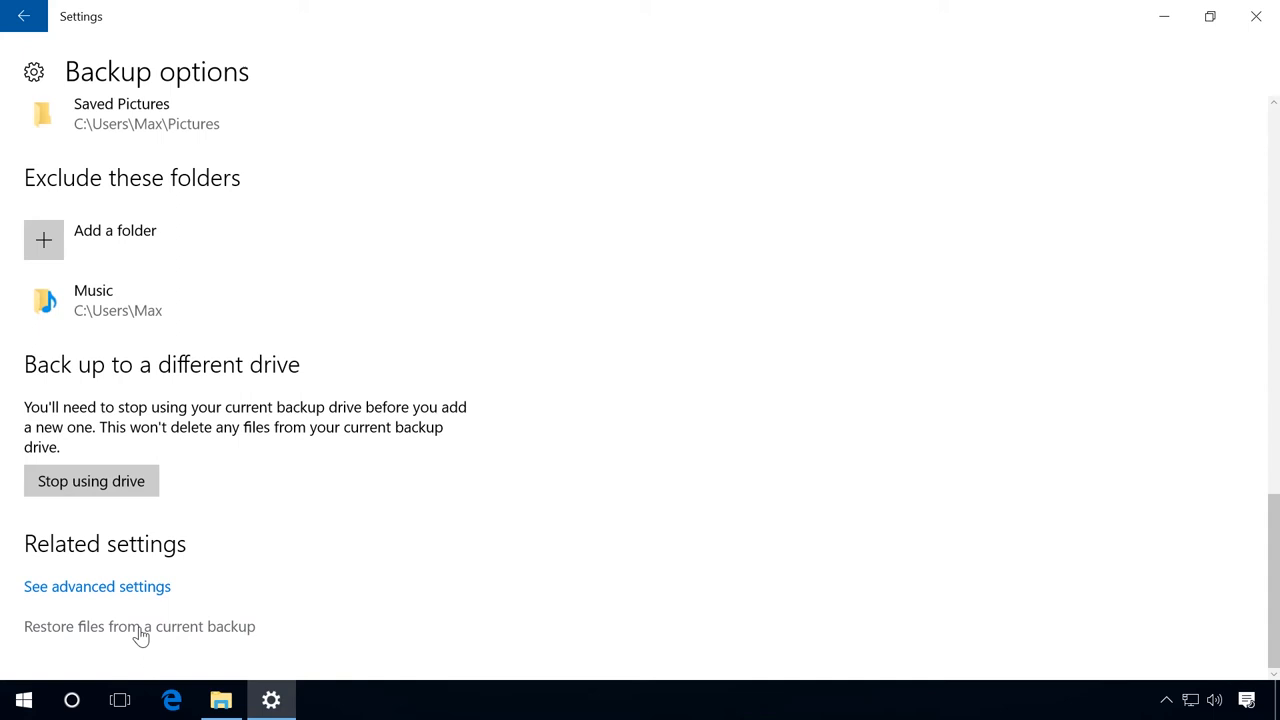
{"action": "left_click", "coordinate": [139, 626]}
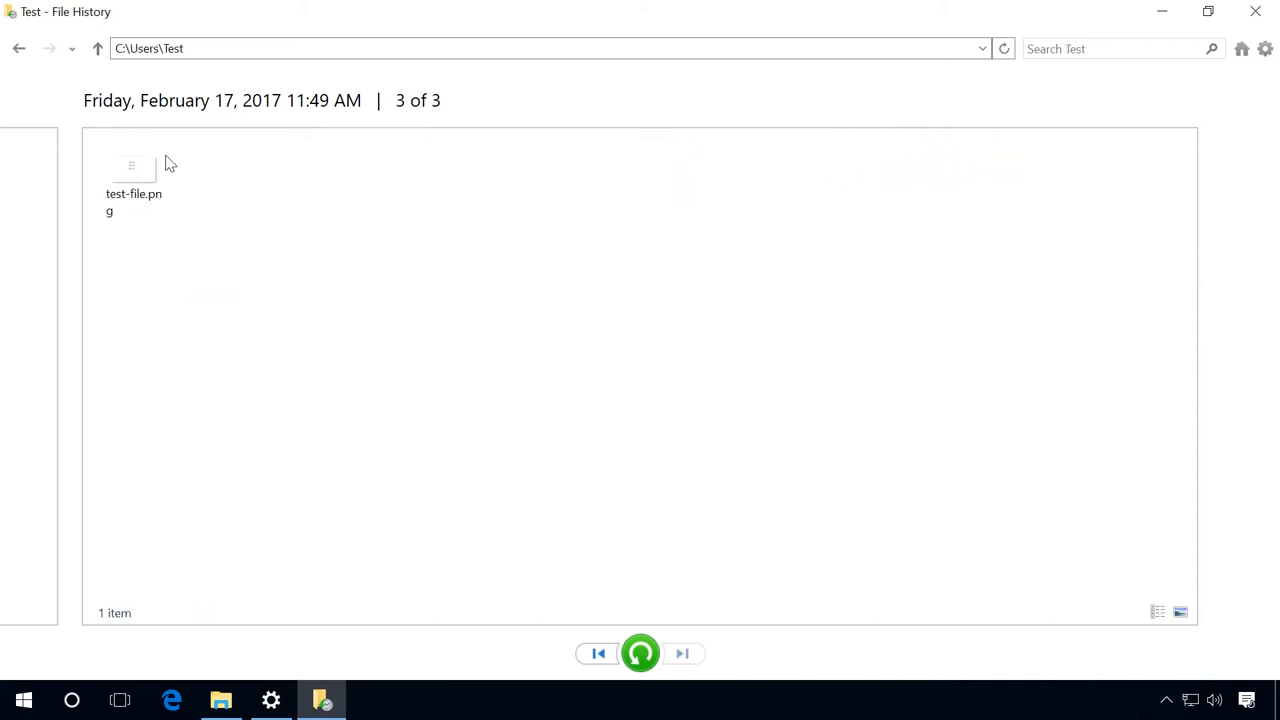
Preview test-file.png, step back to the oldest TEST 01 version, then forward to TEST 01–03.
{"action": "double_click", "coordinate": [133, 165]}
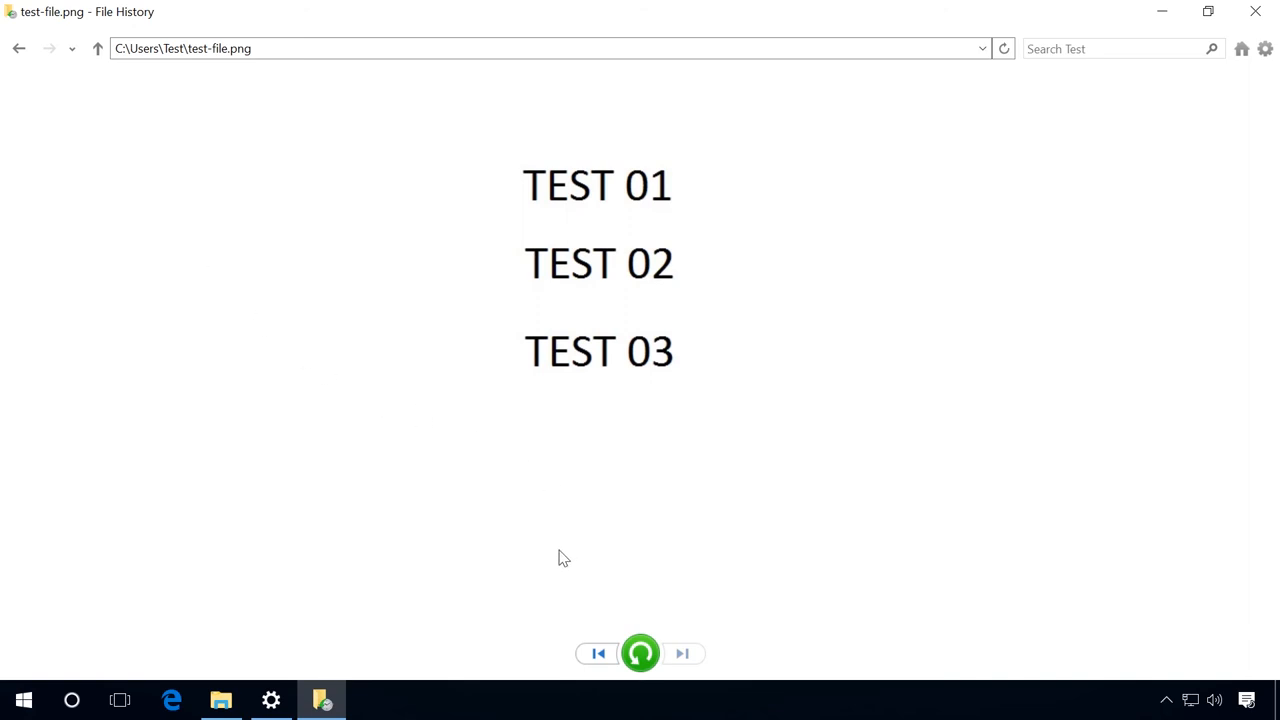
{"action": "left_click", "coordinate": [598, 653]}
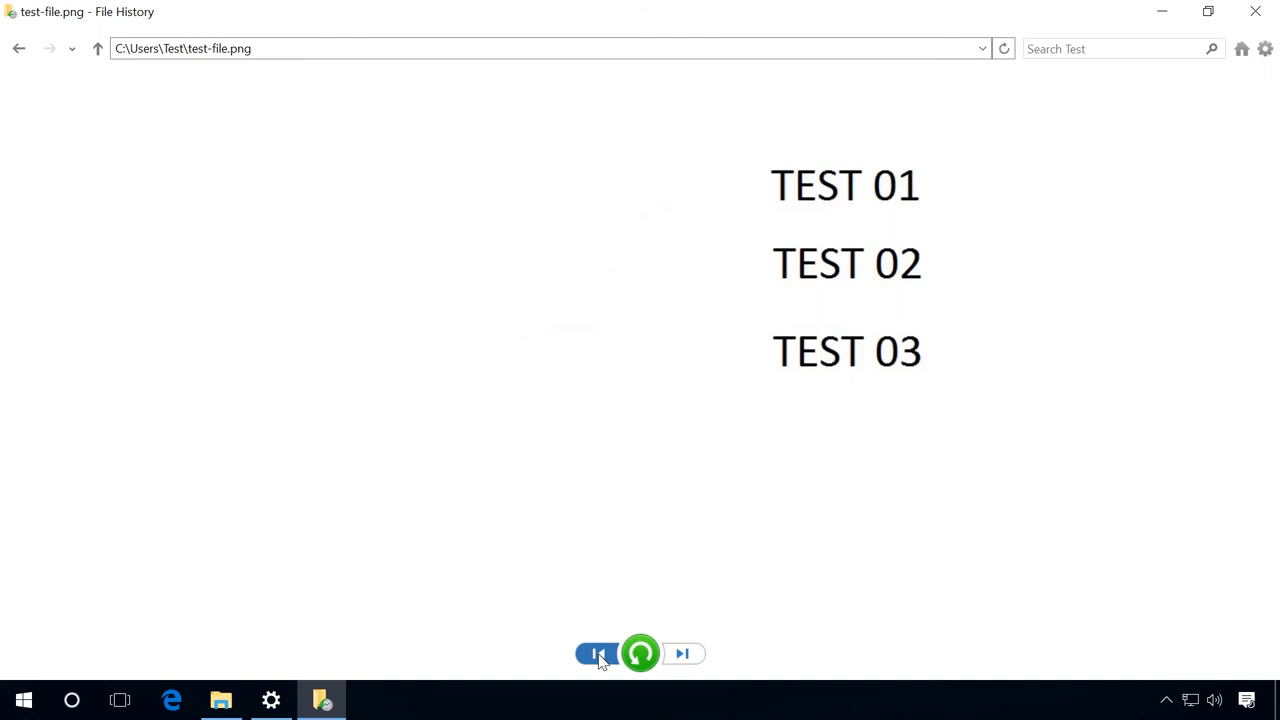
{"action": "left_click", "coordinate": [596, 653]}
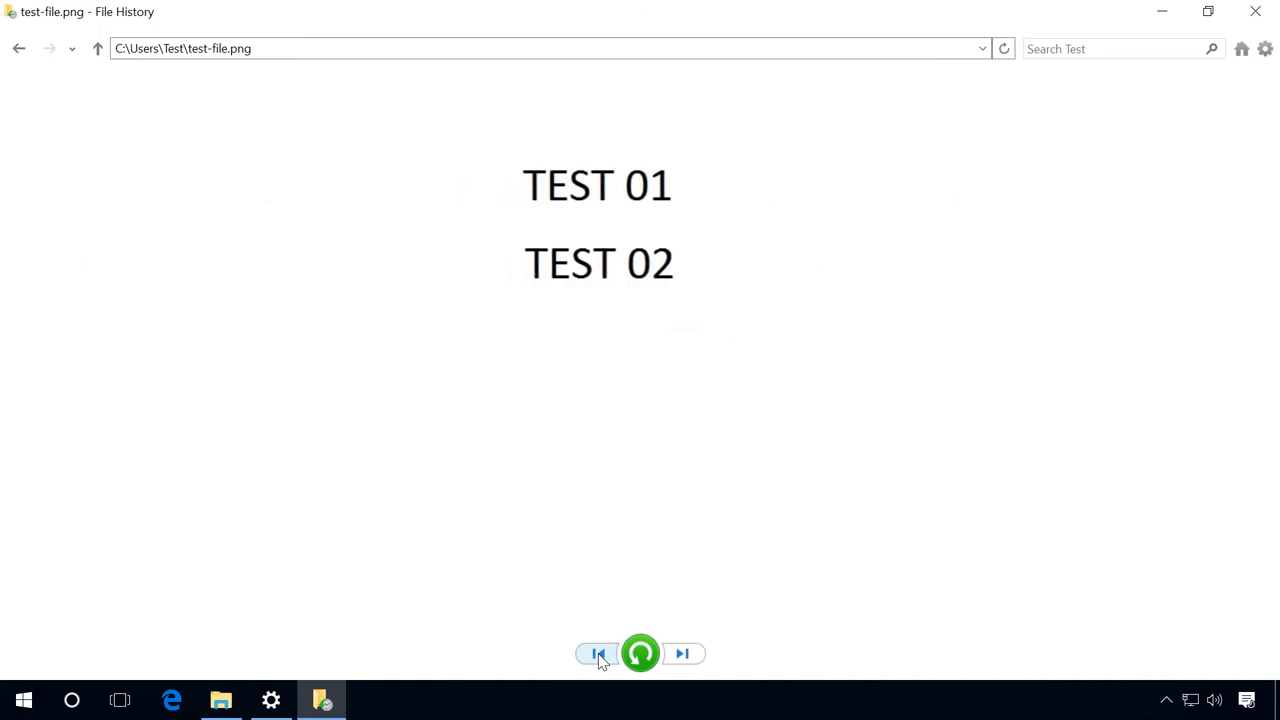
{"action": "left_click", "coordinate": [597, 653]}
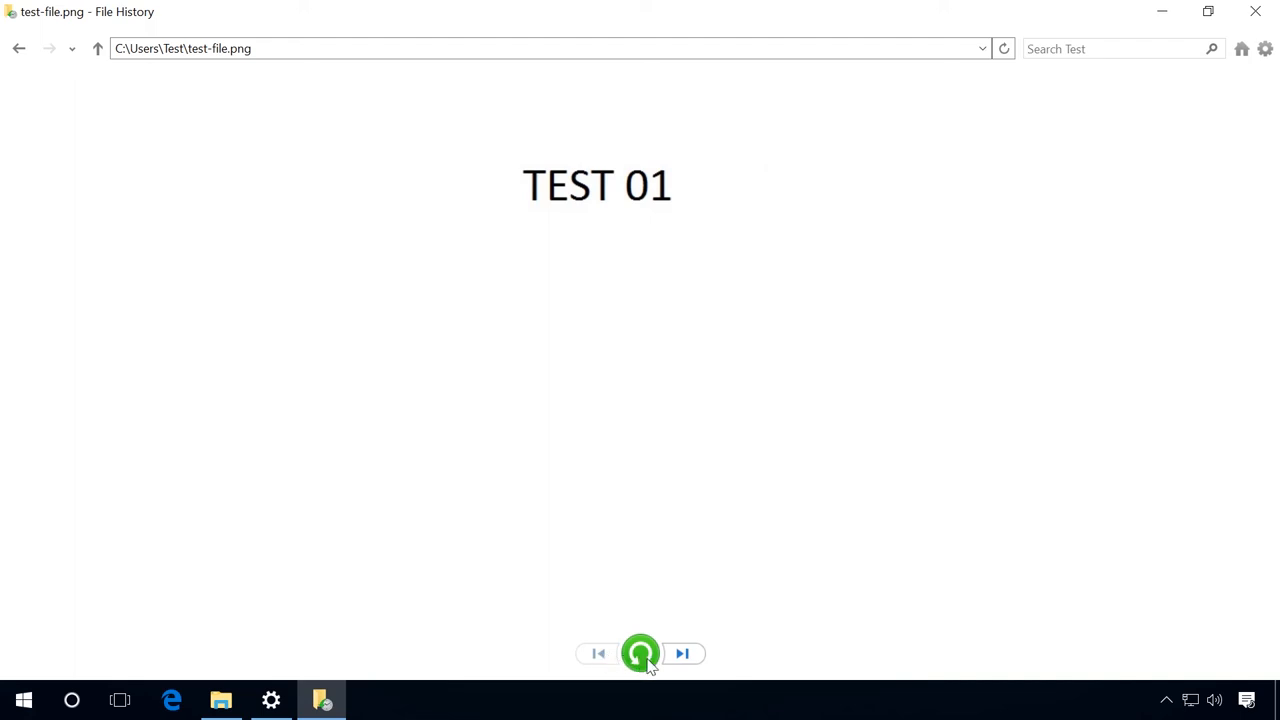
{"action": "mouse_move", "coordinate": [683, 653]}
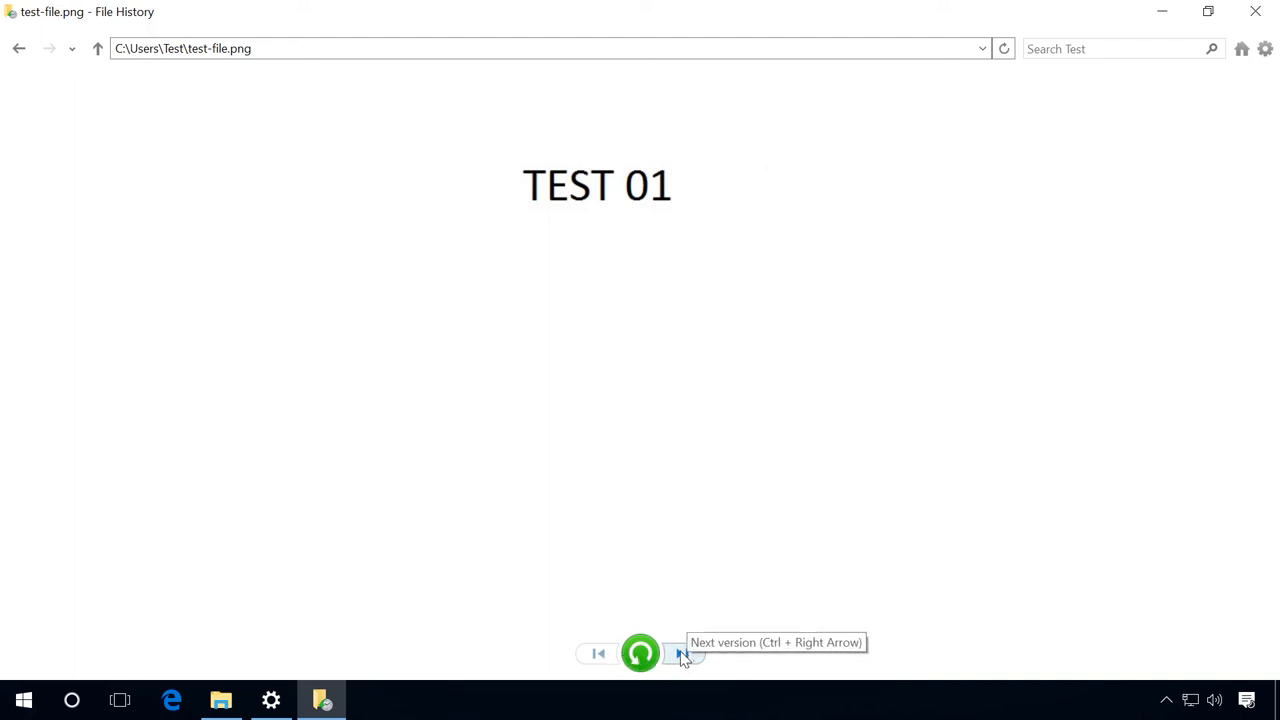
{"action": "left_click", "coordinate": [683, 654]}
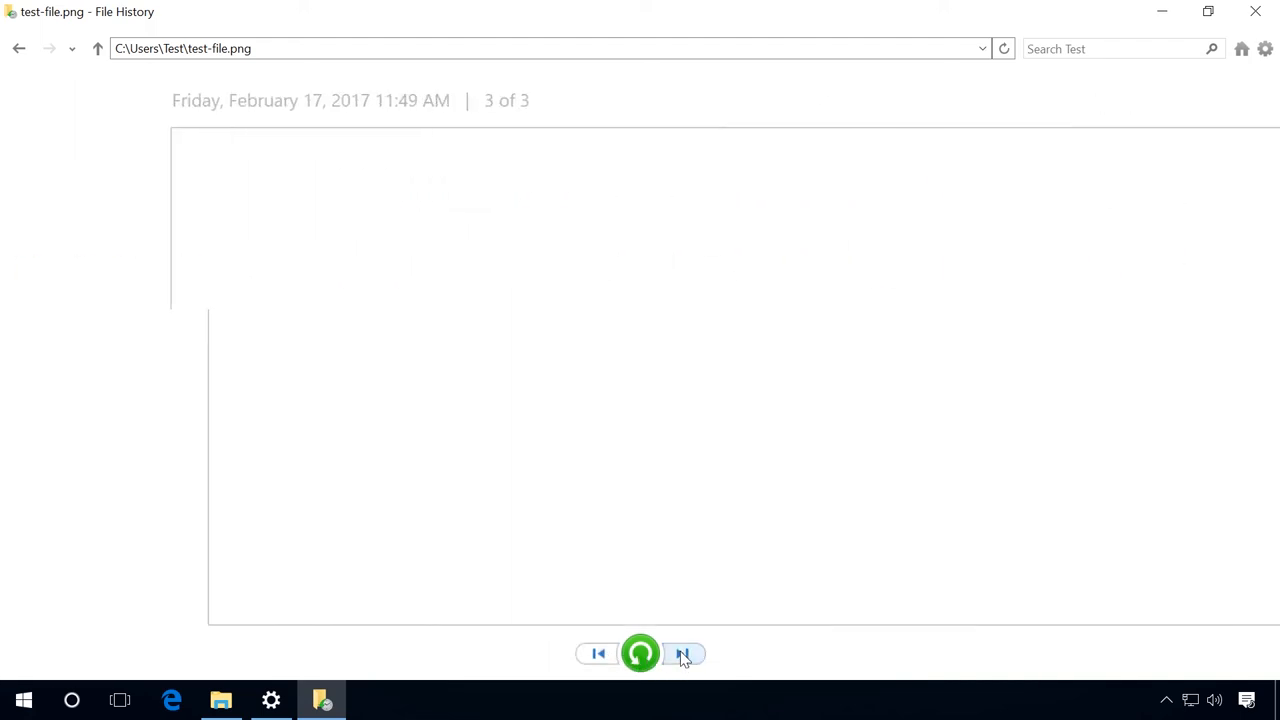
{"action": "left_click", "coordinate": [683, 653]}
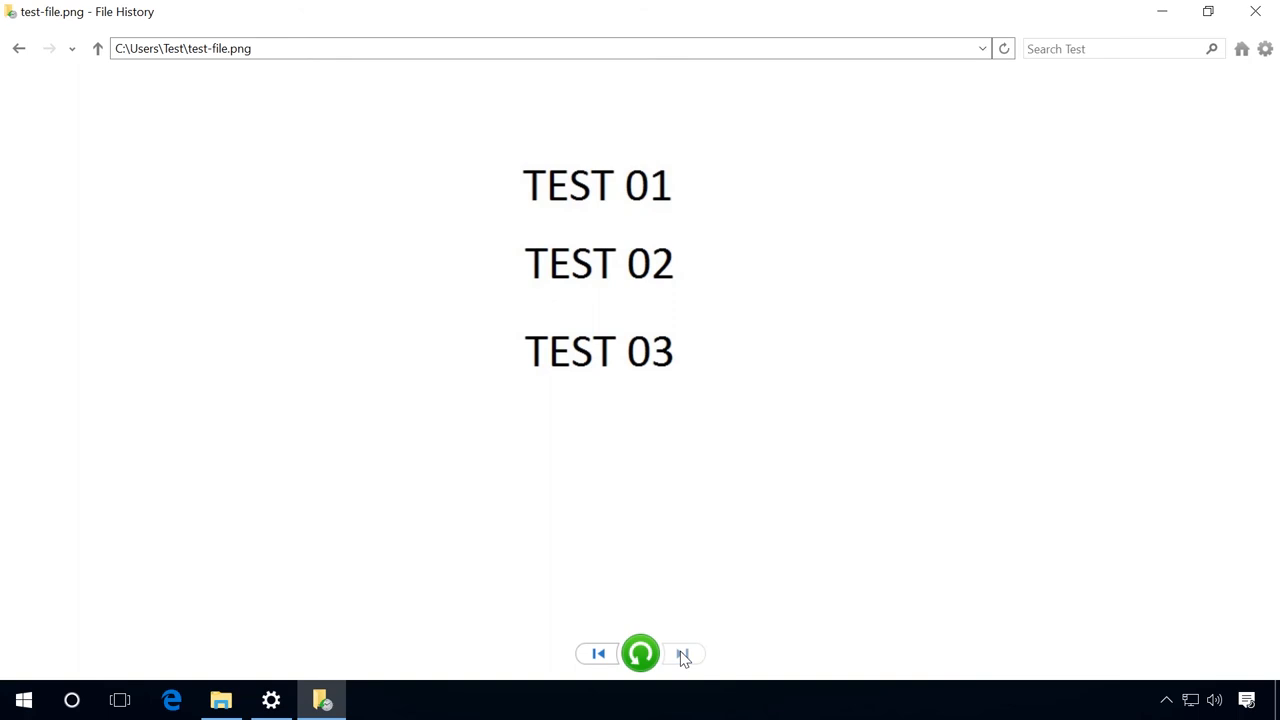
{"action": "mouse_move", "coordinate": [97, 48]}
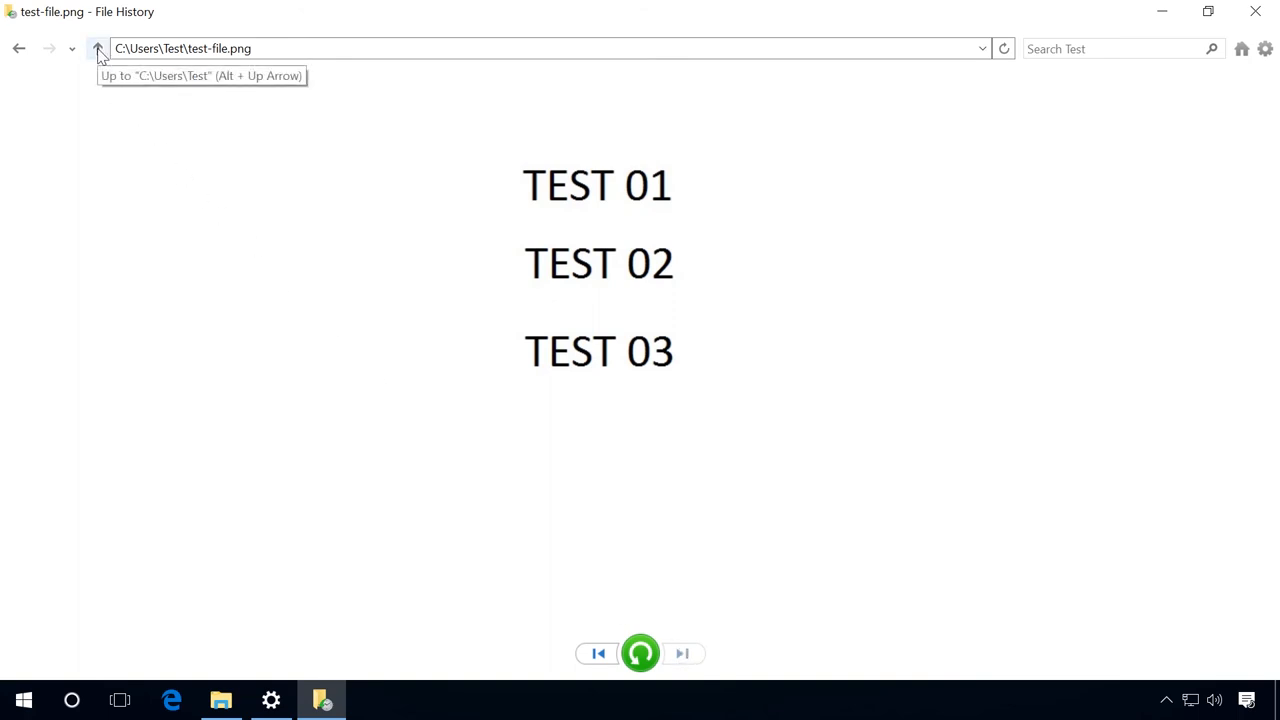
From the Home backup overview, restore the Test folder to its original location in C:\Users.
{"action": "left_click", "coordinate": [97, 48]}
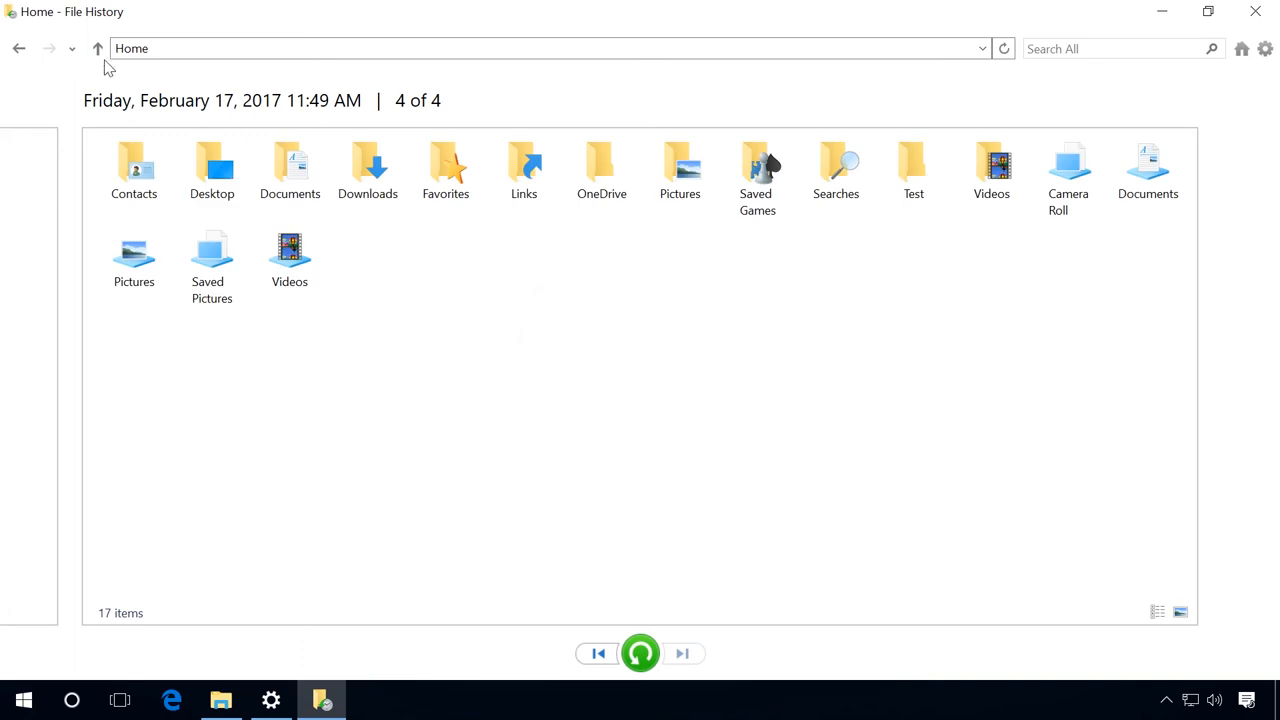
{"action": "mouse_move", "coordinate": [913, 170]}
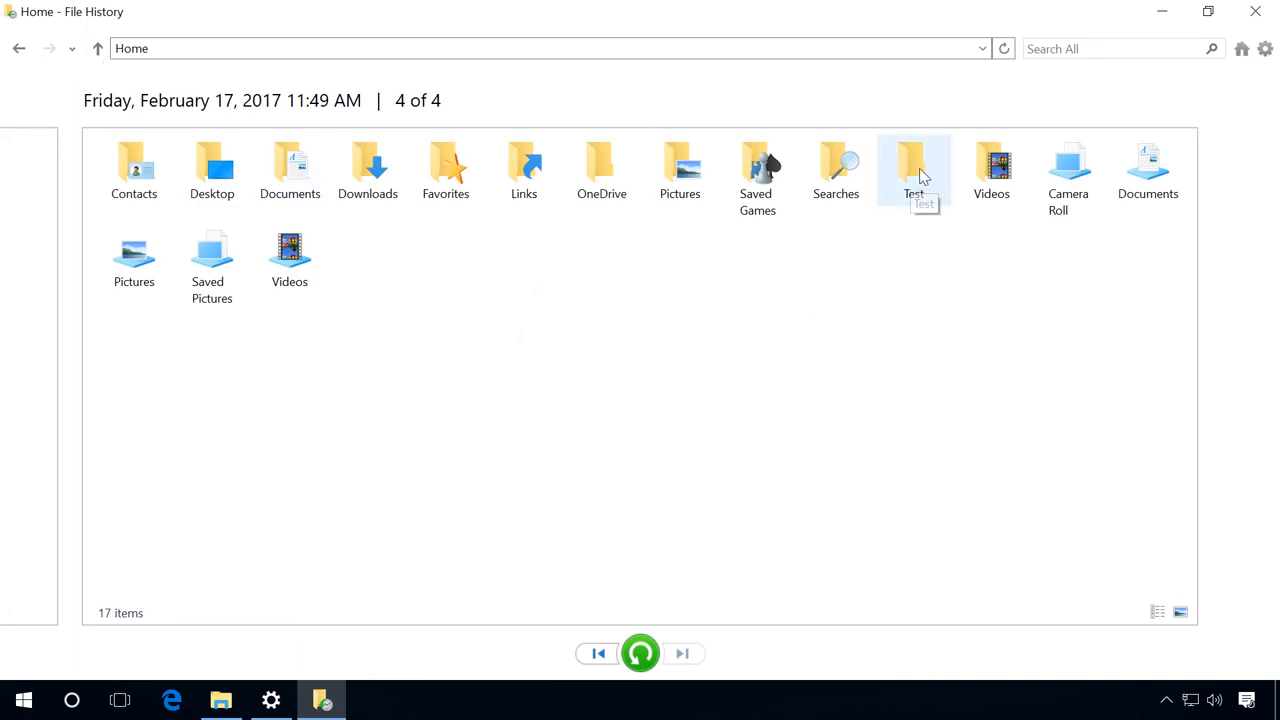
{"action": "left_click", "coordinate": [913, 170]}
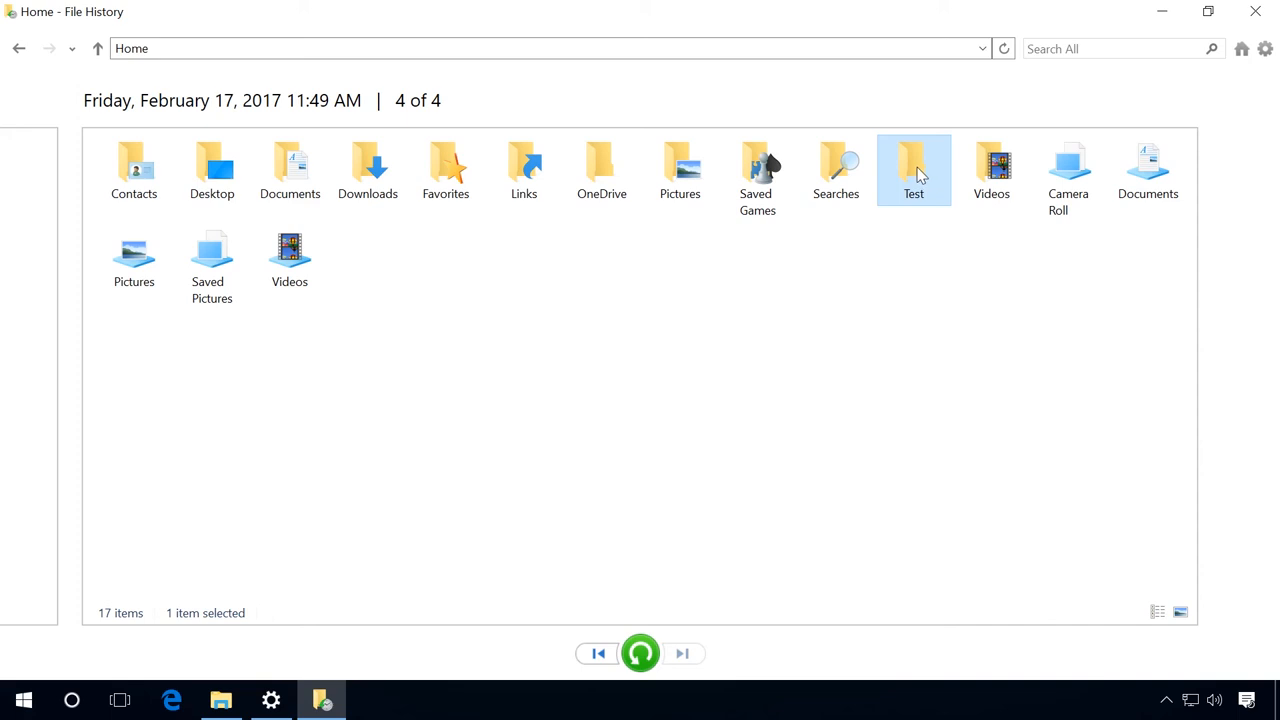
{"action": "mouse_move", "coordinate": [640, 653]}
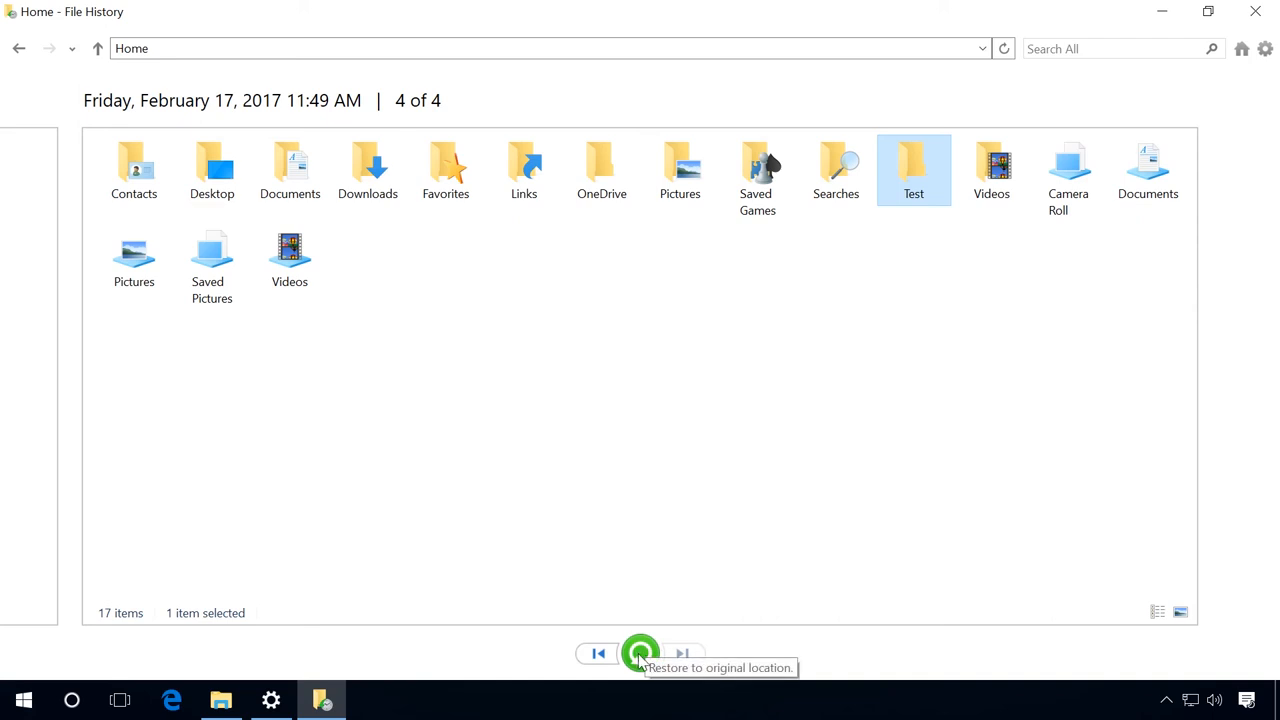
{"action": "left_click", "coordinate": [640, 653]}
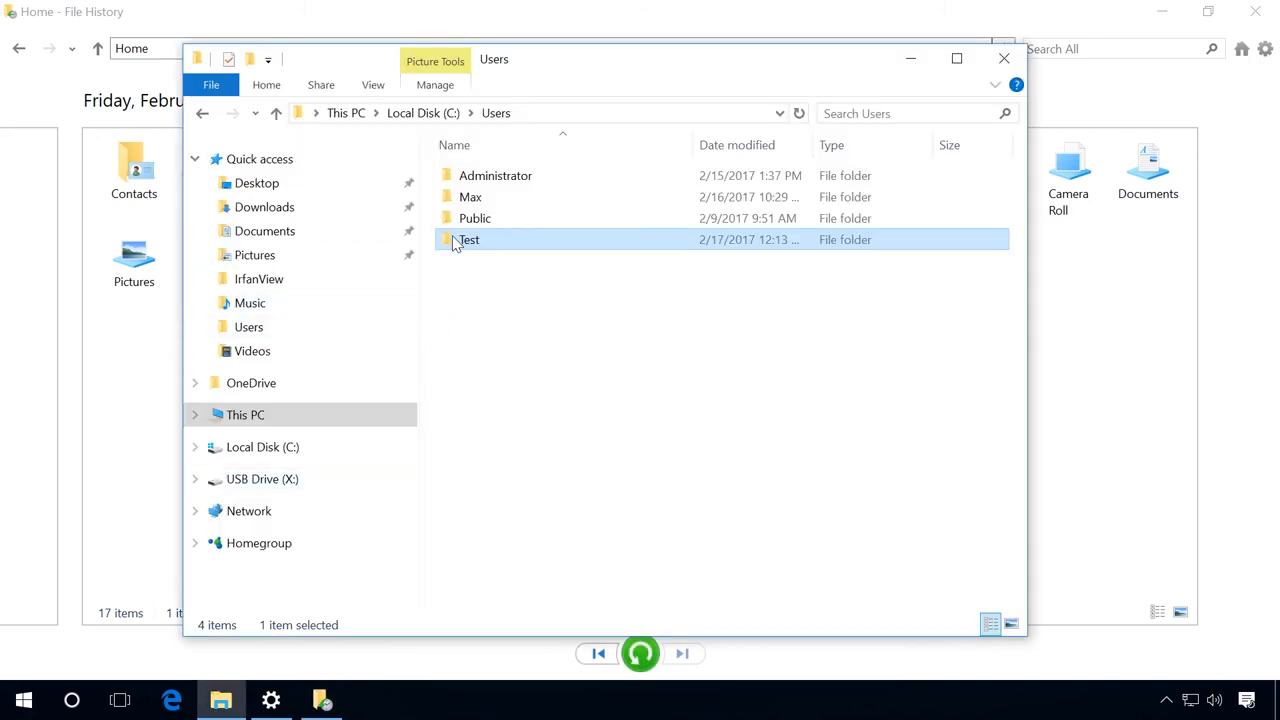
{"action": "mouse_move", "coordinate": [475, 248]}
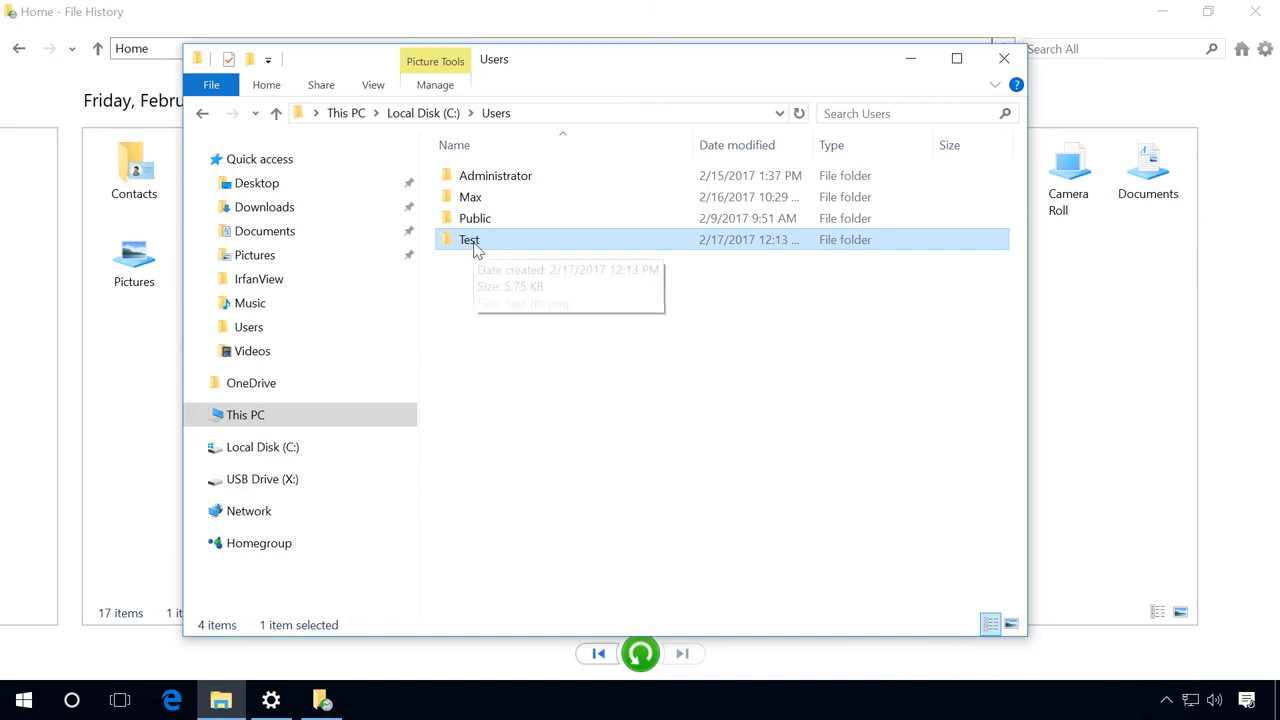
Open Test\test-file.png to verify it shows TEST 01–03, then close Photos.
{"action": "double_click", "coordinate": [469, 239]}
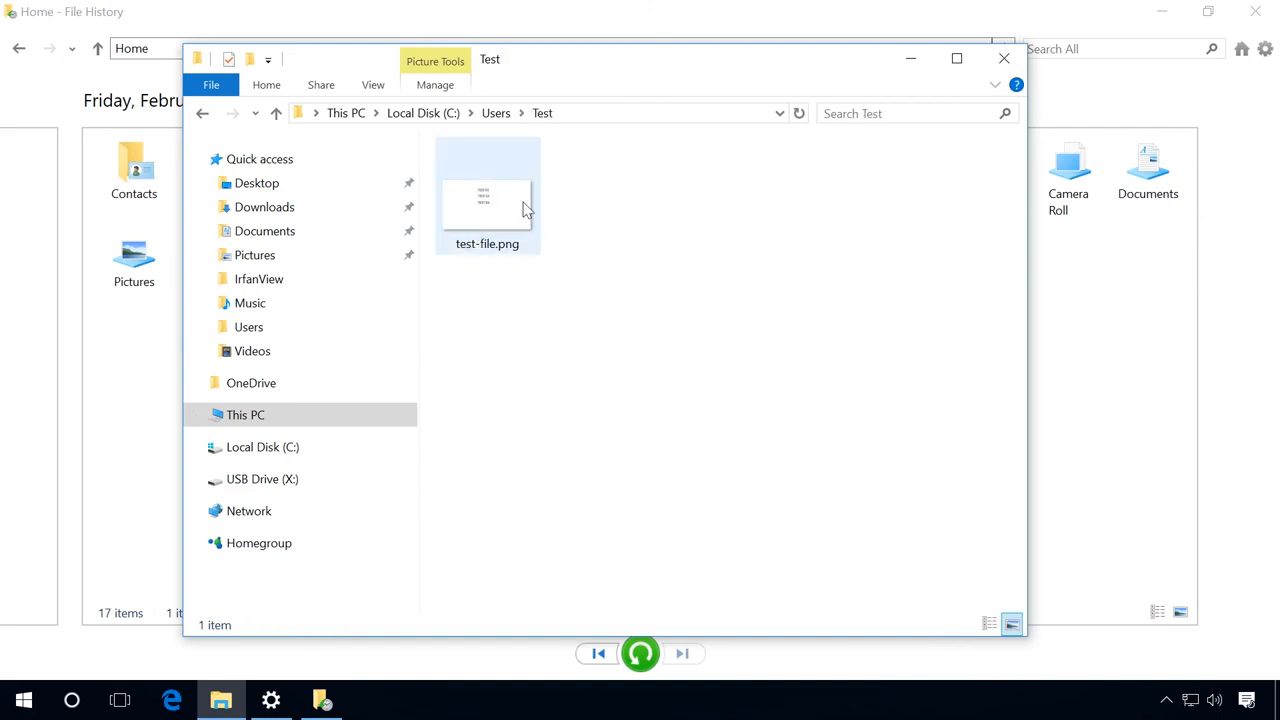
{"action": "double_click", "coordinate": [487, 200]}
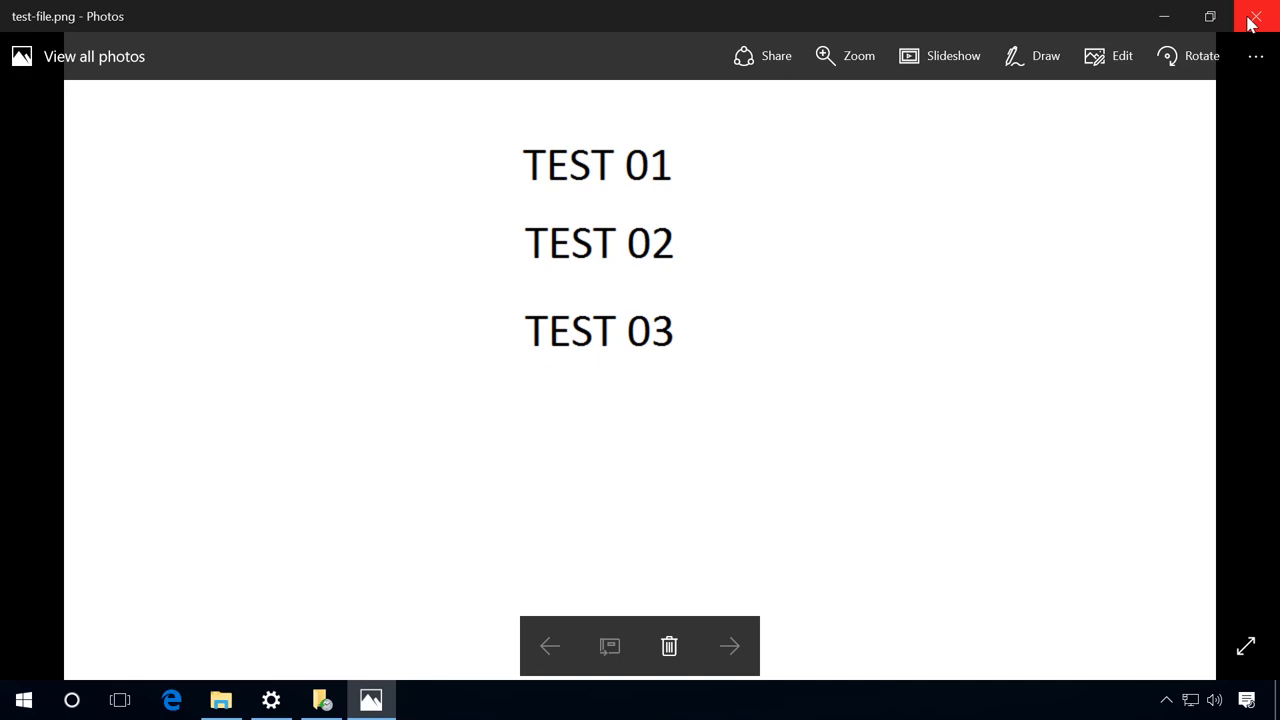
{"action": "left_click", "coordinate": [1256, 17]}
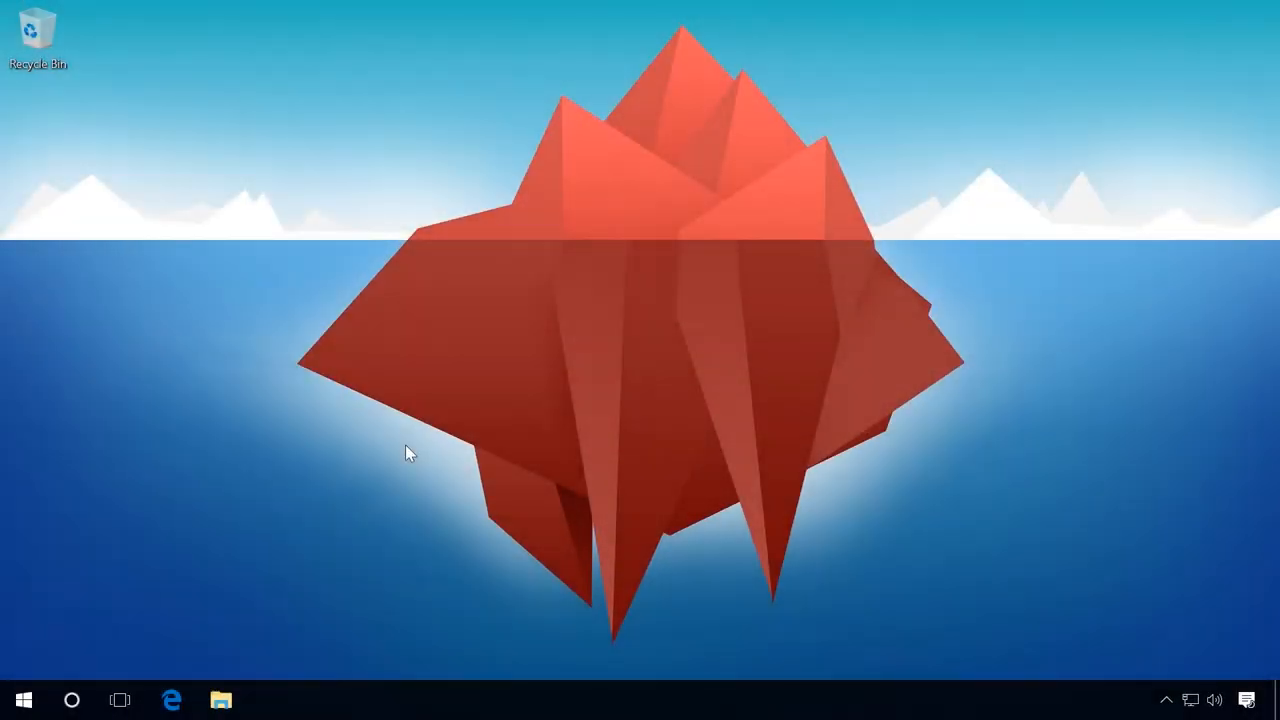
{"action": "right_click", "coordinate": [22, 699]}
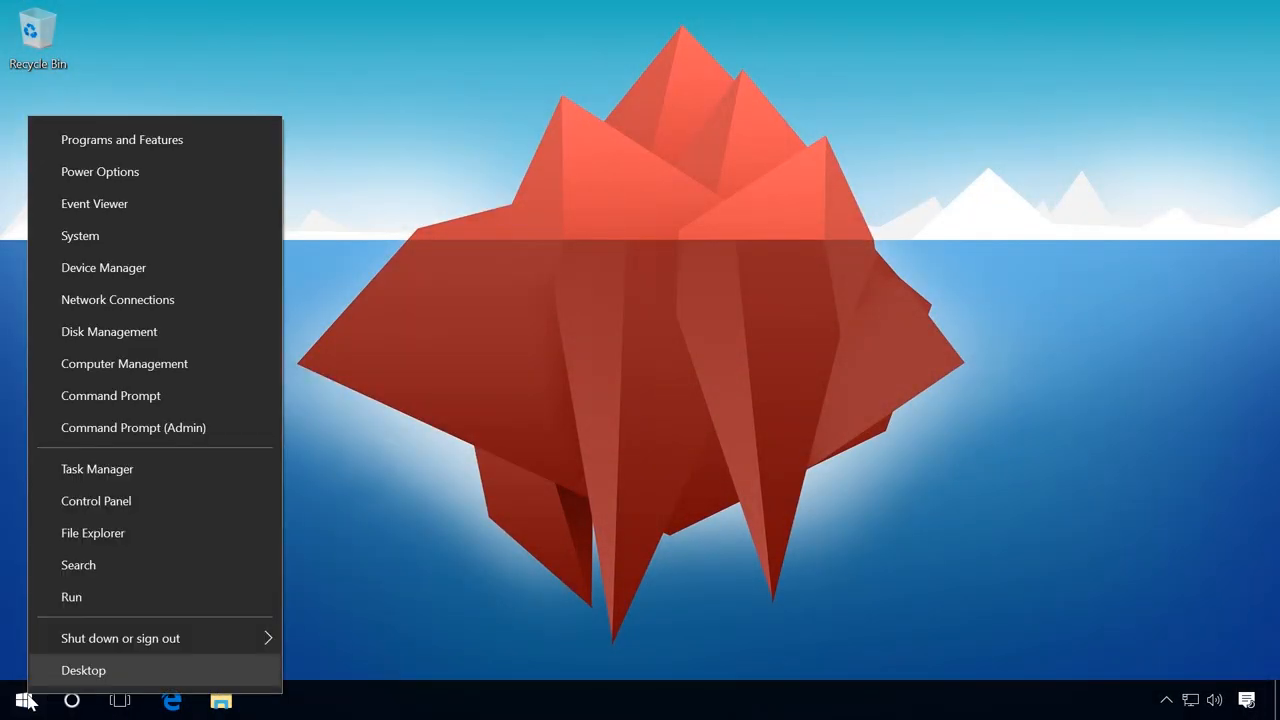
{"action": "left_click", "coordinate": [96, 500]}
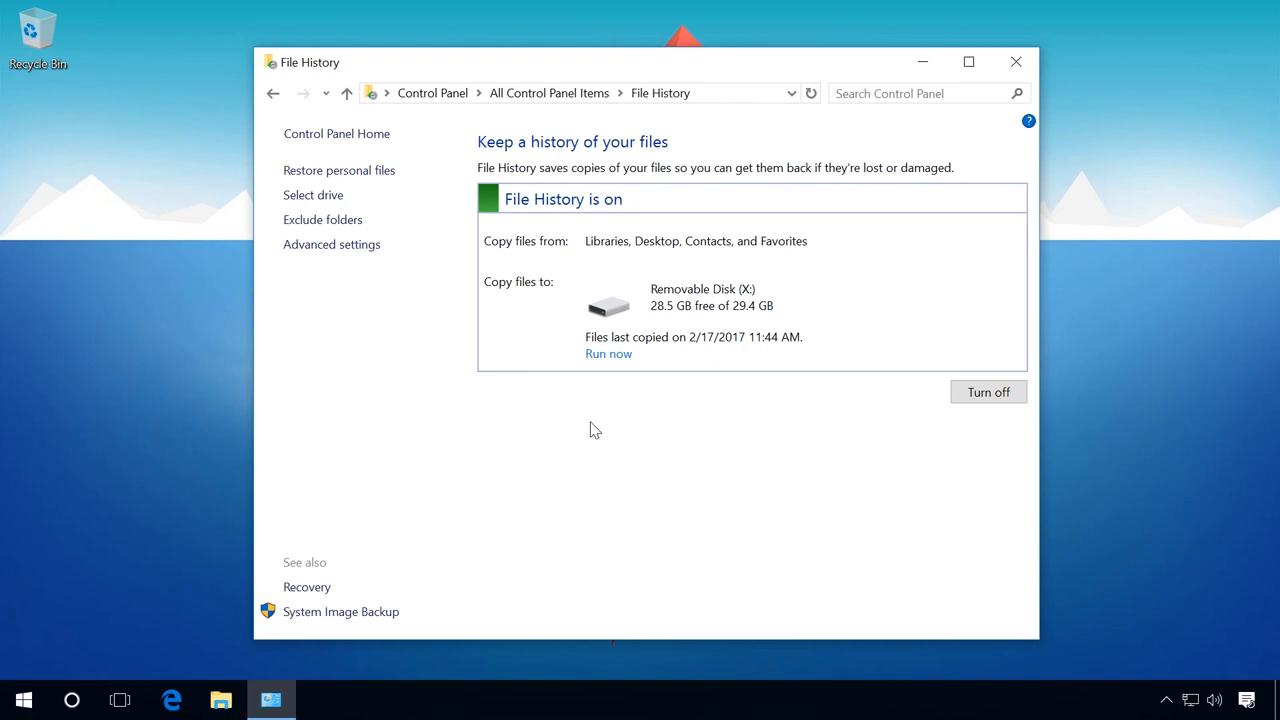
{"action": "mouse_move", "coordinate": [360, 175]}
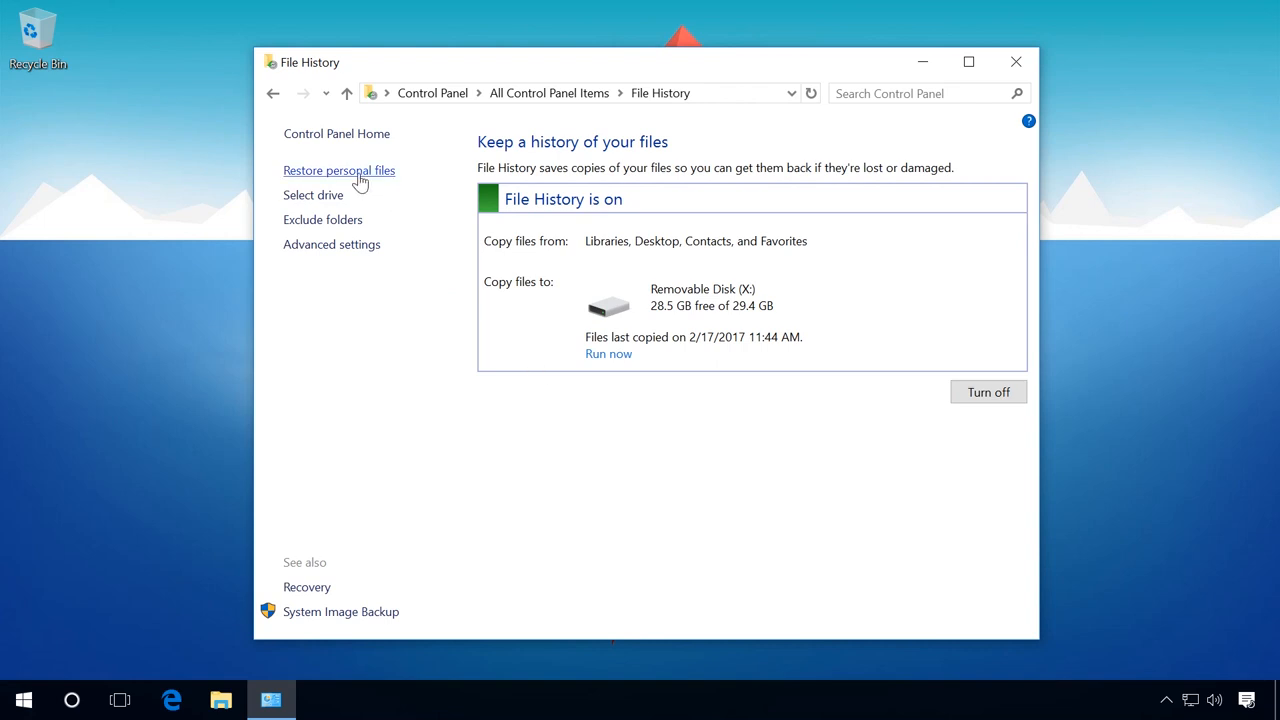
{"action": "left_click", "coordinate": [339, 170]}
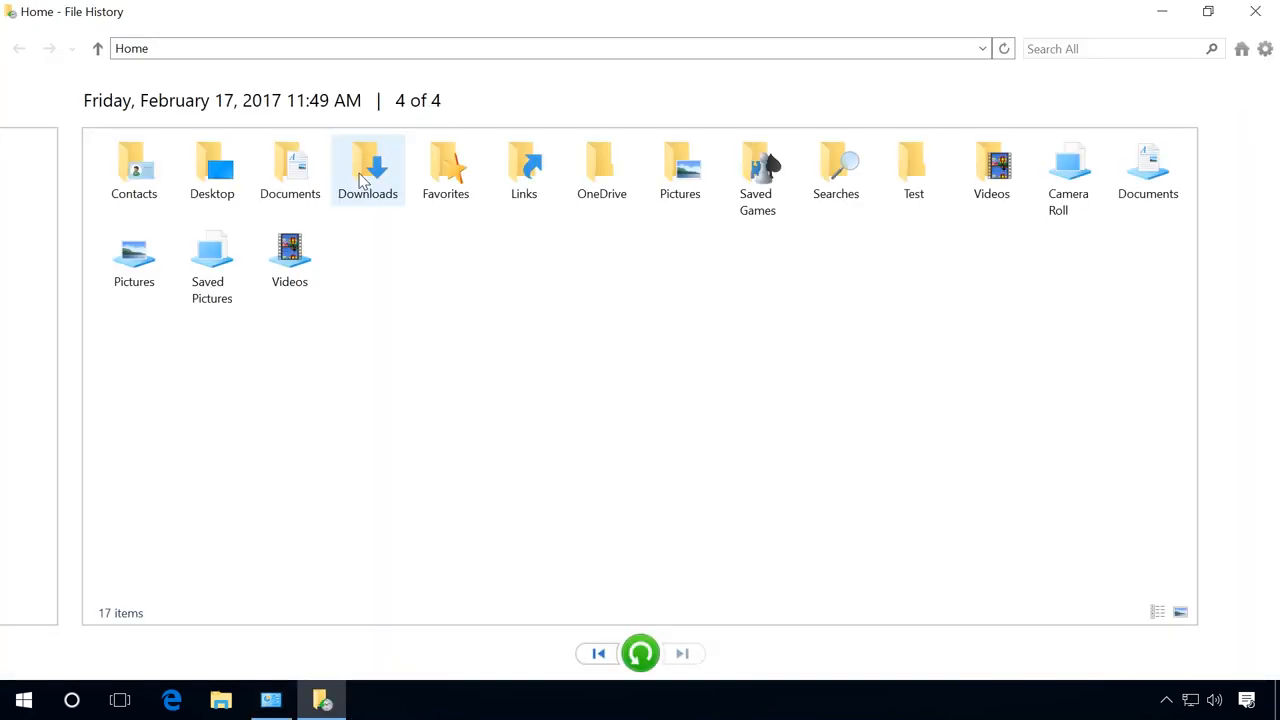
{"action": "mouse_move", "coordinate": [1051, 345]}
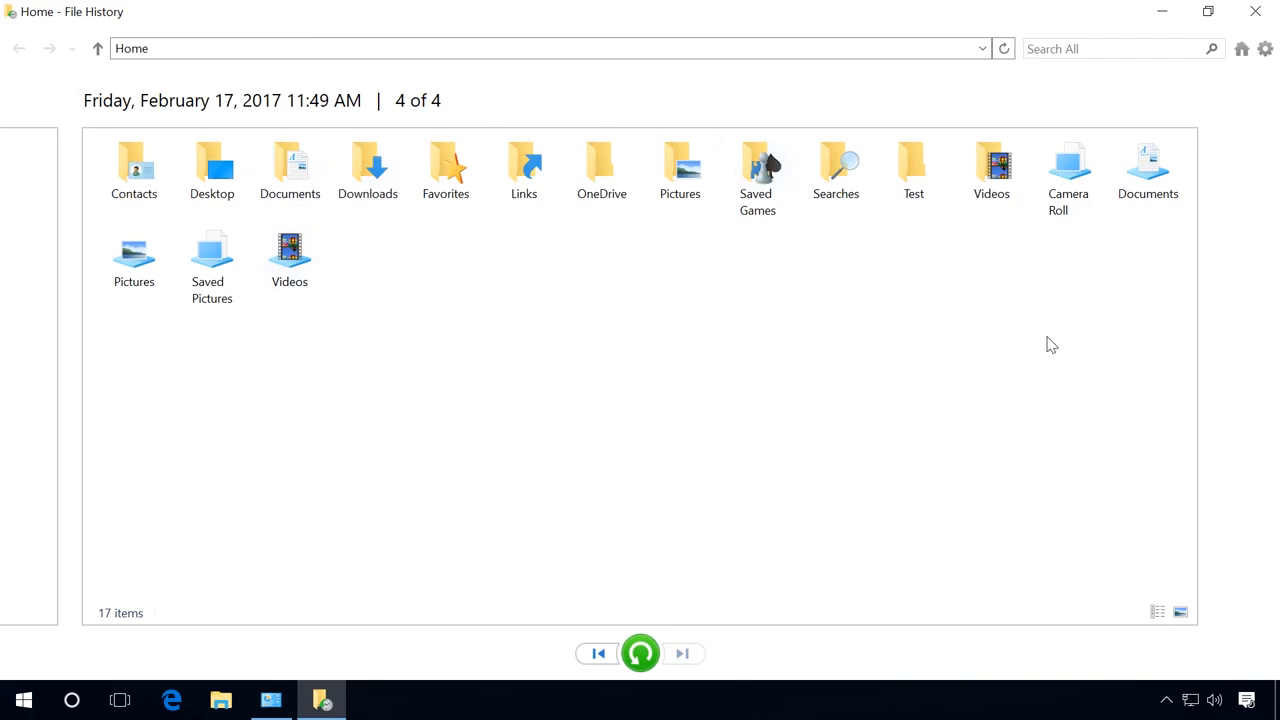
{"action": "left_click", "coordinate": [1255, 11]}
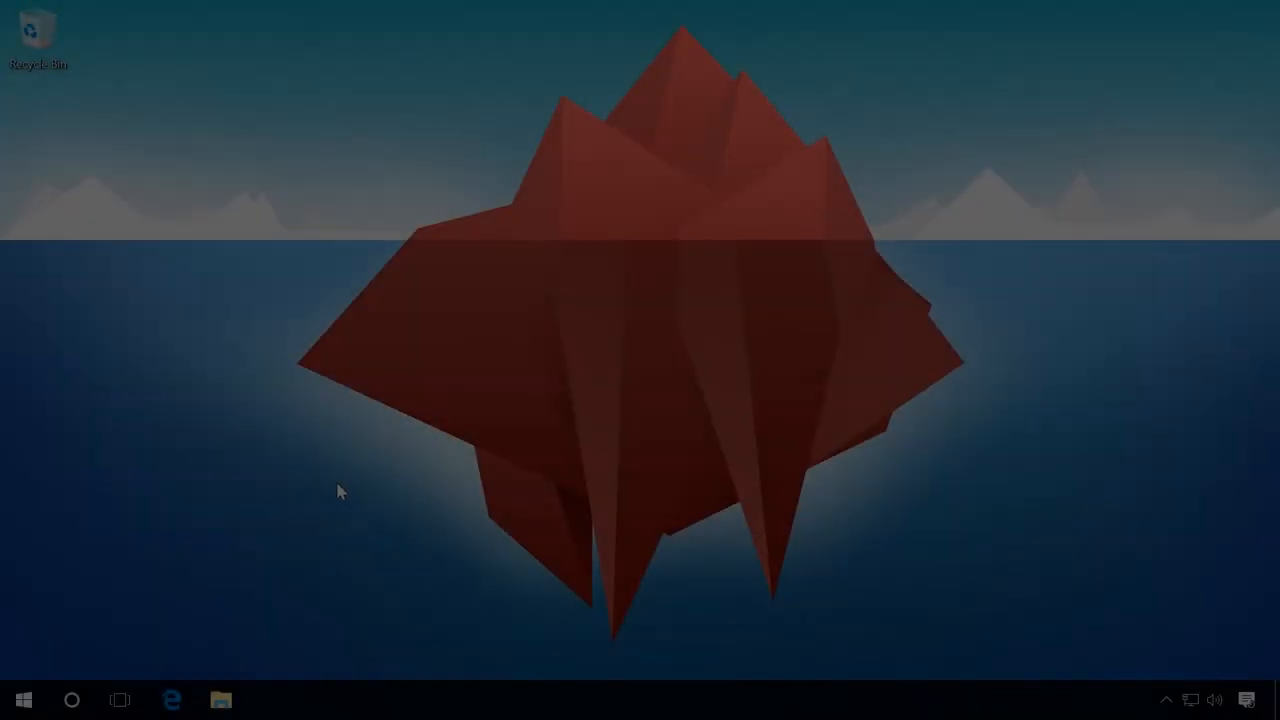
Open the Test folder's History from File Explorer and go up to Home's 17 items.
{"action": "left_click", "coordinate": [220, 699]}
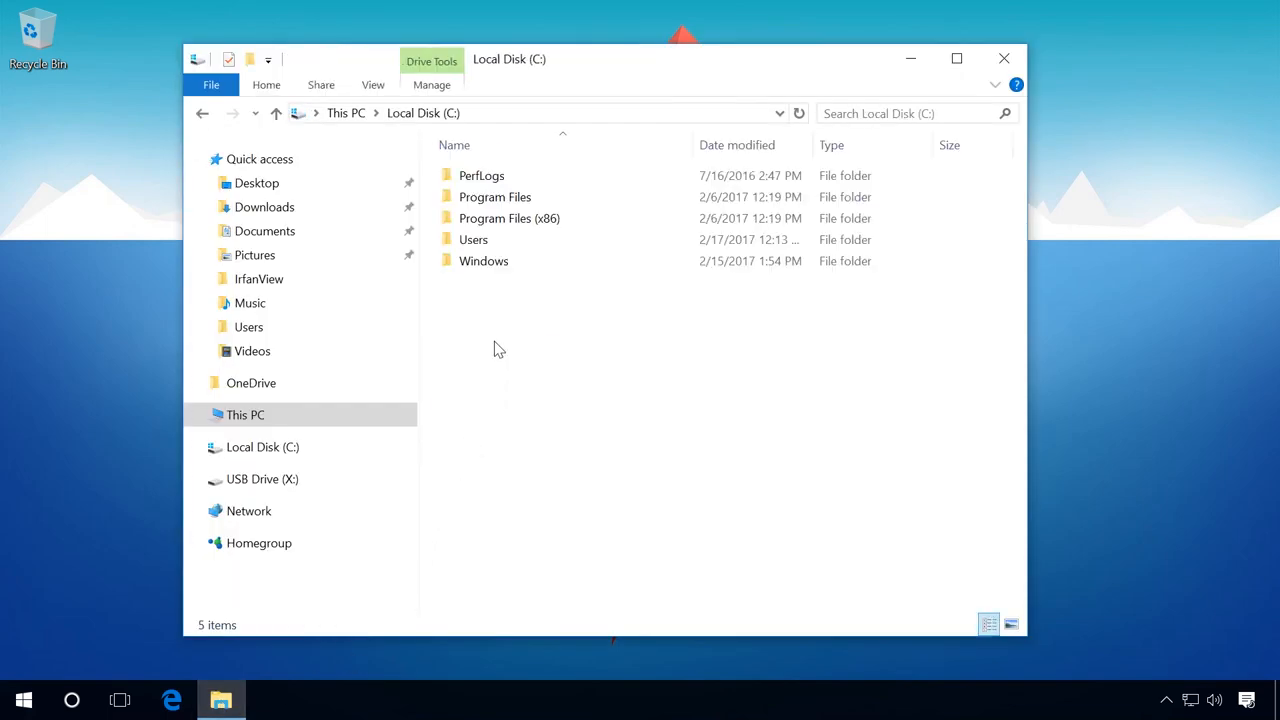
{"action": "double_click", "coordinate": [473, 239]}
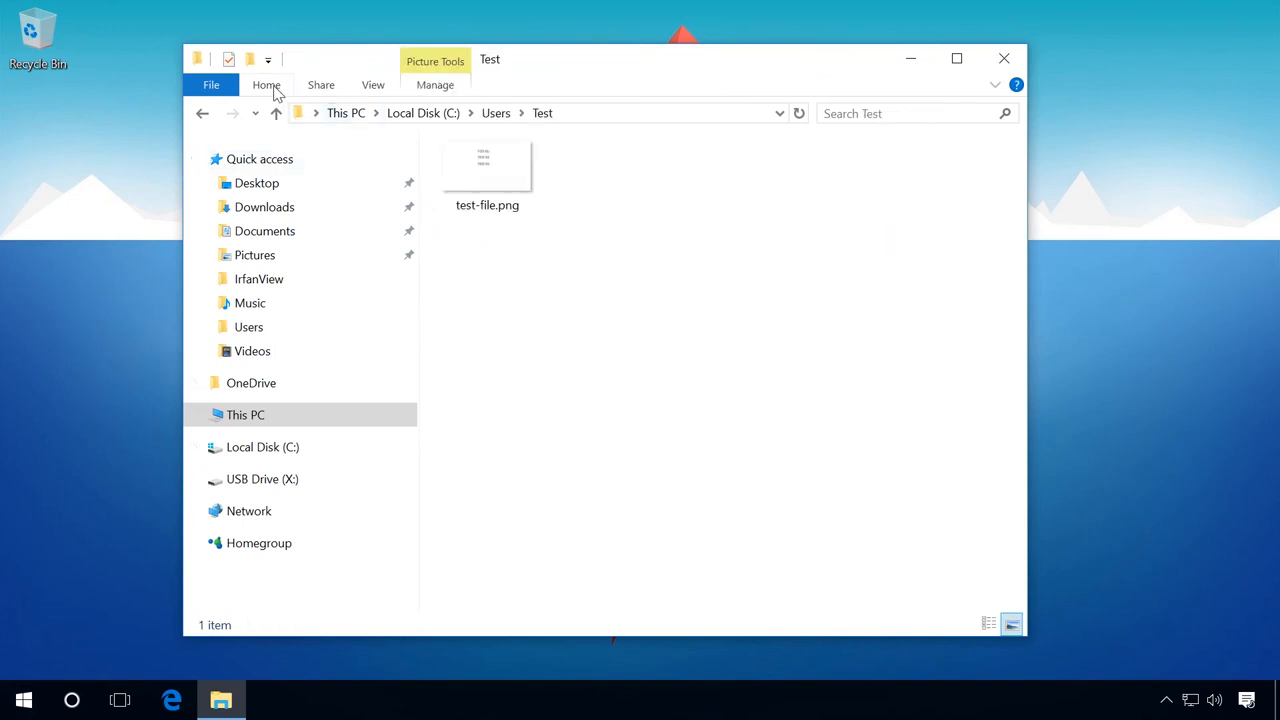
{"action": "left_click", "coordinate": [266, 84]}
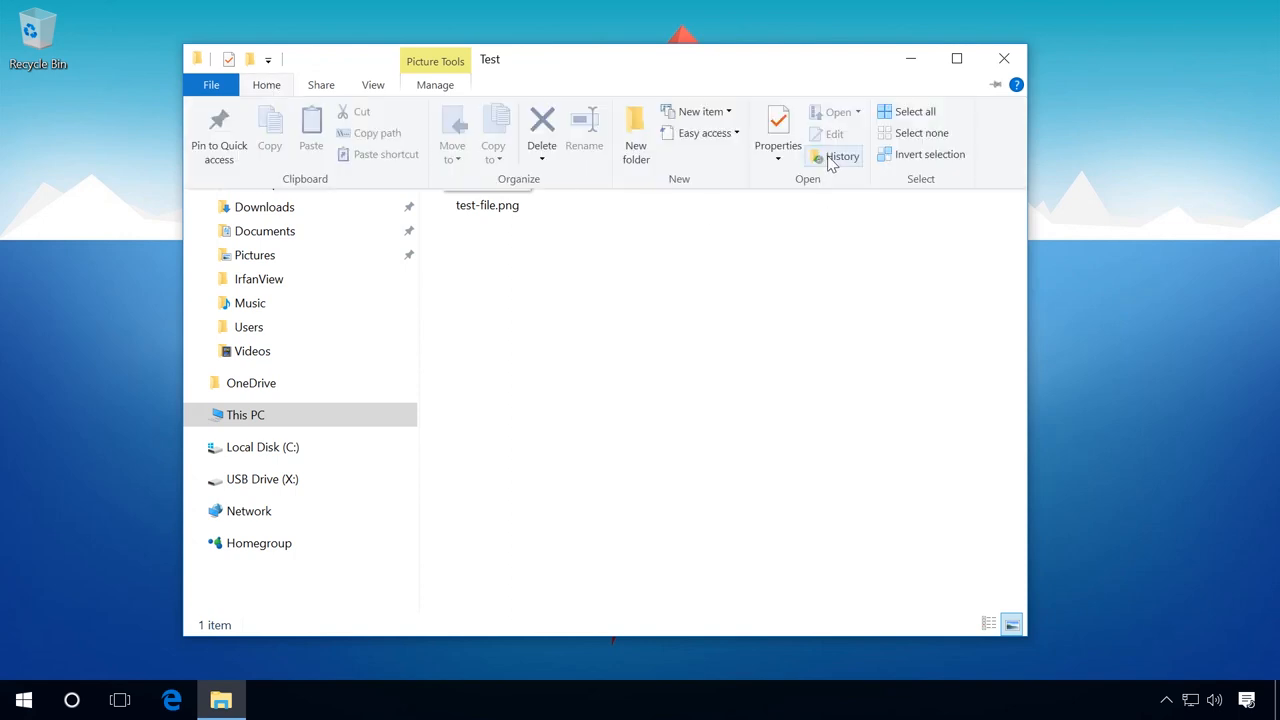
{"action": "left_click", "coordinate": [835, 155]}
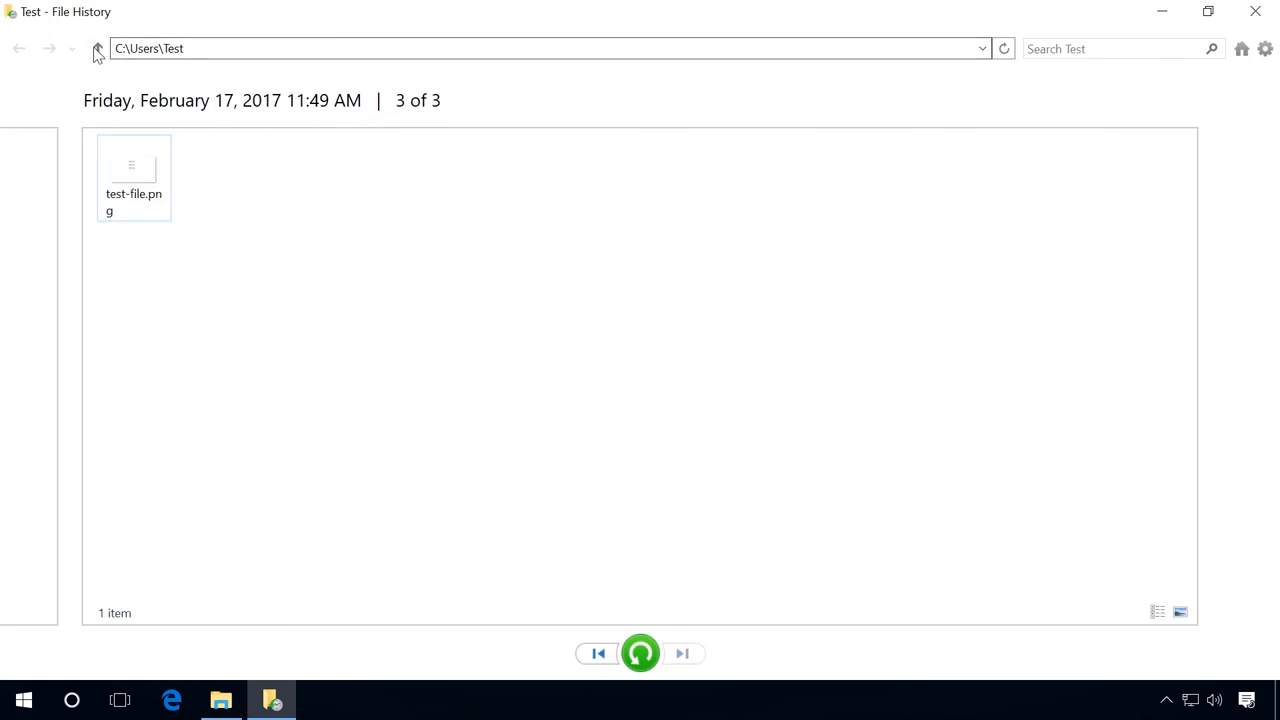
{"action": "left_click", "coordinate": [97, 48]}
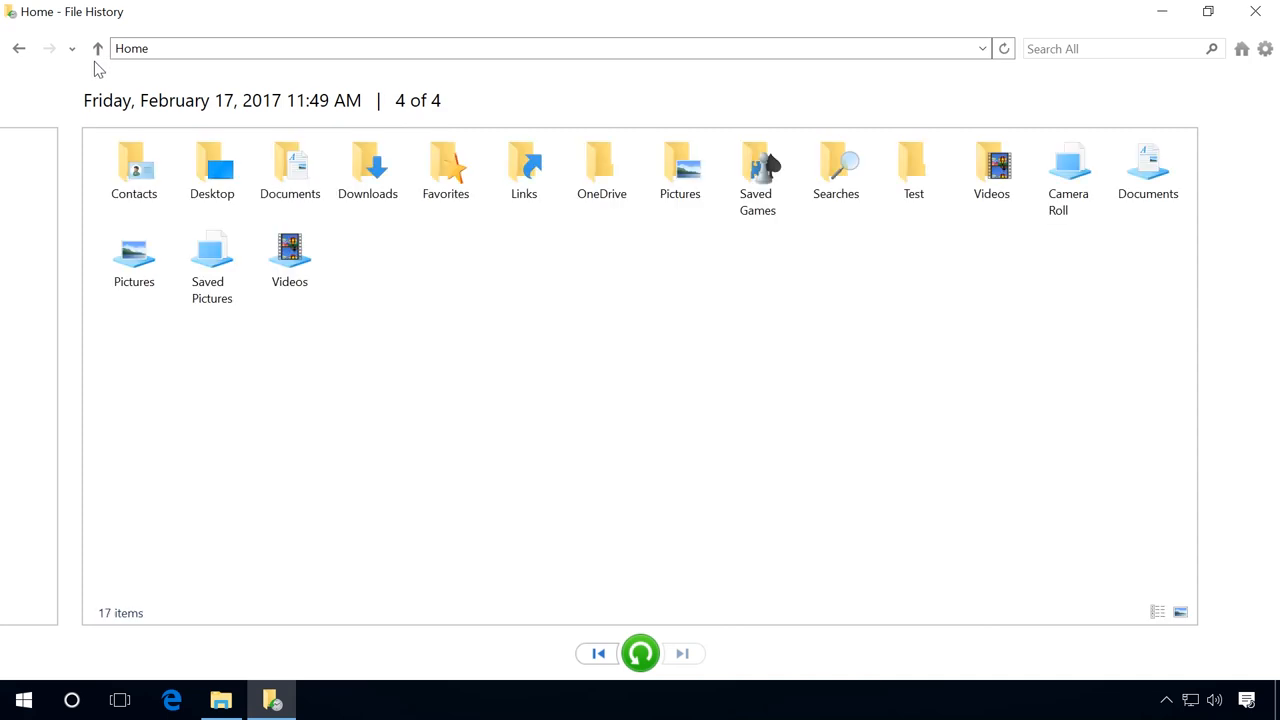